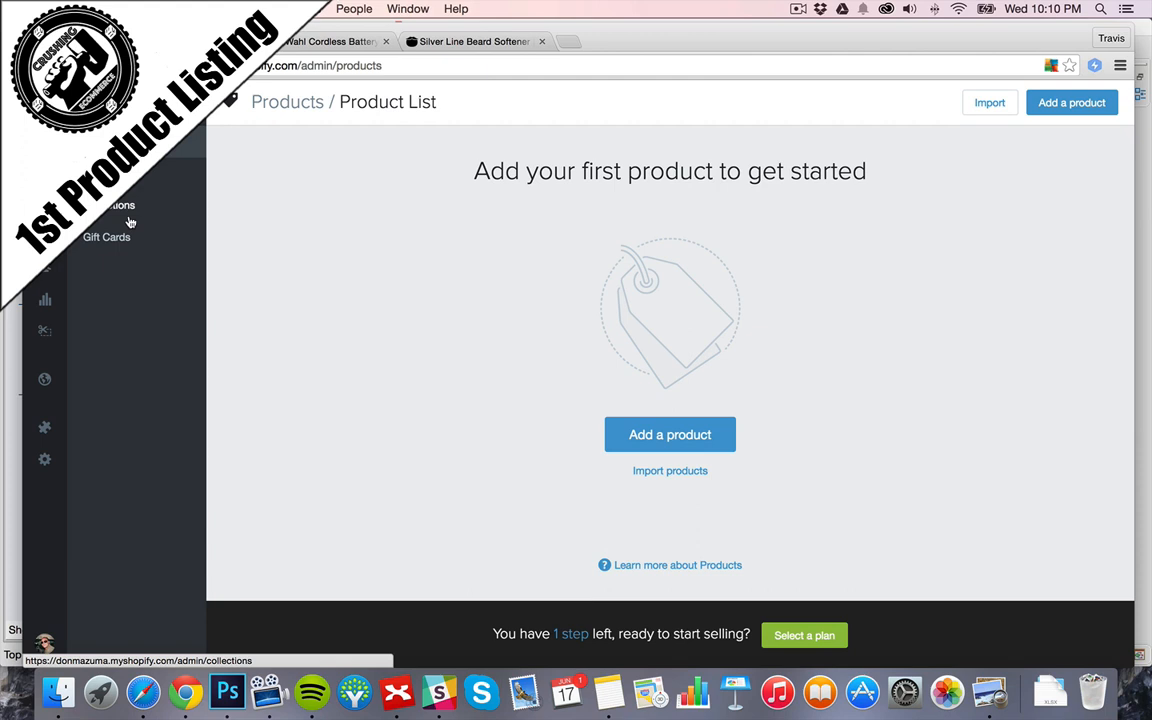
mouse_move(435, 288)
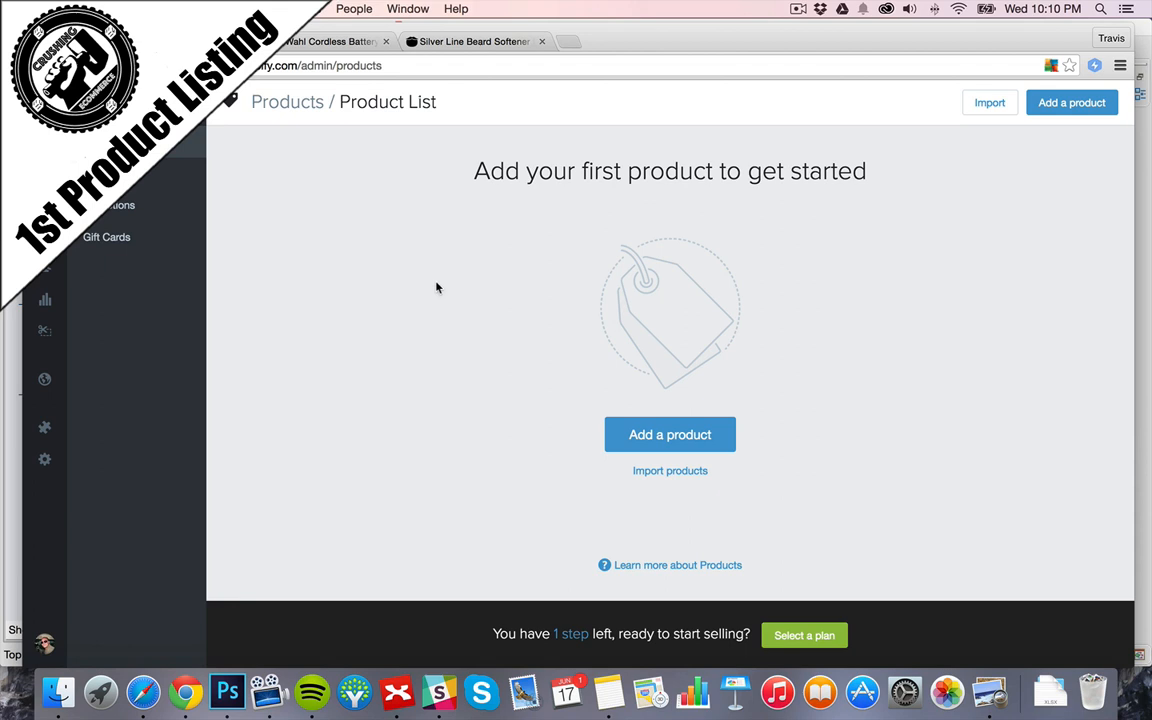
- Start a blank Shopify product and bring up the eBay Wahl cordless trimmer listing
left_click(669, 434)
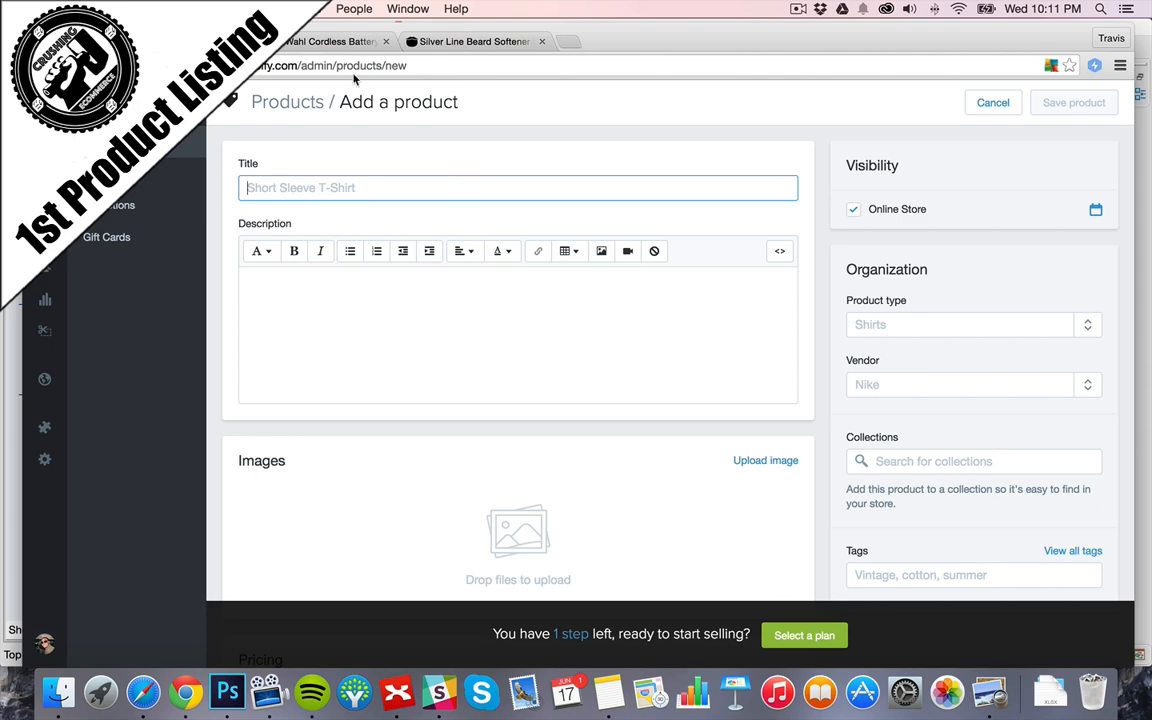
left_click(330, 41)
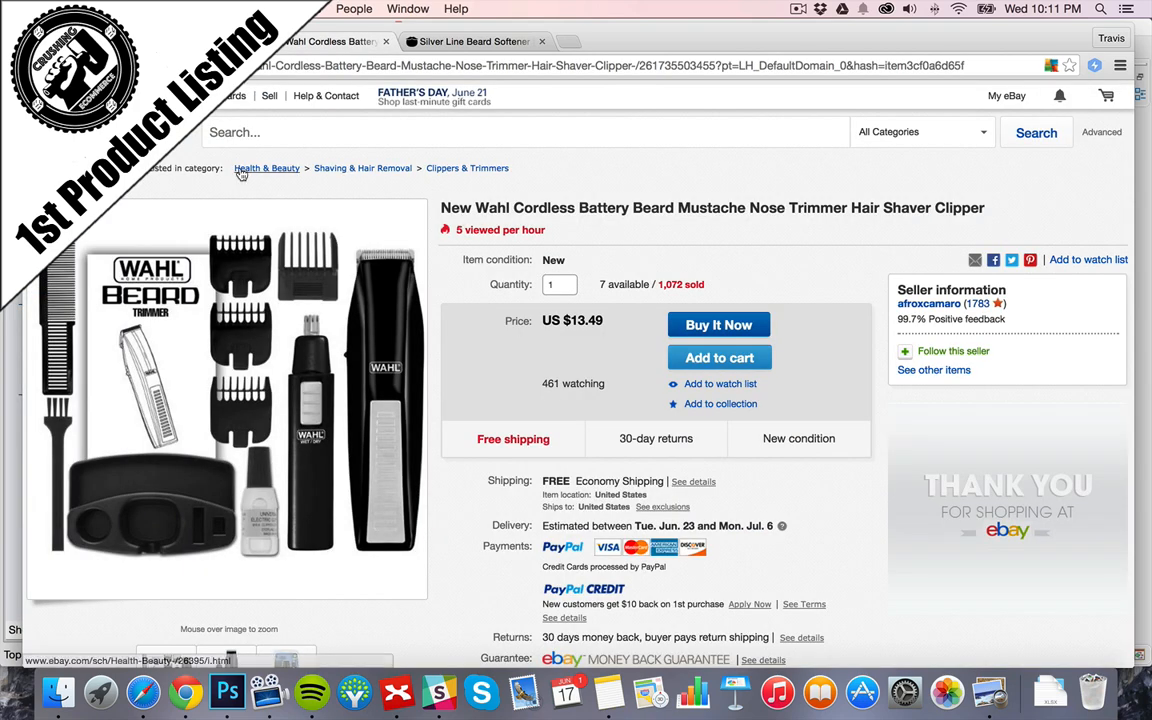
mouse_move(816, 214)
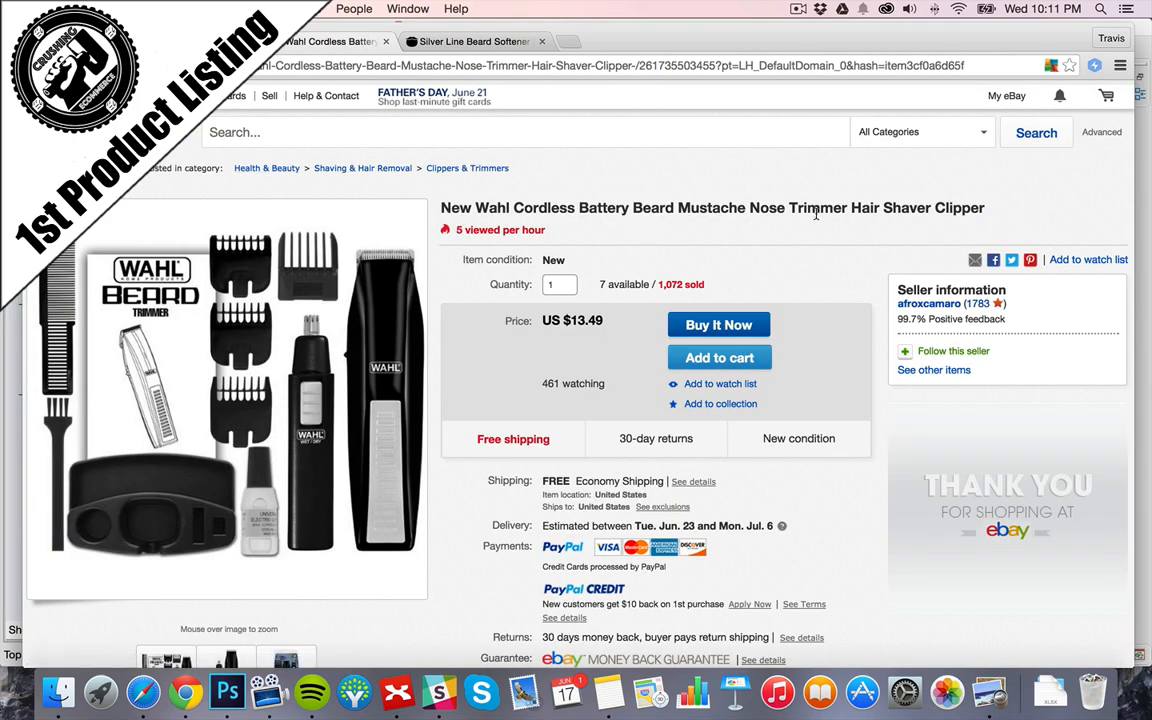
mouse_move(817, 197)
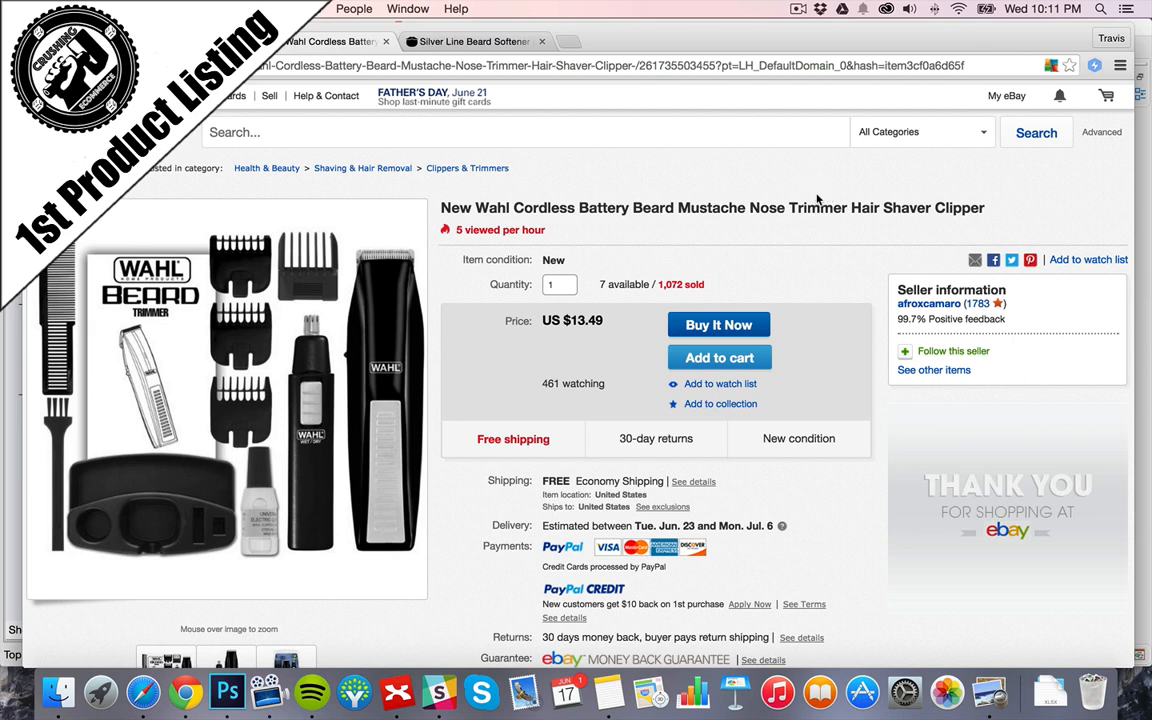
mouse_move(711, 287)
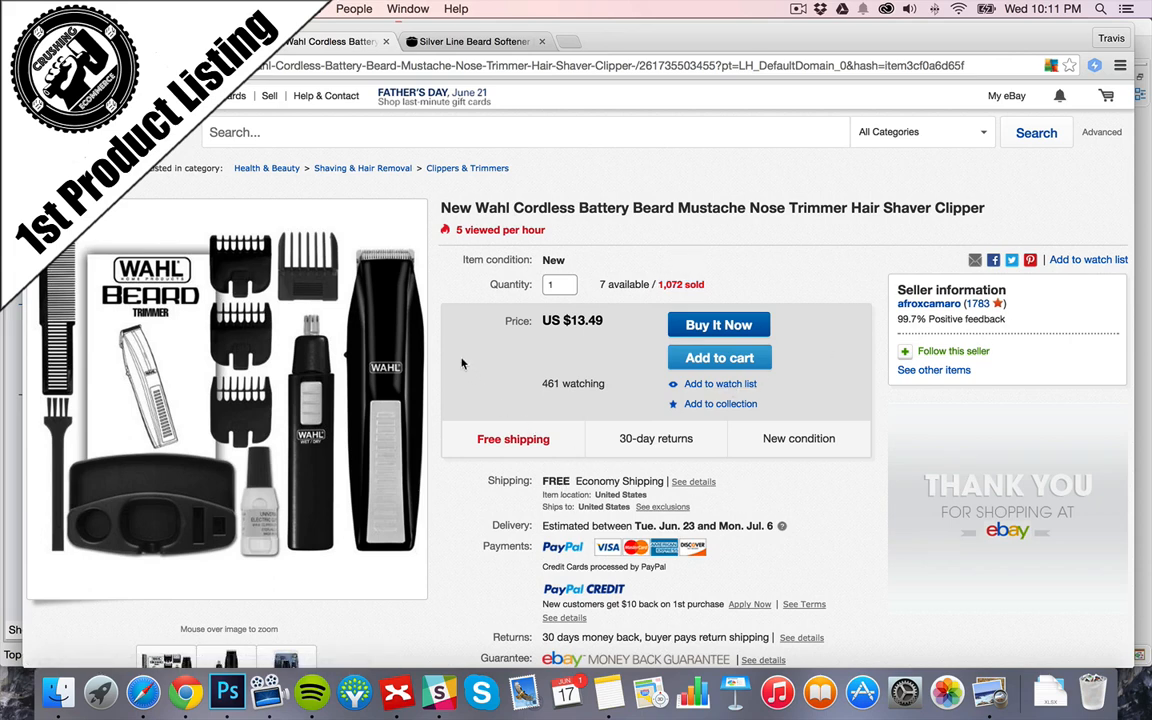
scroll("down", 3)
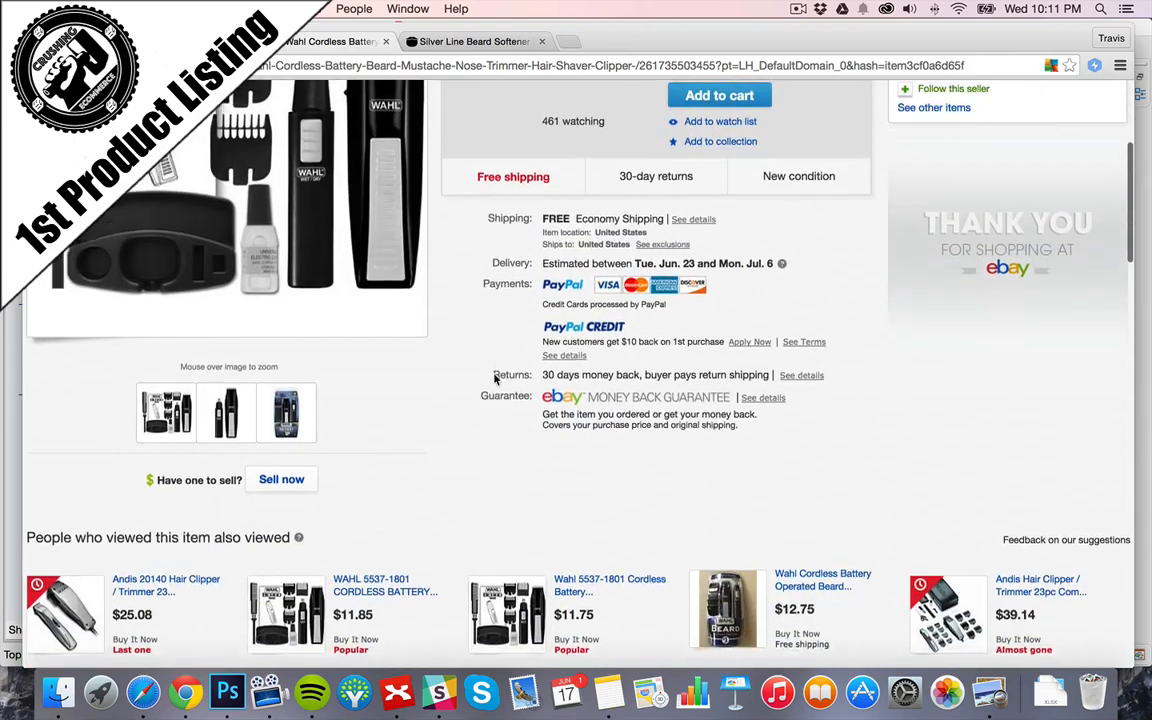
scroll("up", 3)
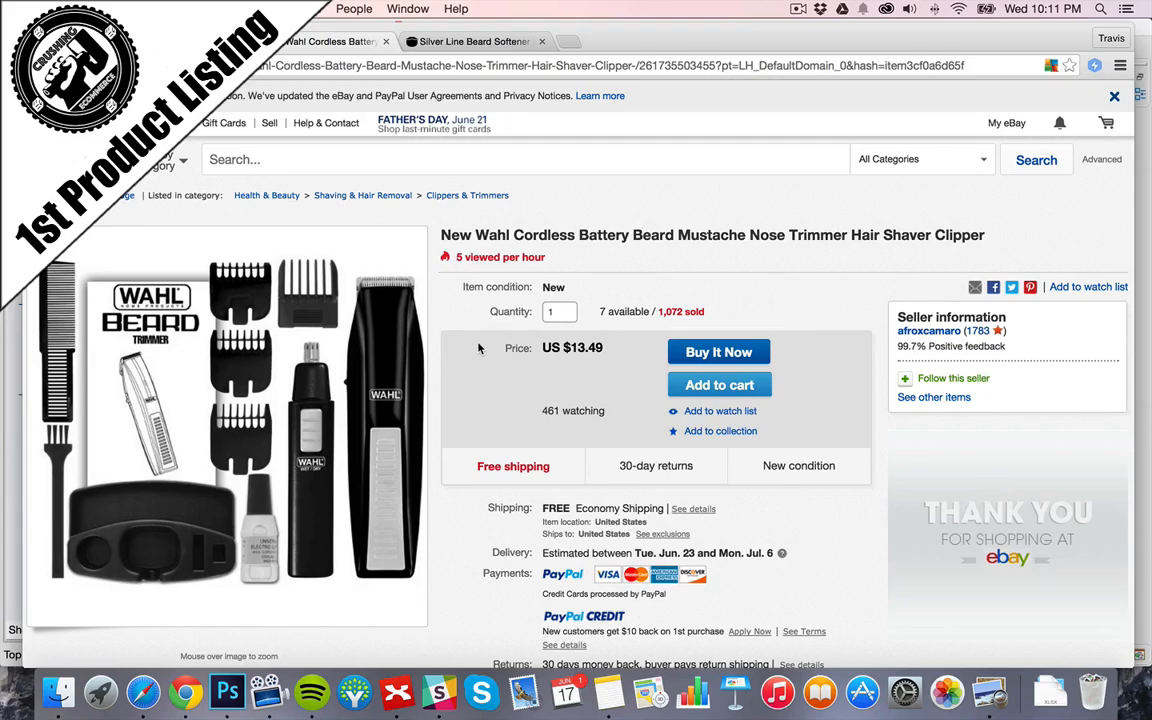
mouse_move(467, 260)
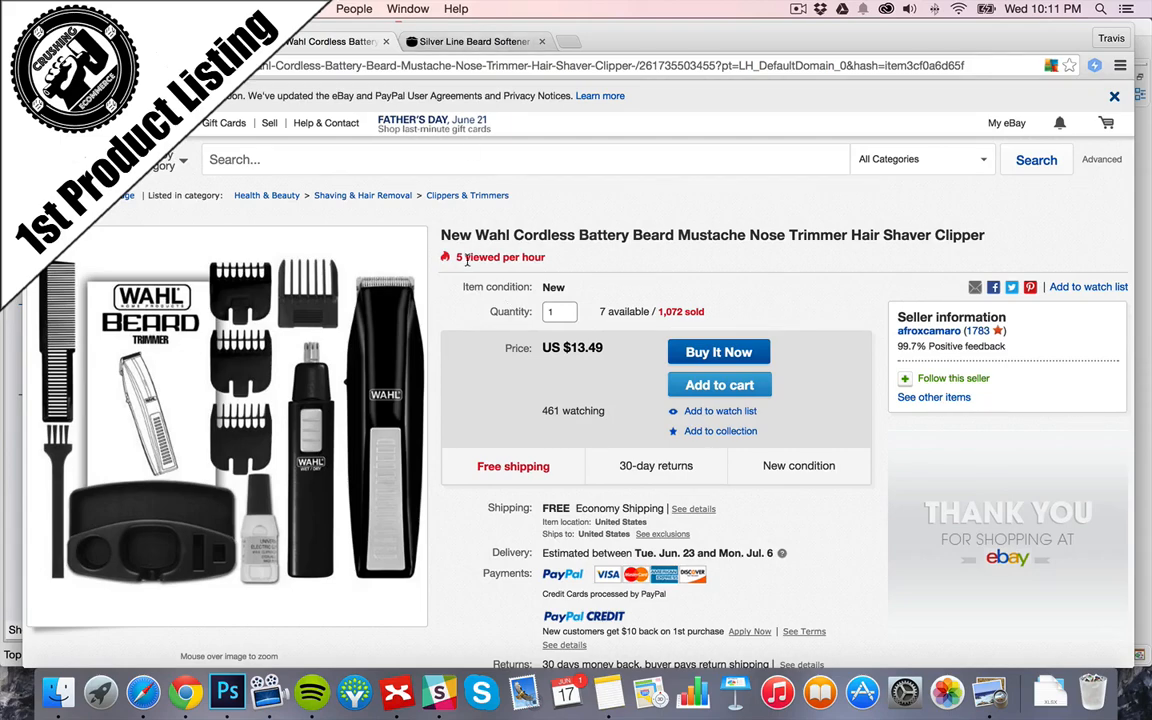
scroll("down", 3)
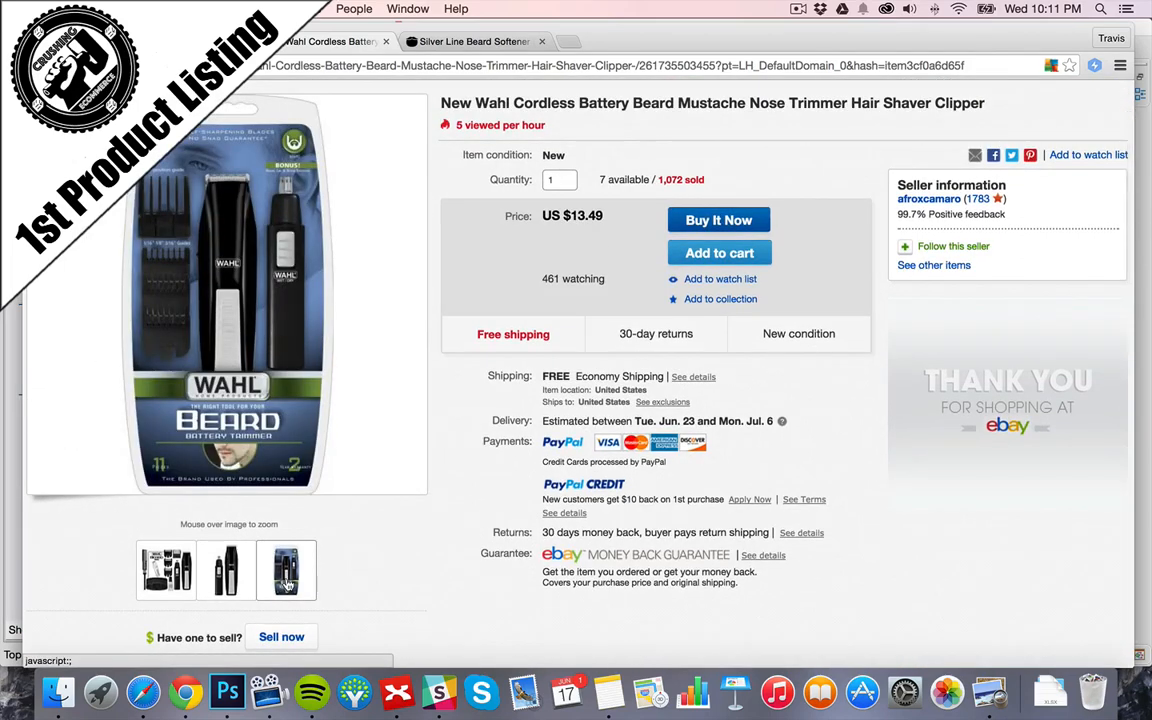
mouse_move(286, 570)
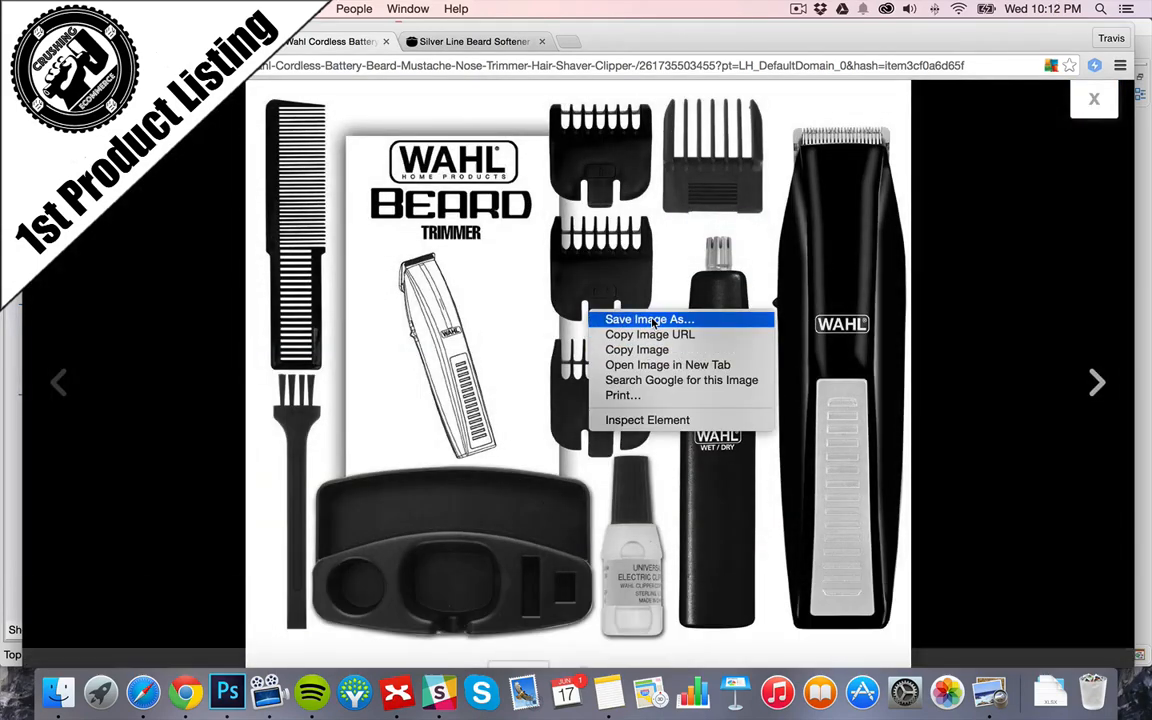
- Save the kit and packaging photos as trimmer1.jpg and trimmer2.jpg, then close the viewer
left_click(649, 319)
type("trimmer1.jpg")
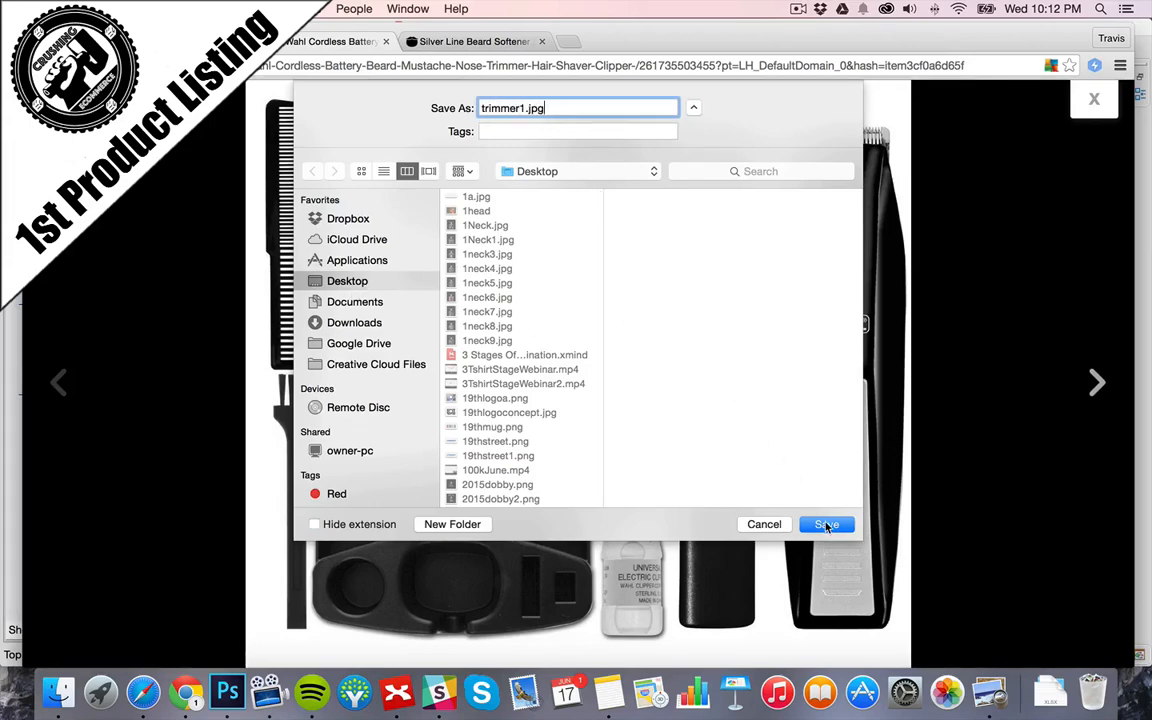
left_click(825, 524)
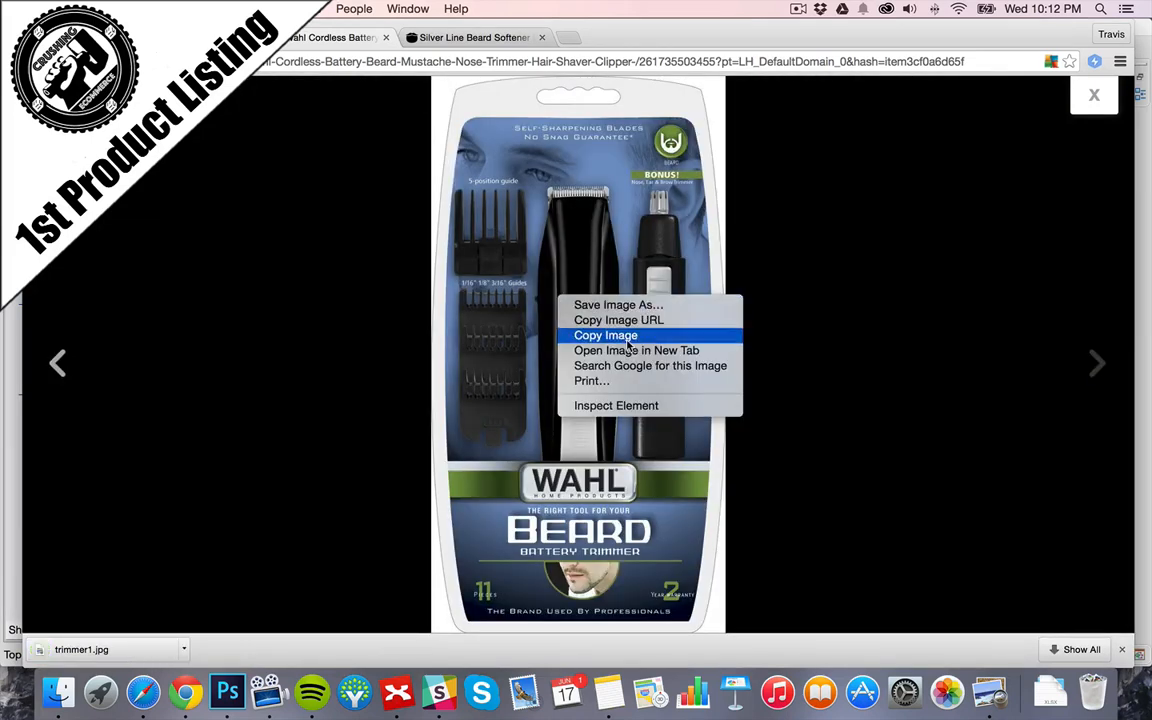
left_click(616, 305)
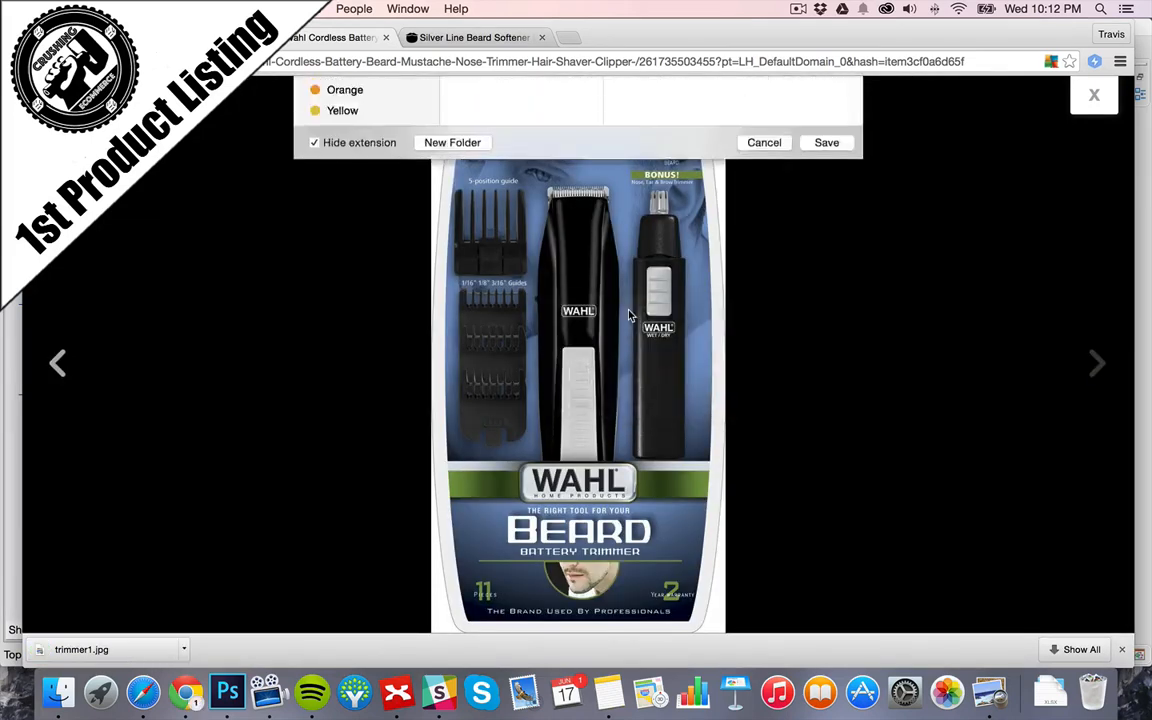
left_click(693, 103)
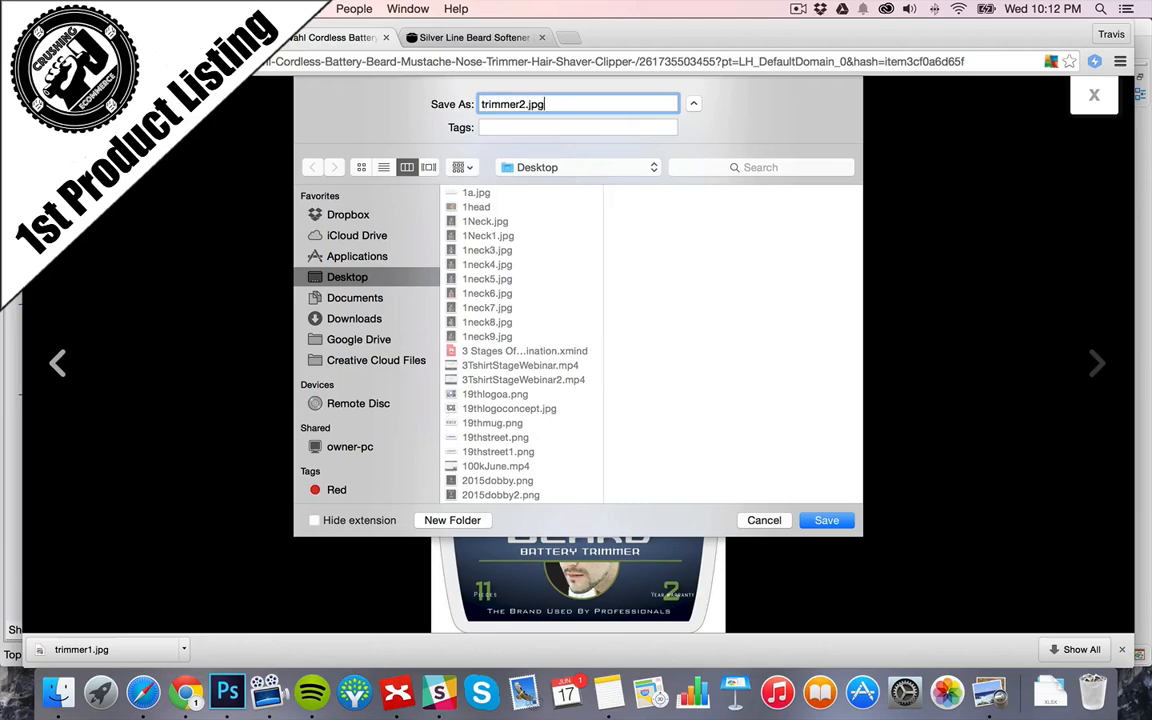
left_click(826, 520)
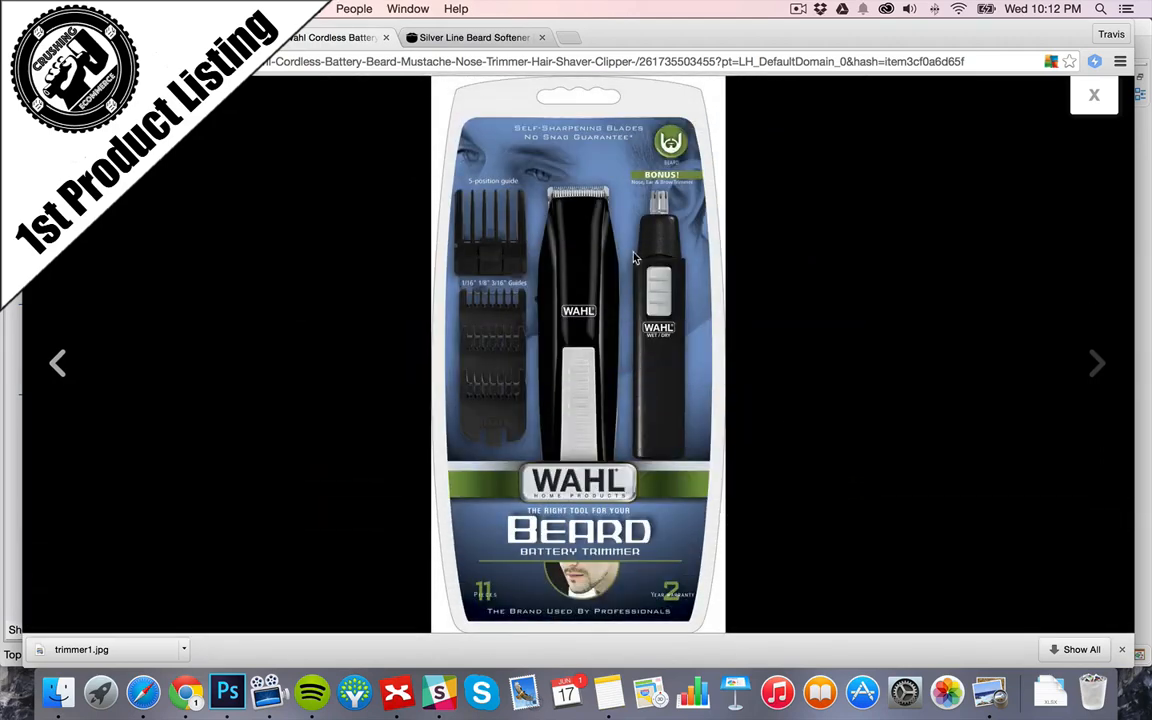
left_click(1094, 94)
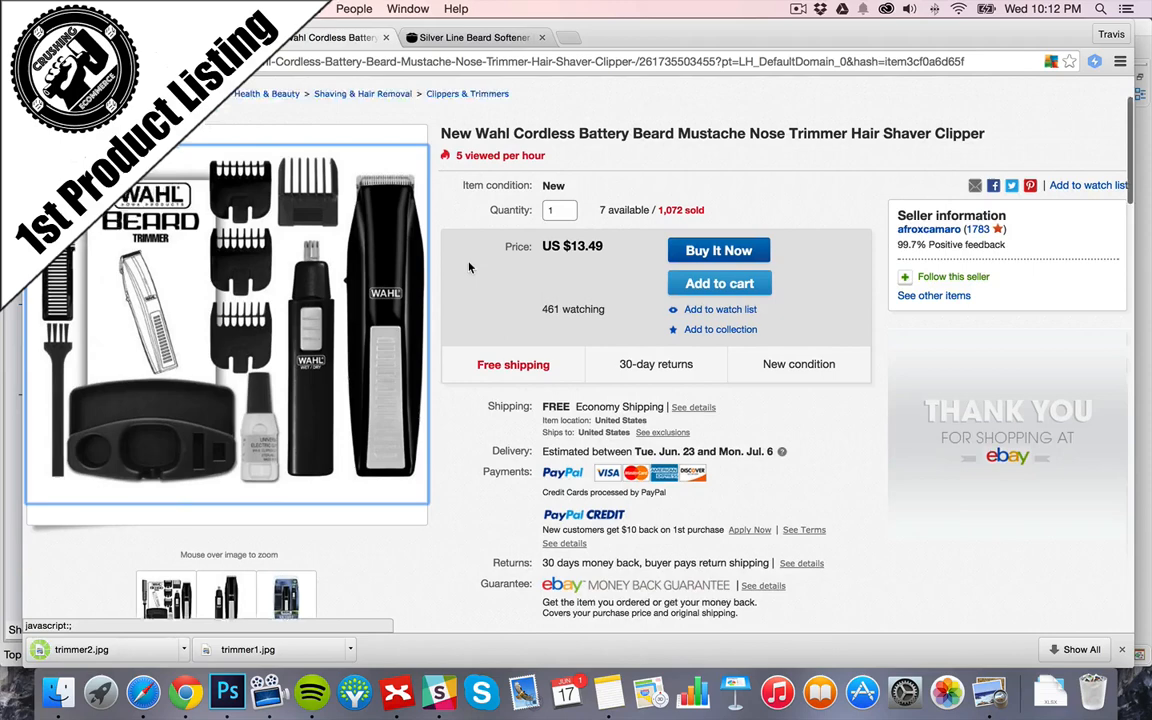
- Enter 'Wahl Cordless Beard & Mustache Trimmer' as the product title, then view the Beardbrand page
scroll("up", 3)
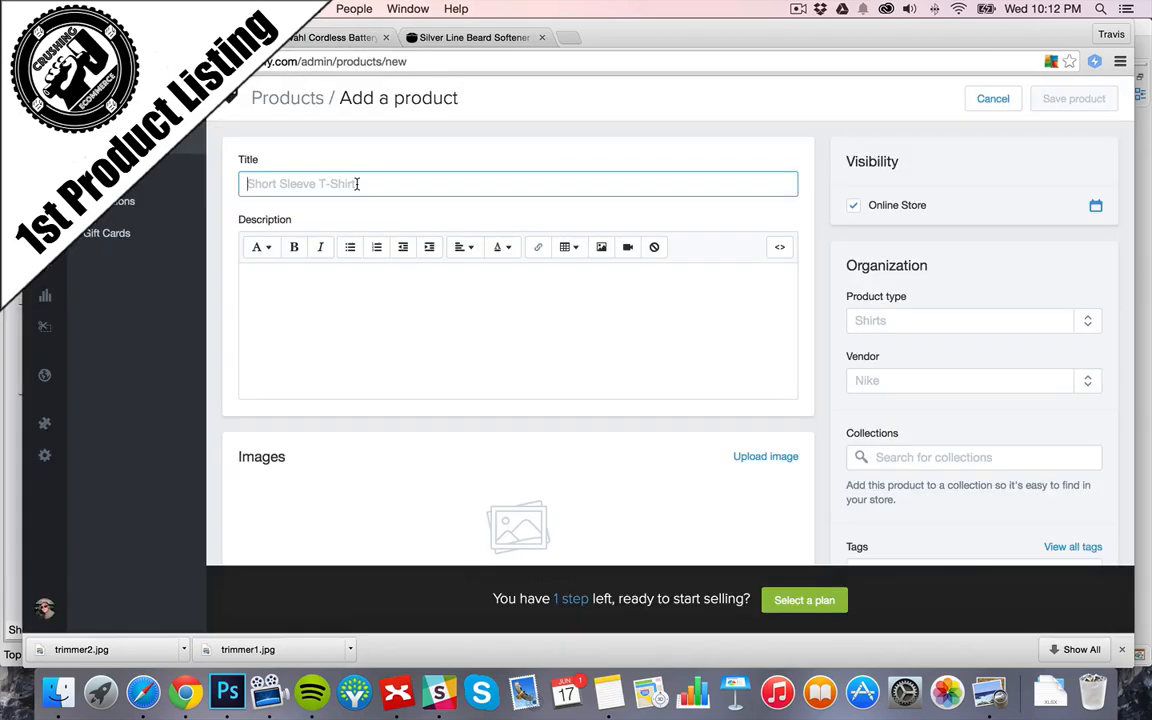
type("Wahl Cordless Battery Beard")
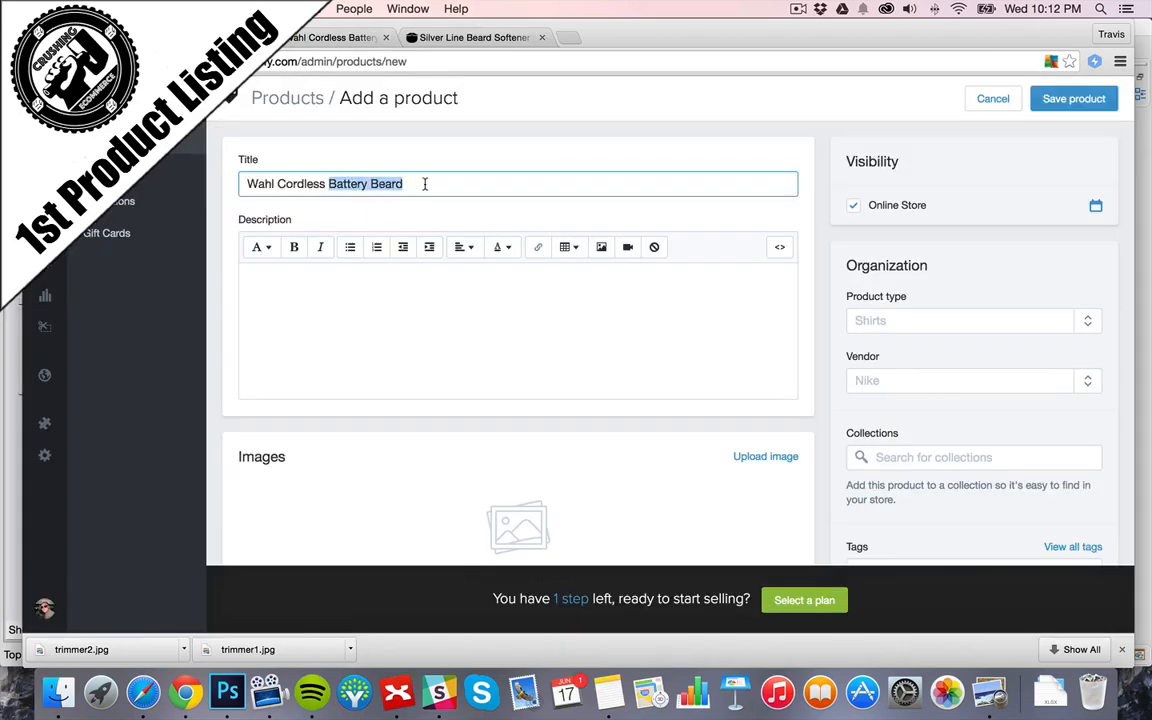
type("Beard and")
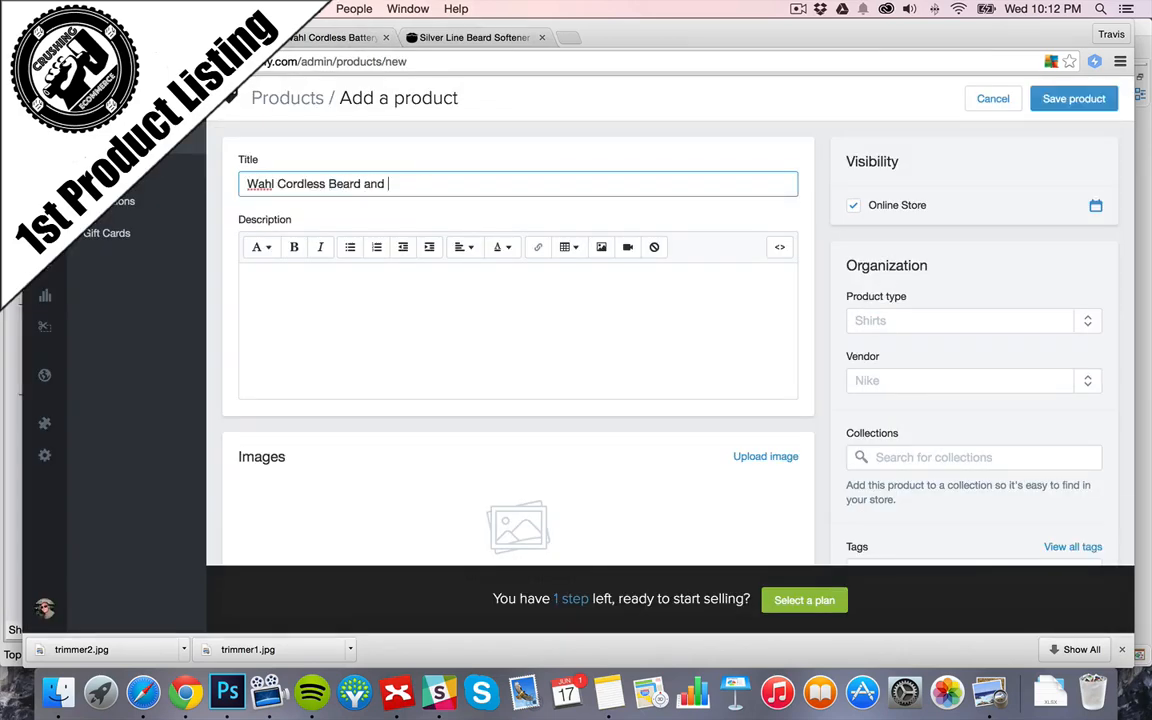
type("& Mustad")
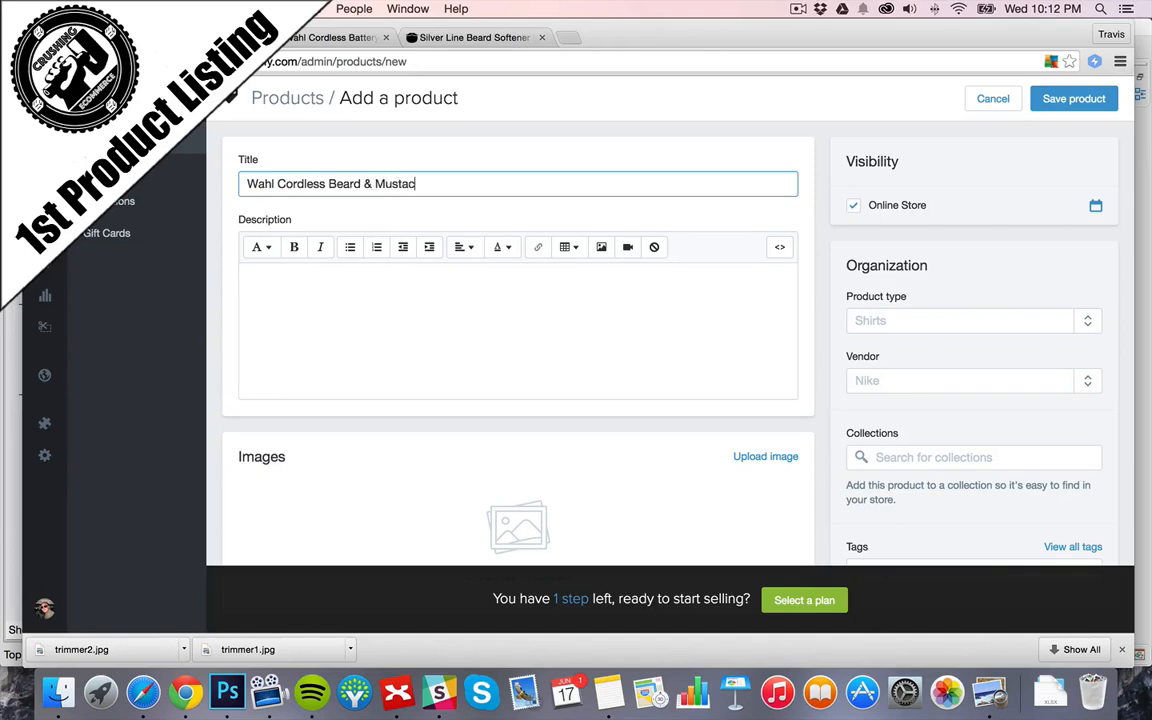
type("he Trimmer")
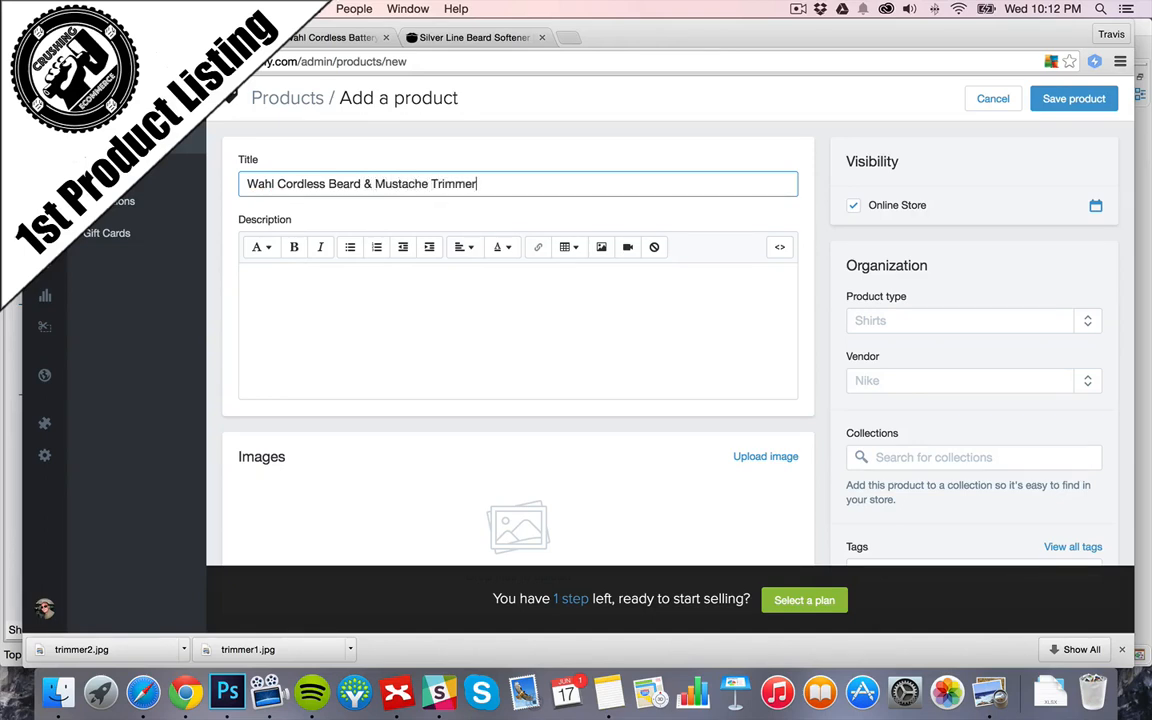
left_click(470, 37)
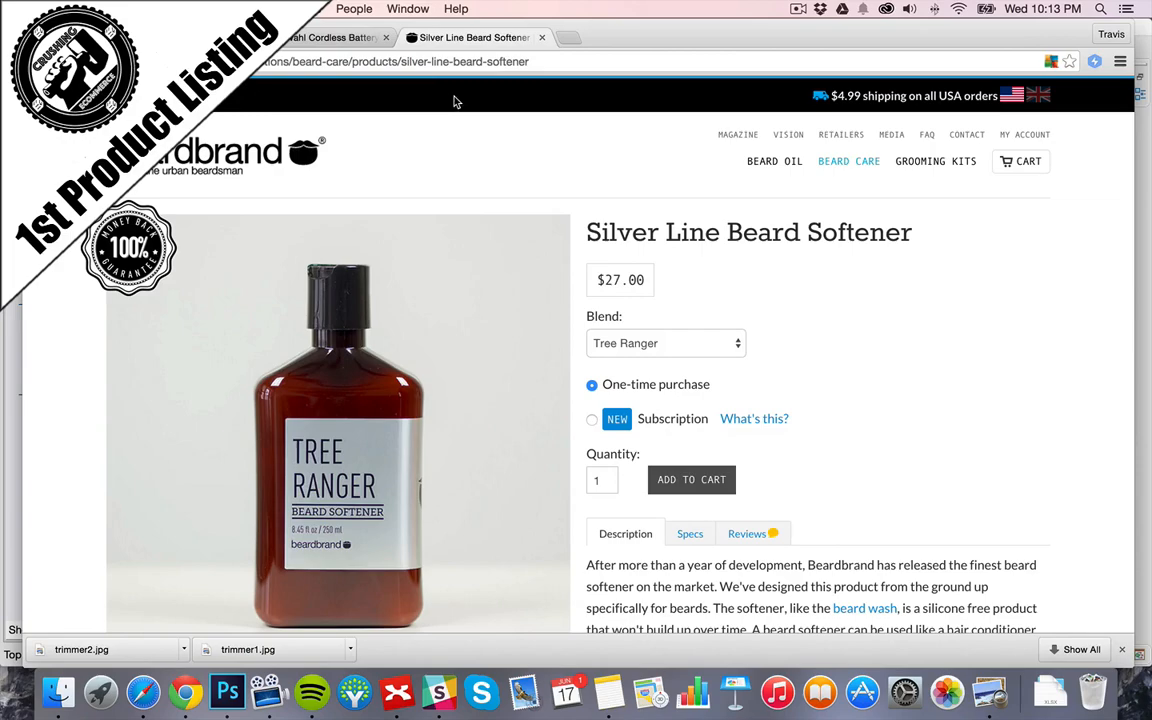
- Scroll the eBay Wahl listing down to its features and package contents description
left_click(330, 37)
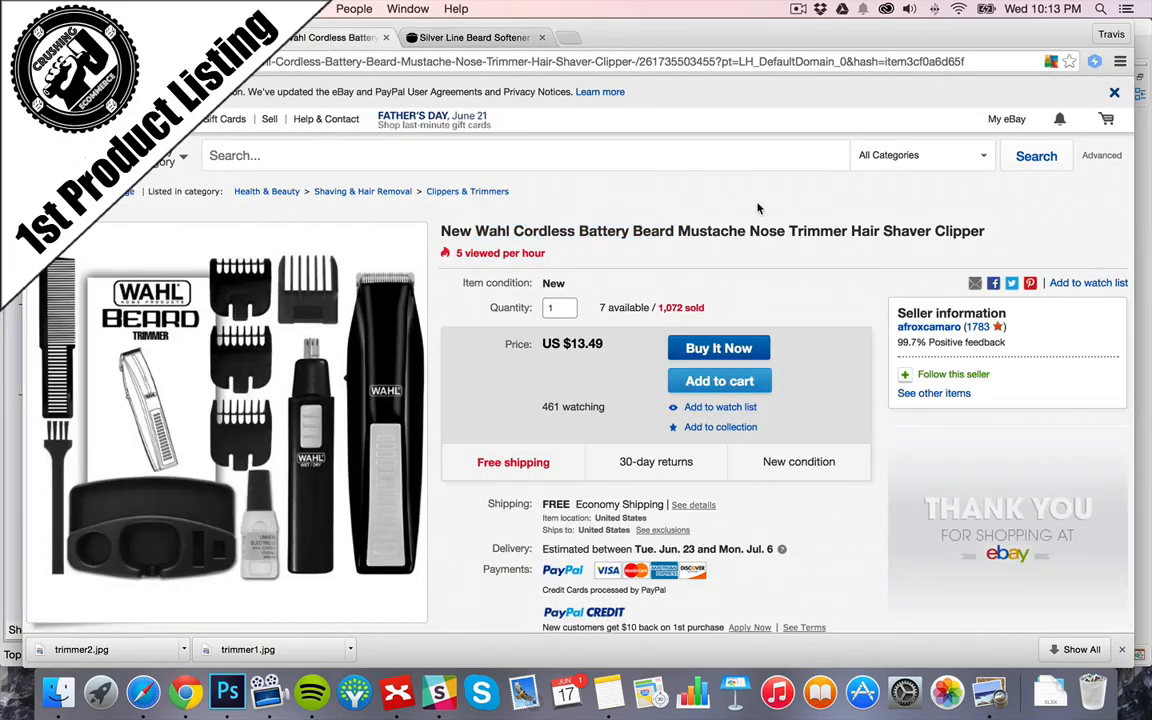
scroll("down", 3)
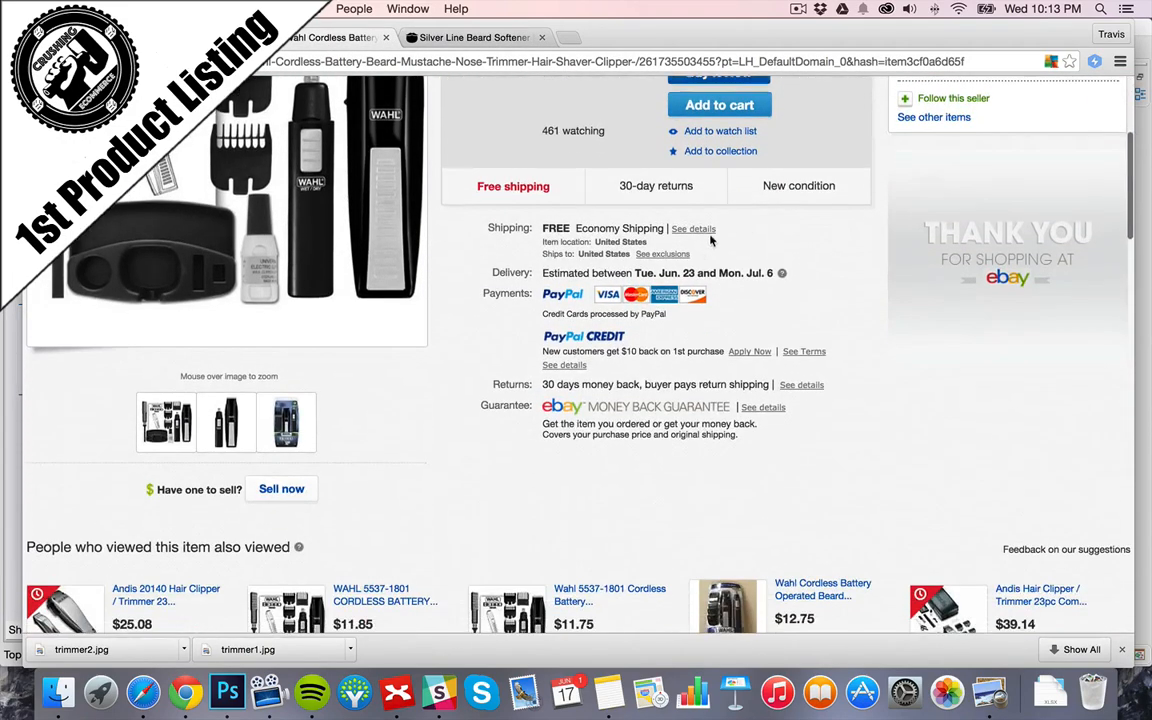
scroll("down", 3)
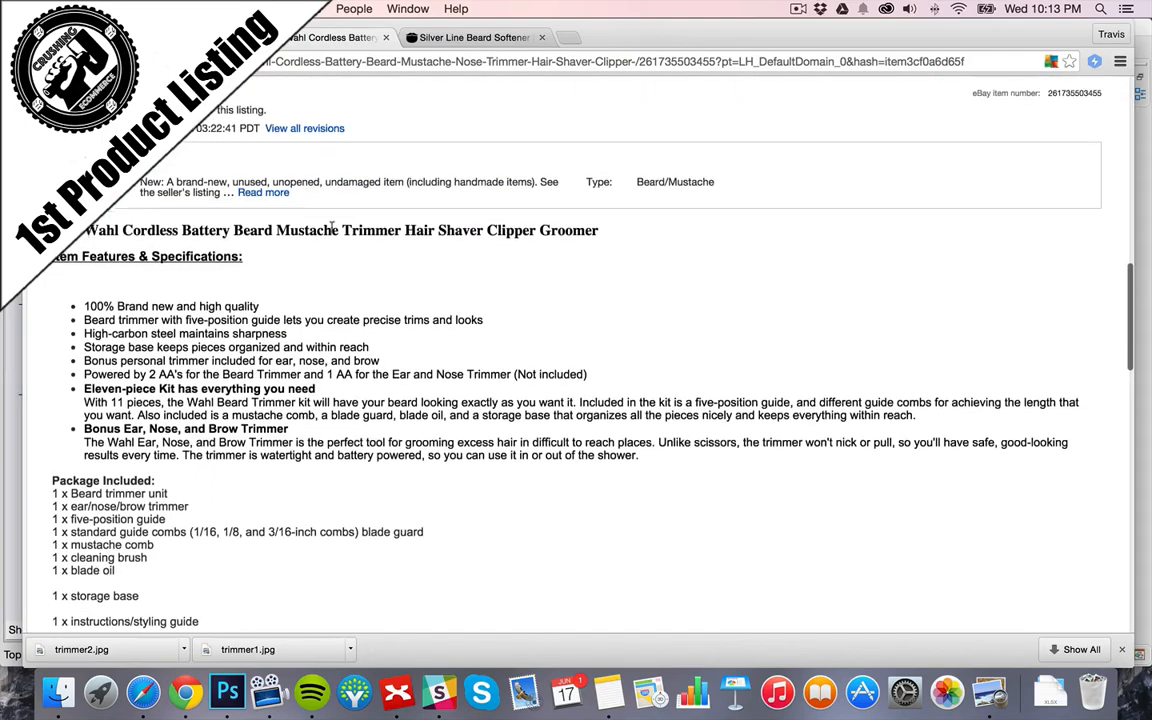
scroll("down", 3)
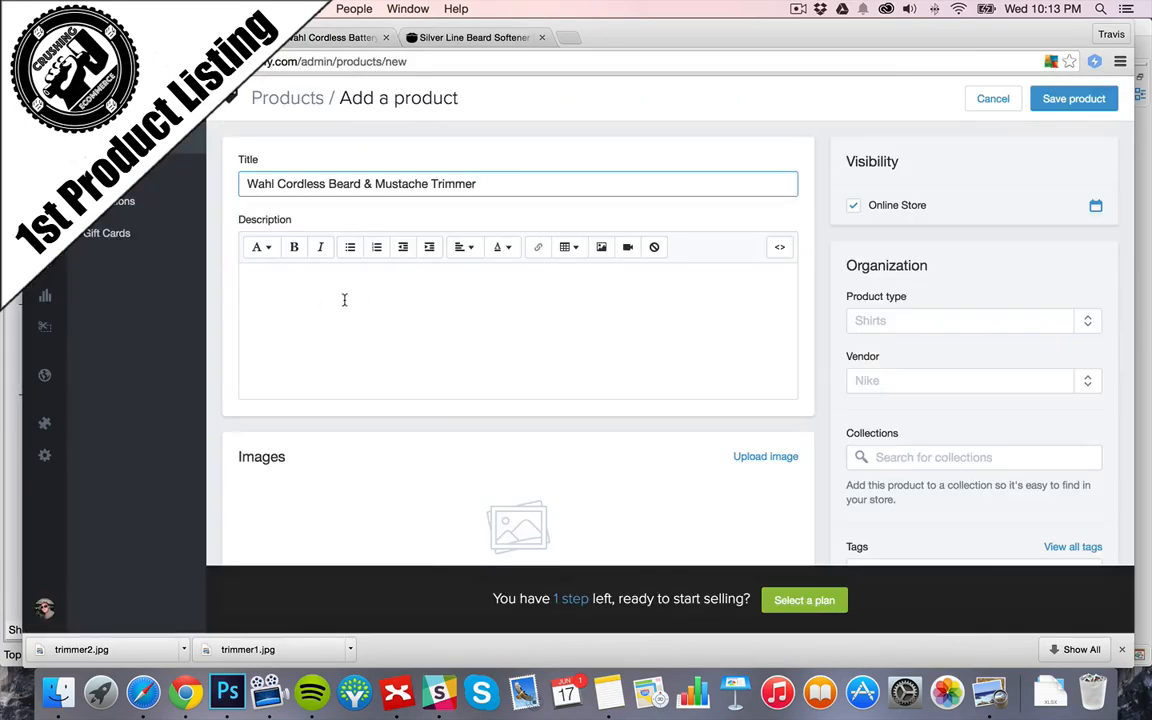
left_click(470, 37)
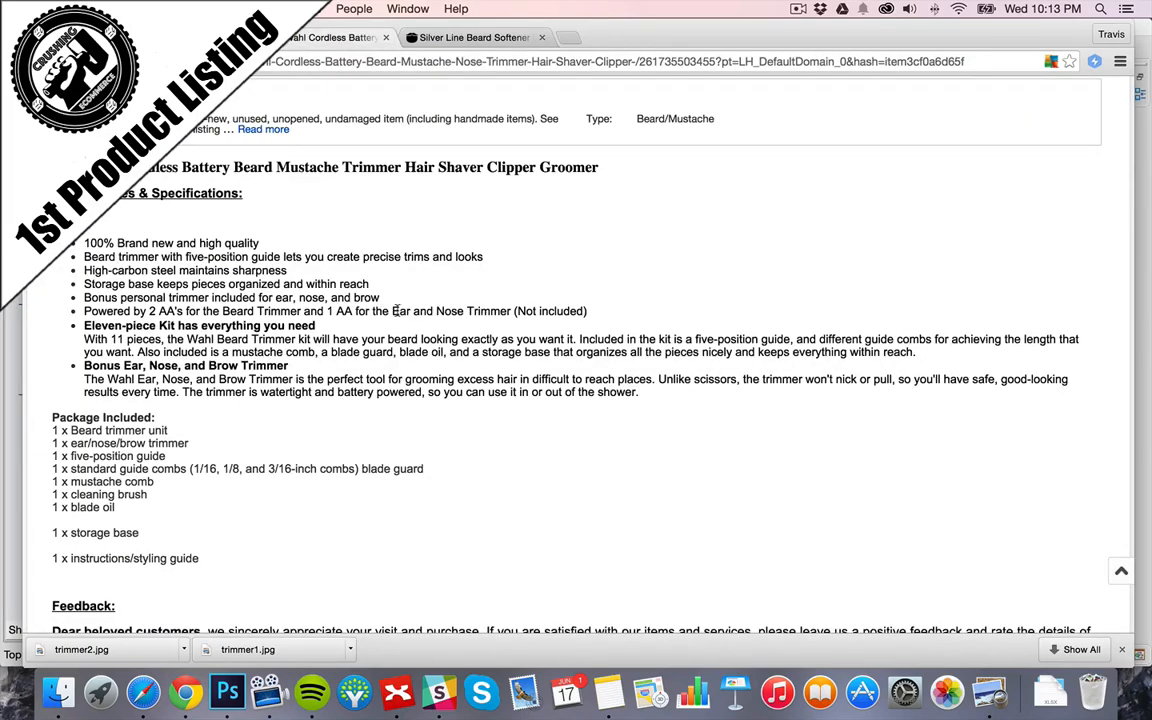
mouse_move(443, 7)
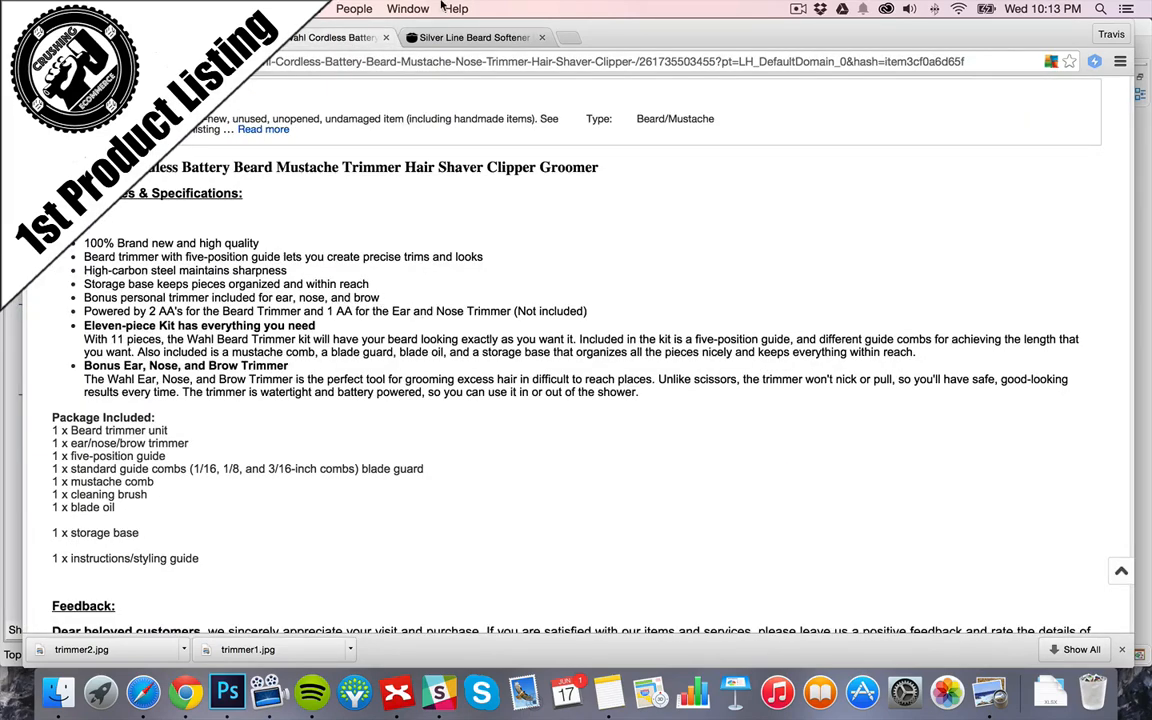
- Read the Silver Line Beard Softener description and its Specs tab
left_click(470, 37)
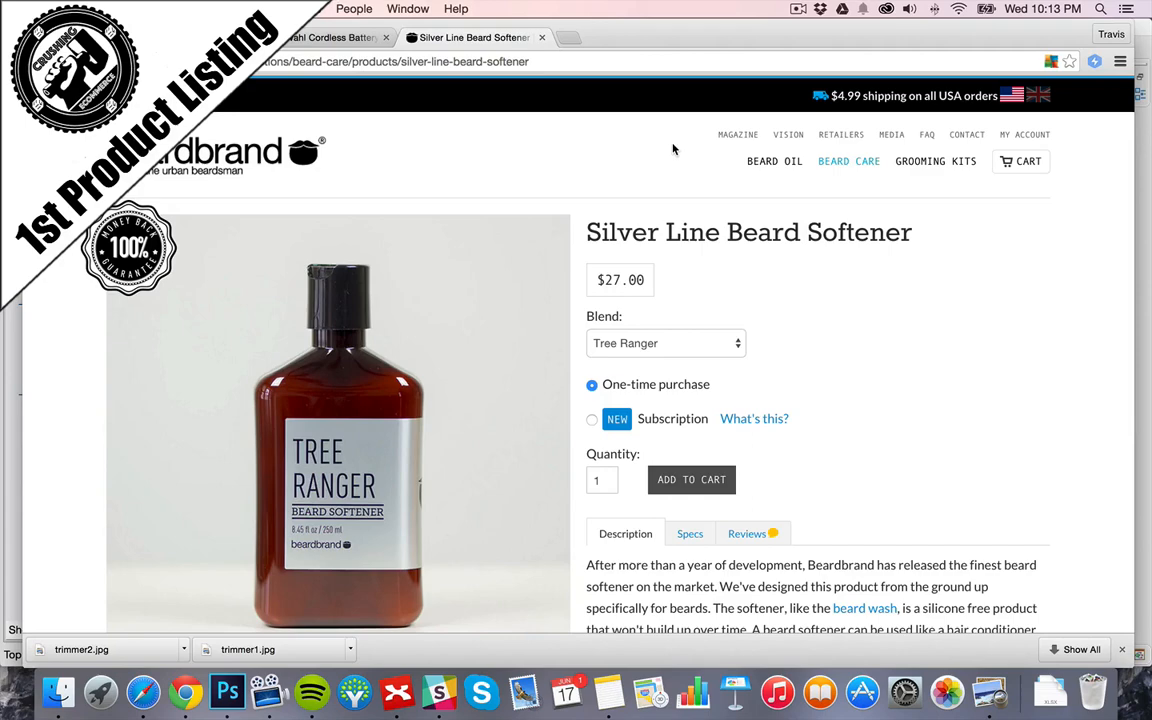
scroll("down", 3)
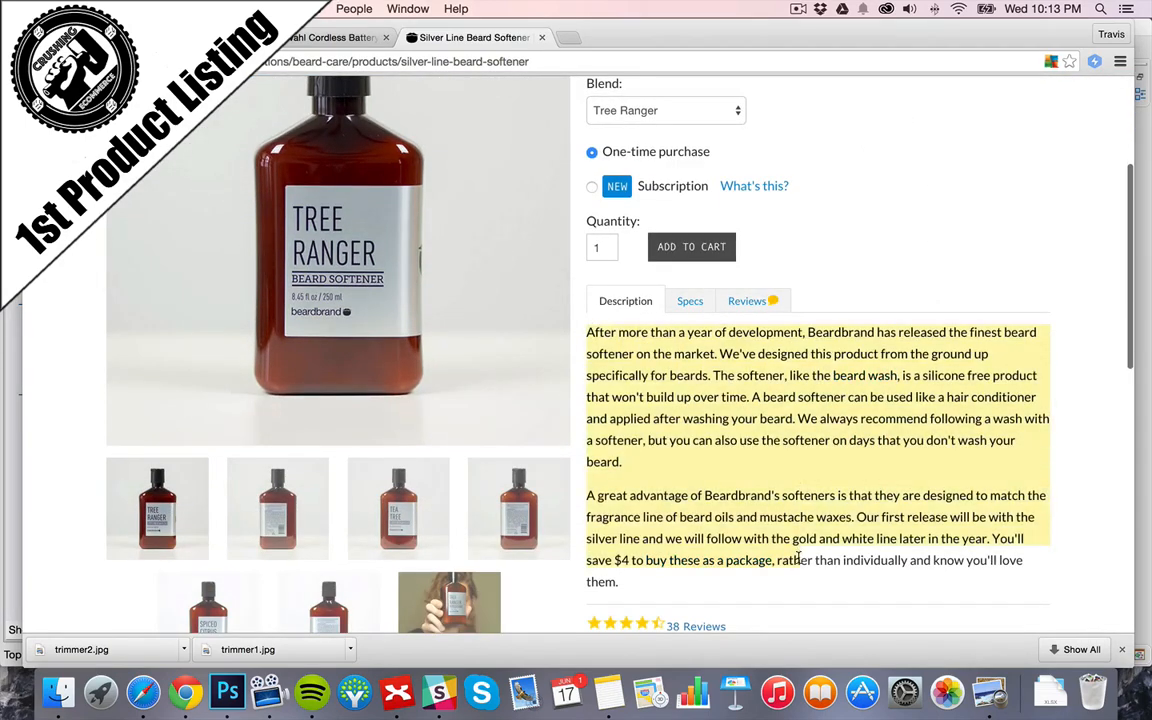
mouse_move(747, 301)
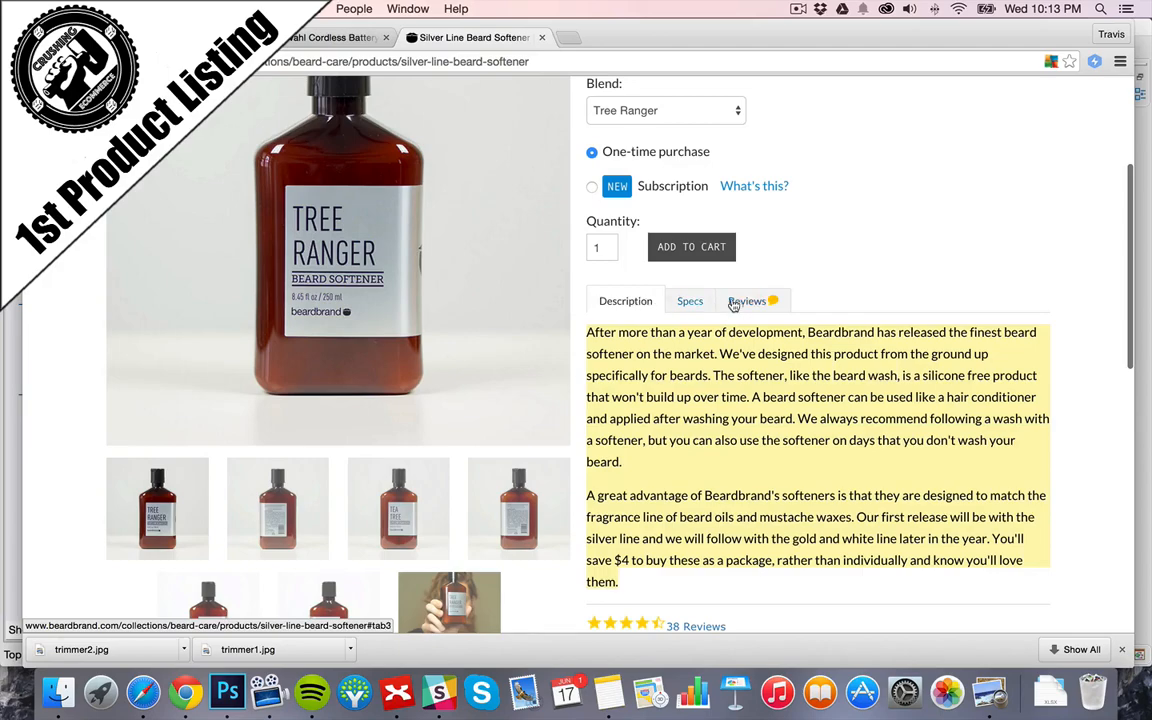
left_click(690, 300)
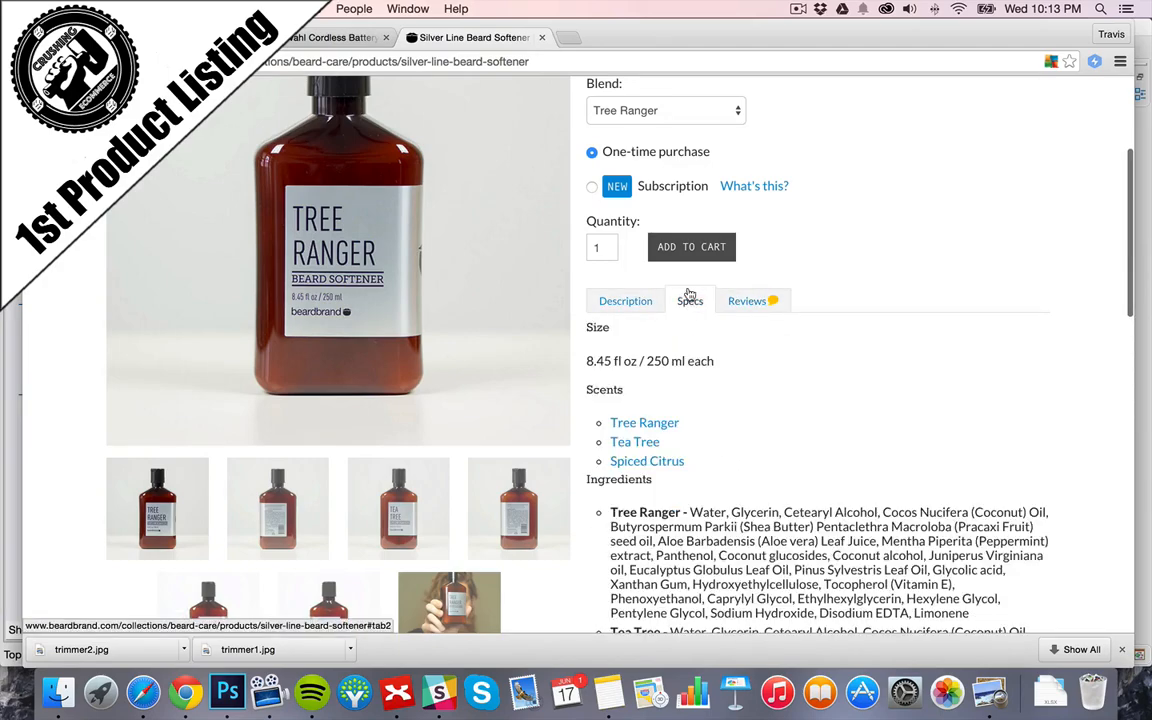
- Compare the eBay trimmer description against the softener page, ending on the eBay listing
left_click(335, 37)
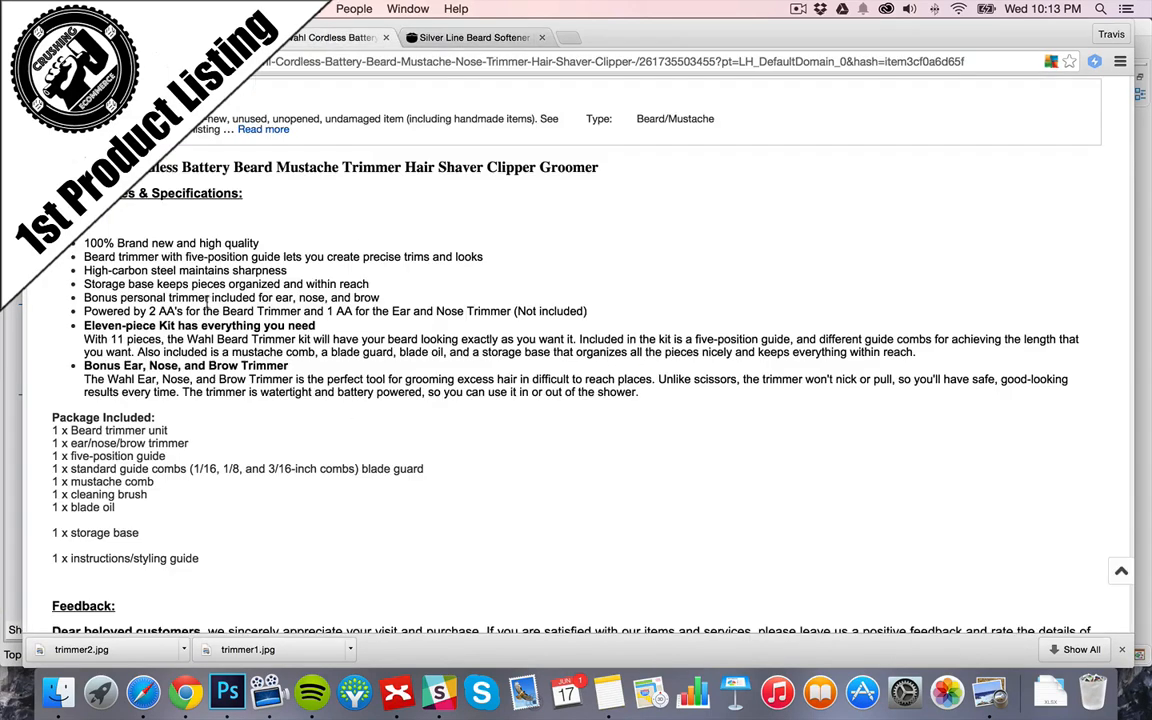
left_click_drag(83, 255, 320, 352)
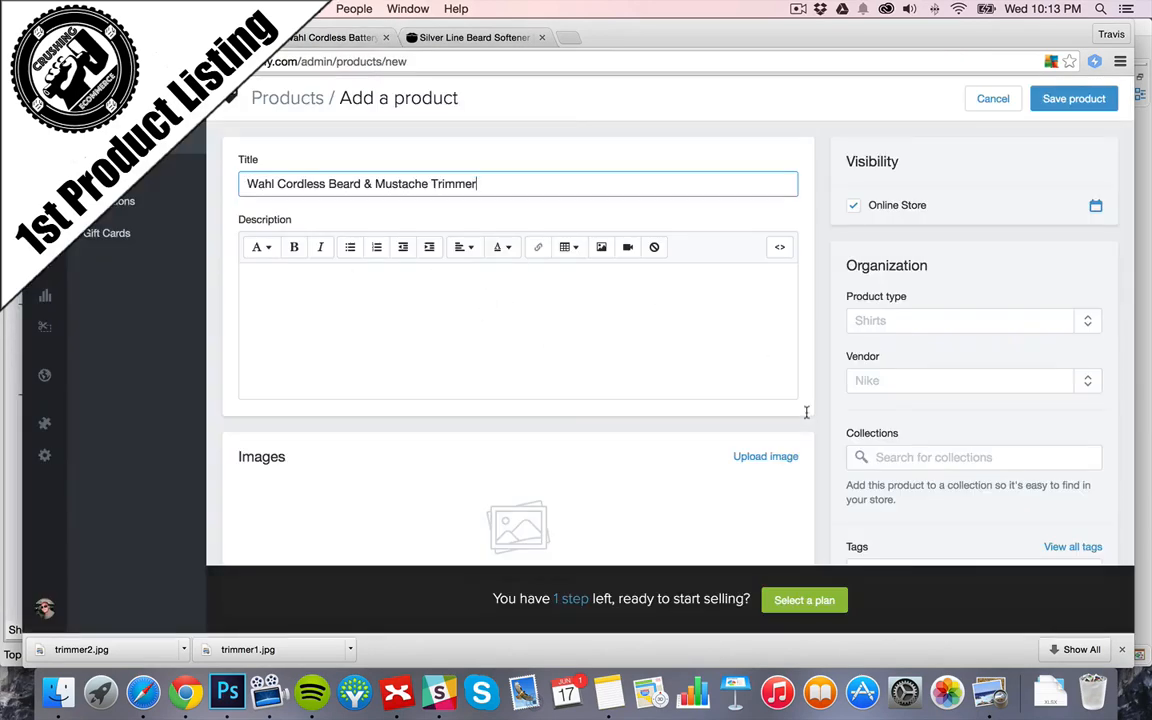
left_click(472, 37)
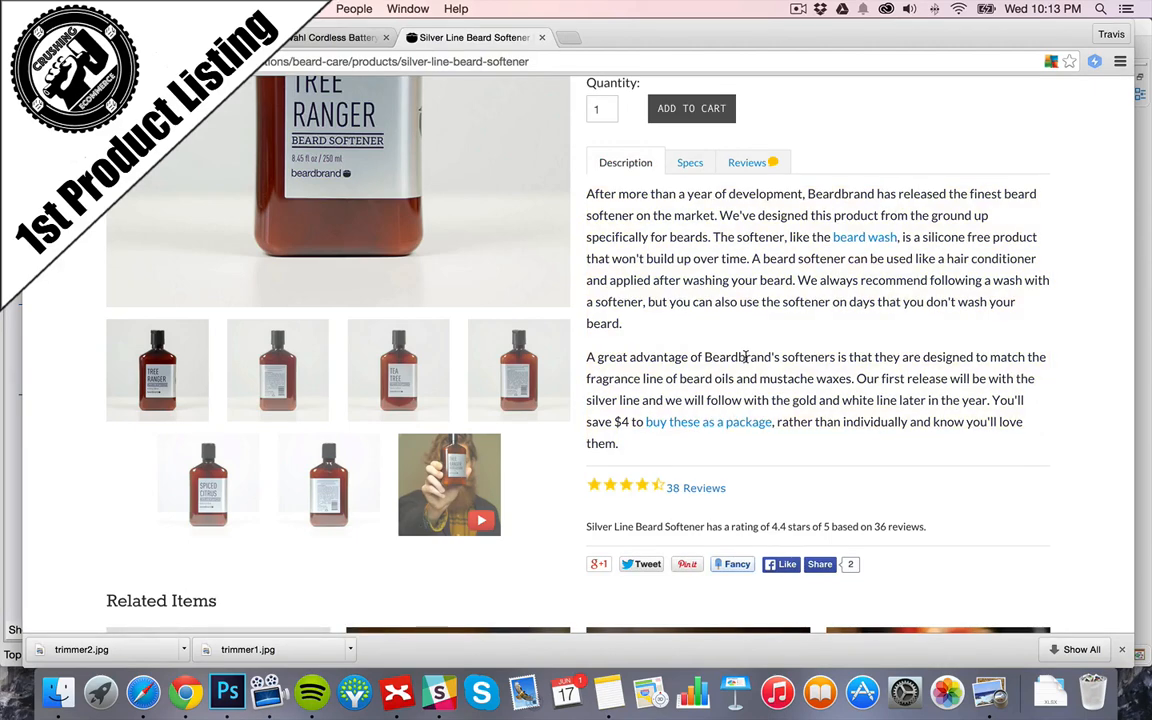
mouse_move(555, 173)
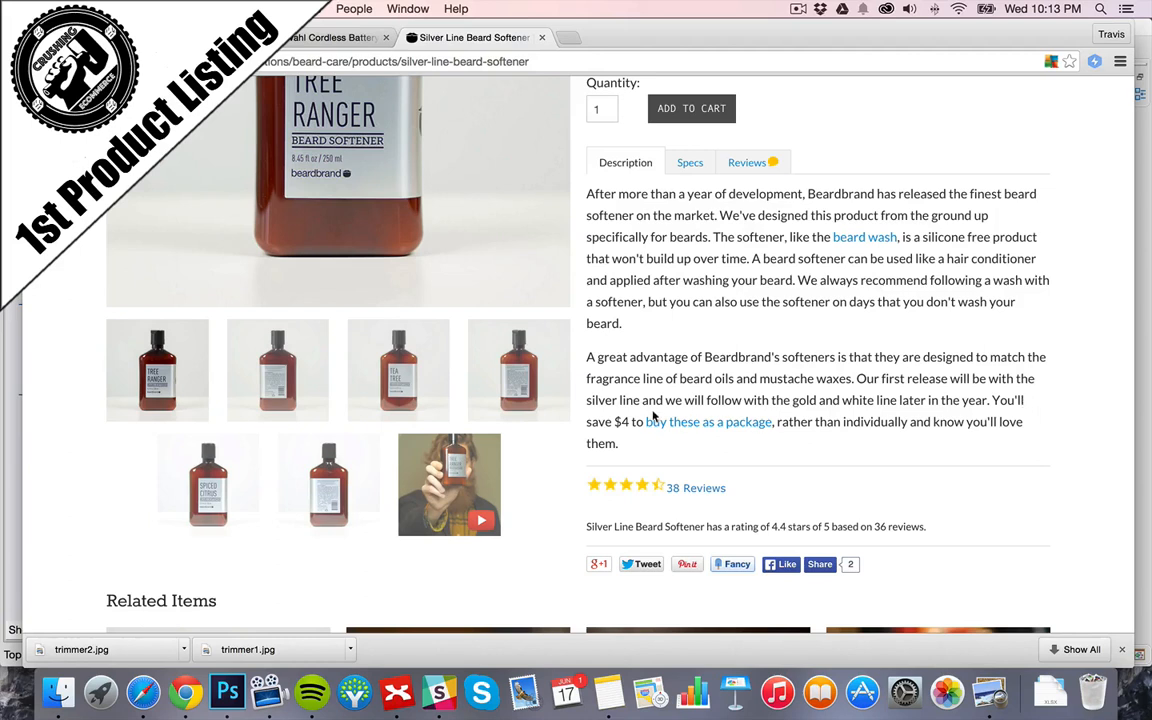
mouse_move(748, 429)
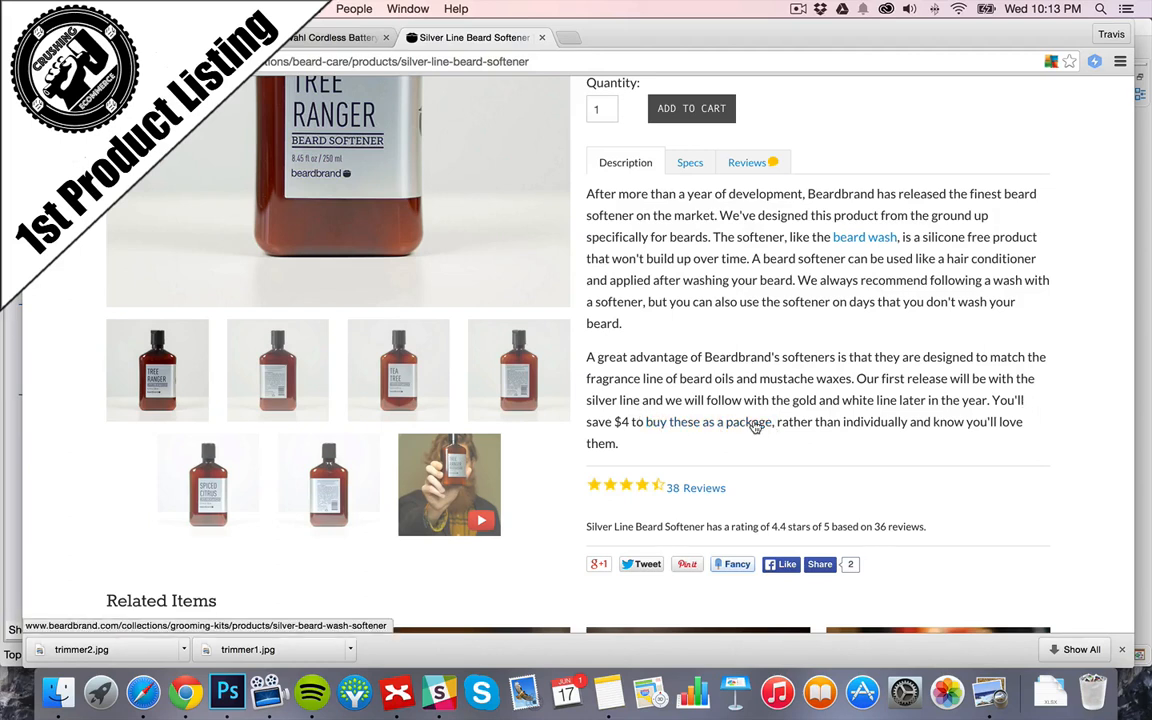
scroll("up", 3)
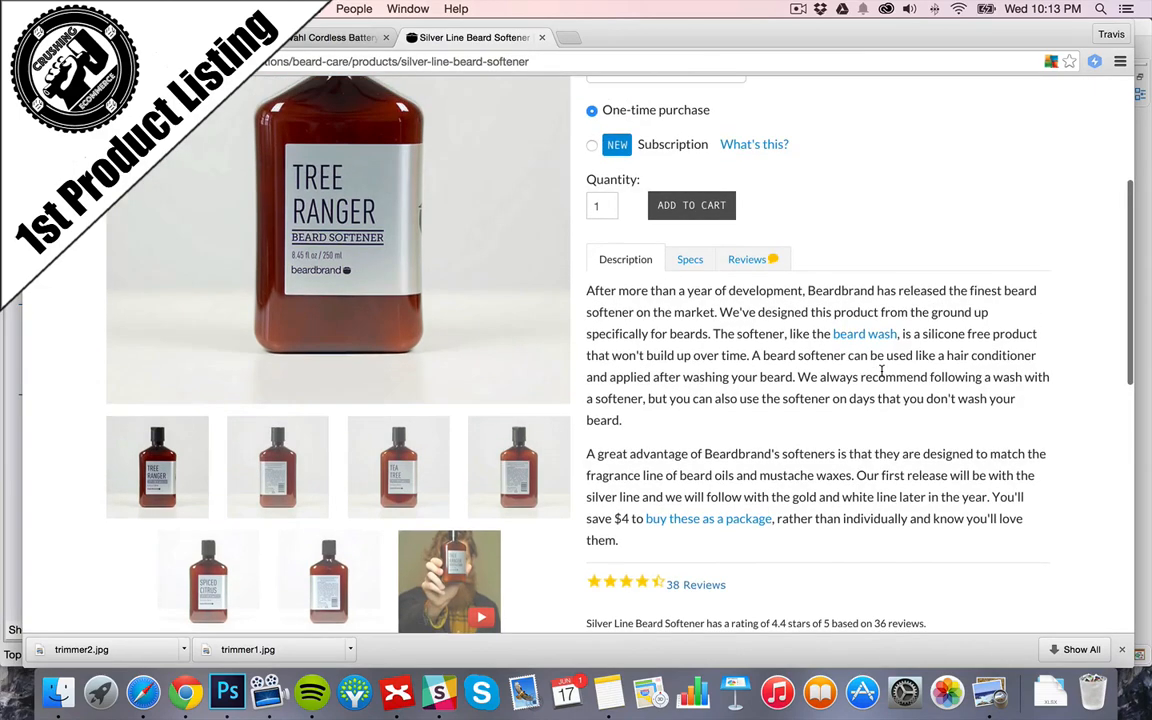
scroll("up", 3)
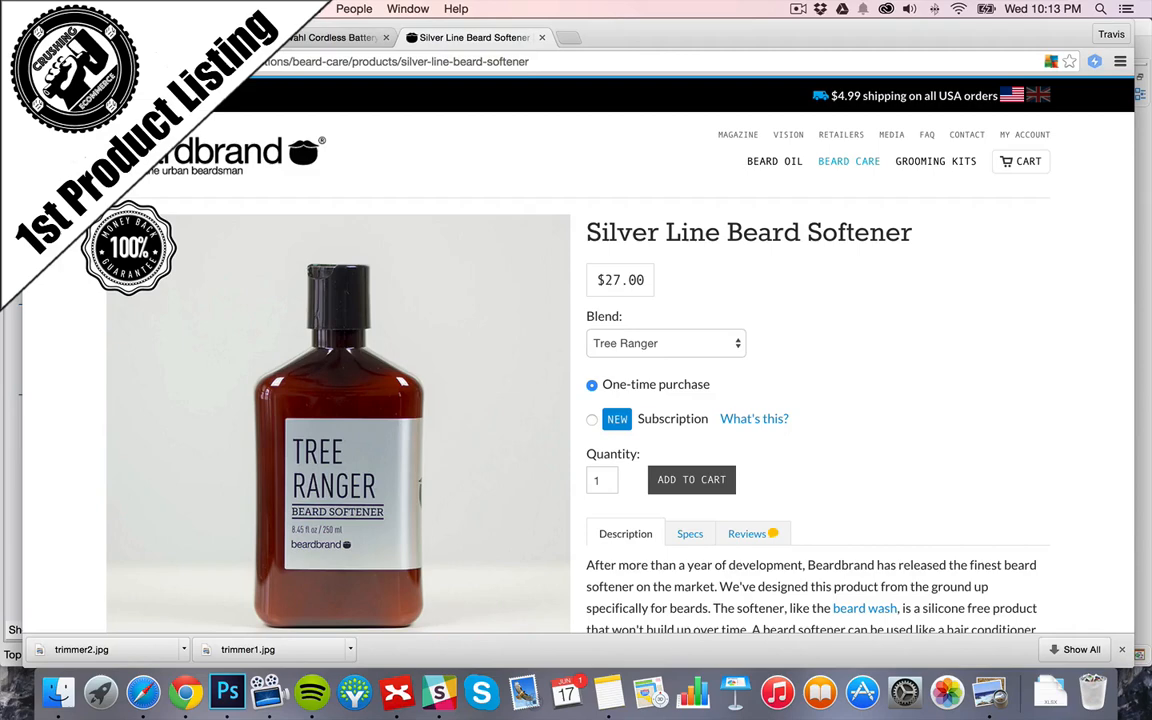
left_click(330, 37)
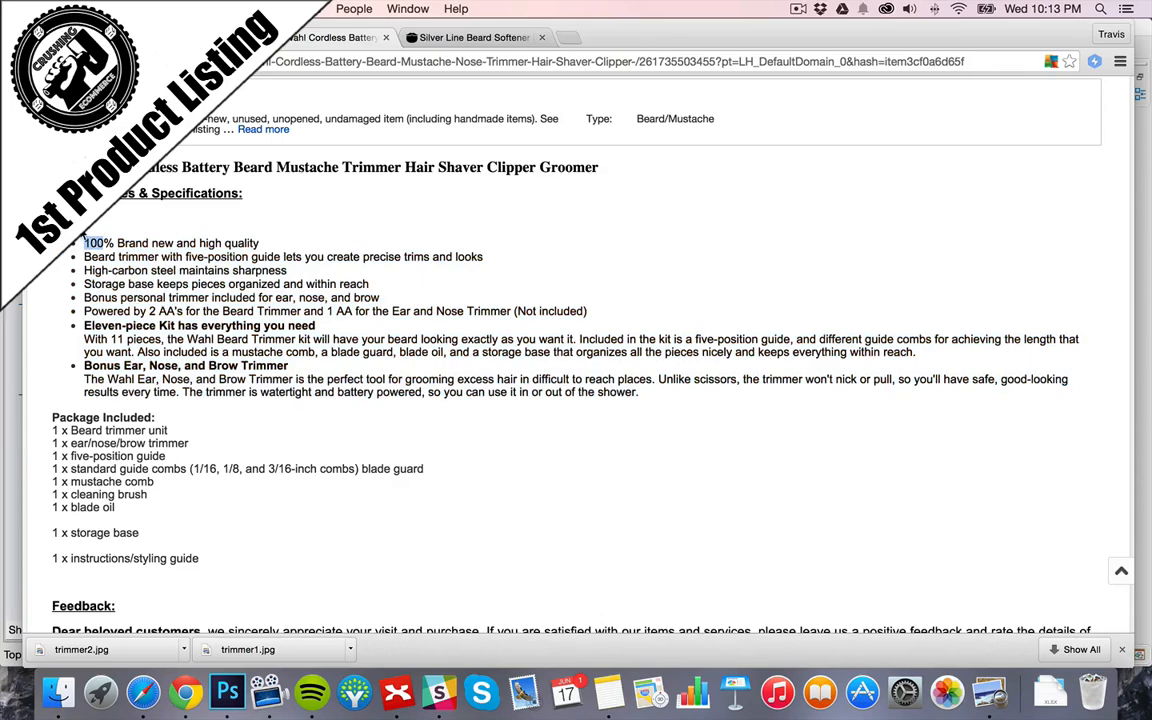
- Paste the eBay feature list into the description, tidying lines including '1 x instructions/styling guide'
left_click_drag(84, 243, 637, 391)
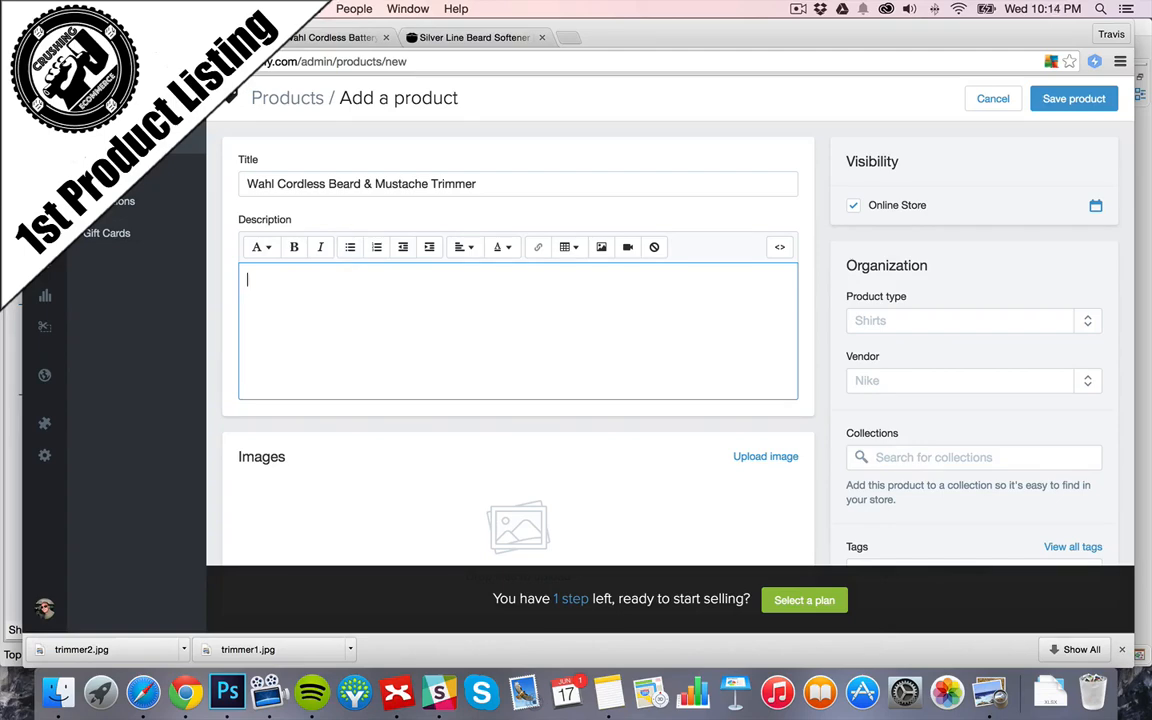
left_click(470, 37)
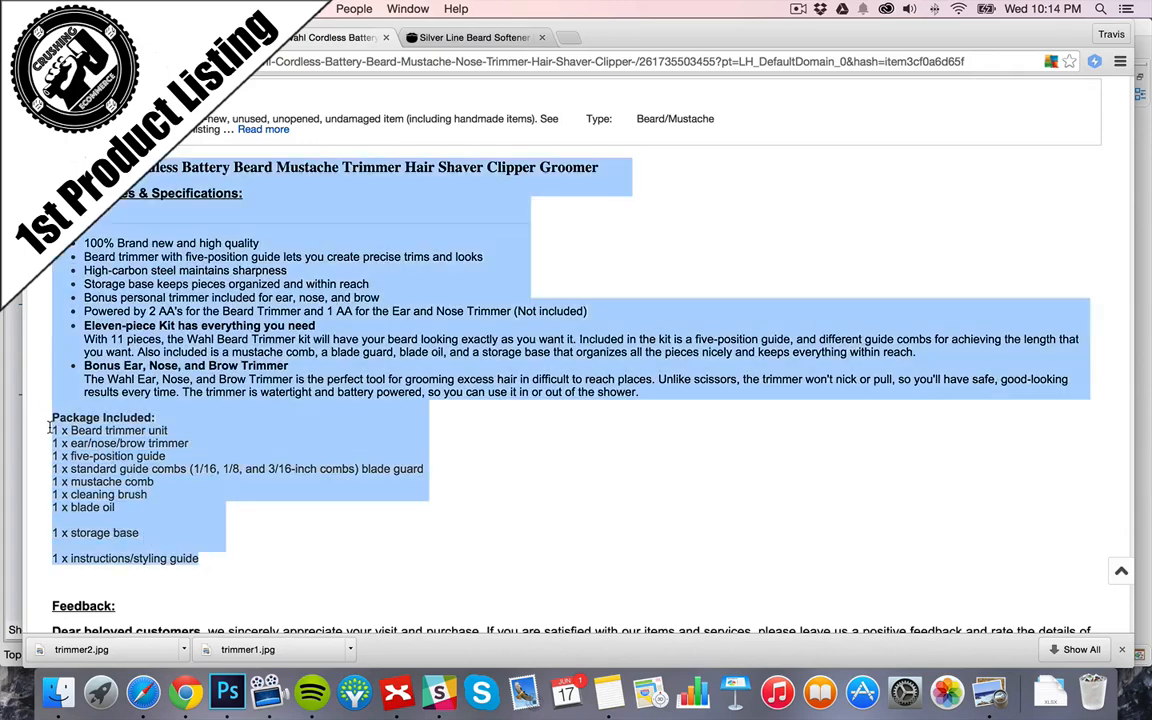
left_click(470, 37)
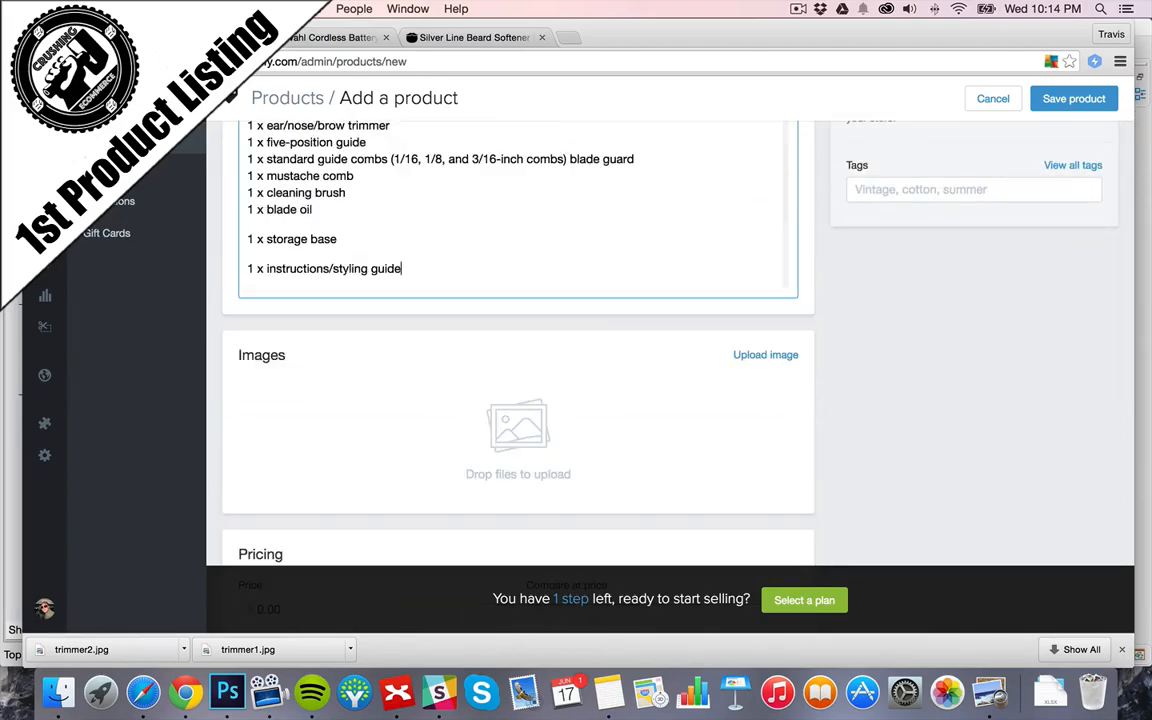
scroll("up", 3)
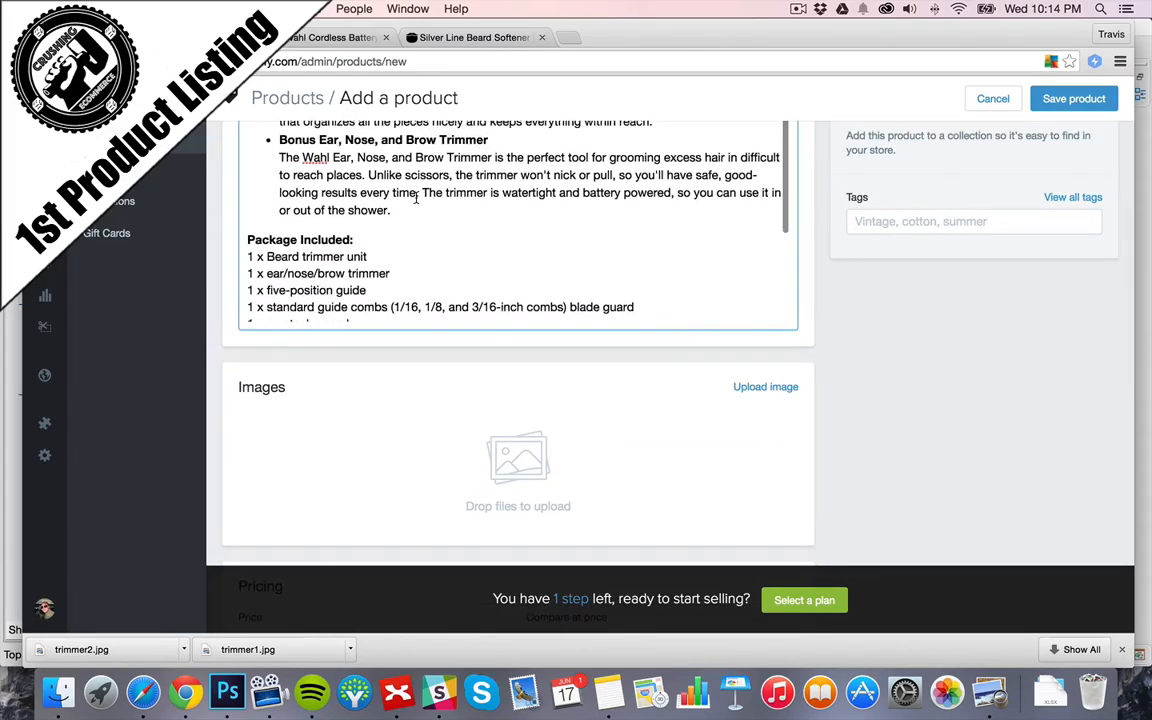
scroll("down", 3)
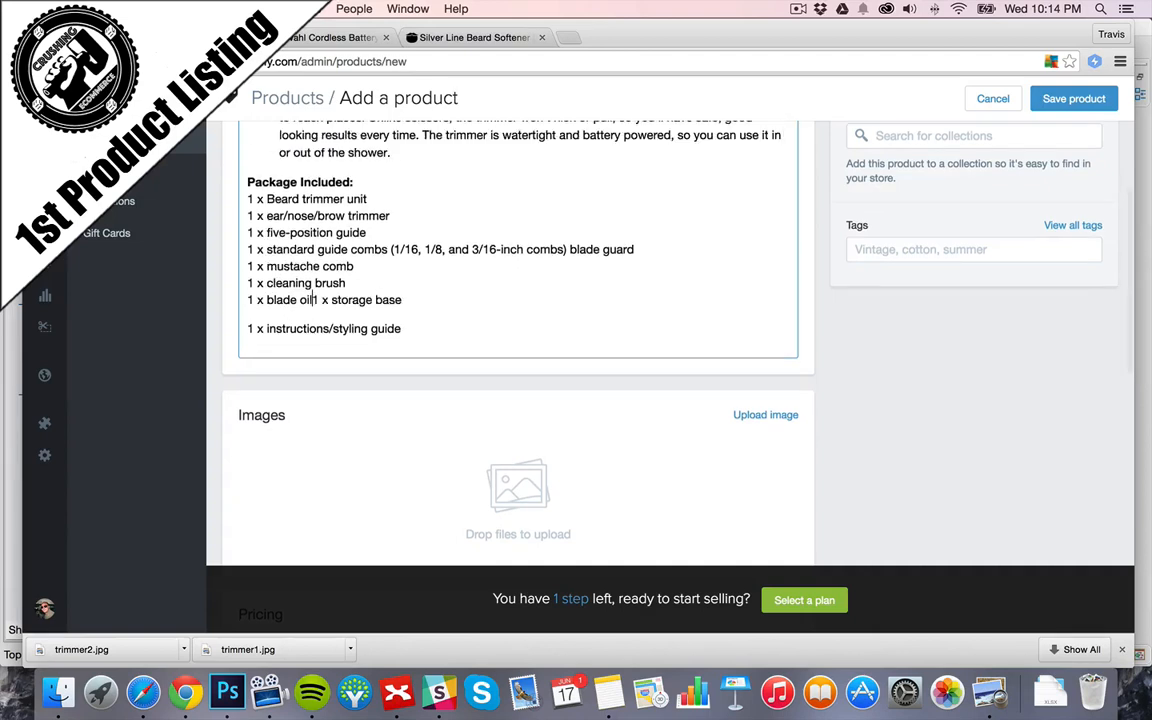
key("enter")
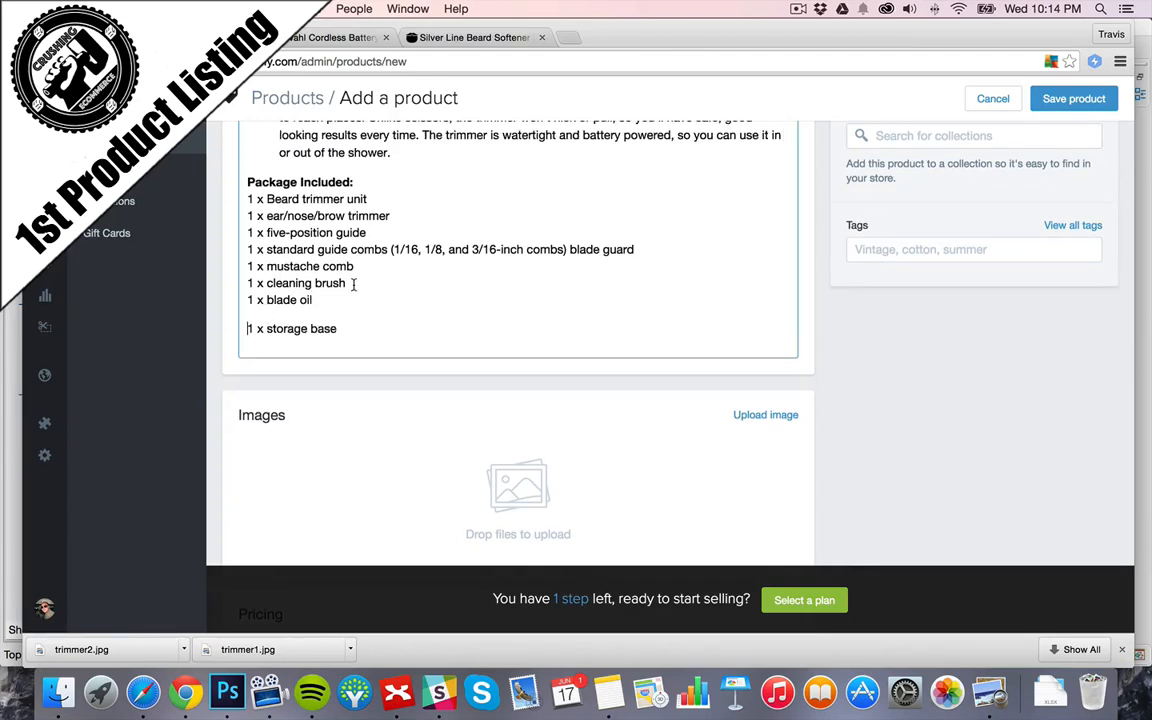
type("1 x instructions/styling guide")
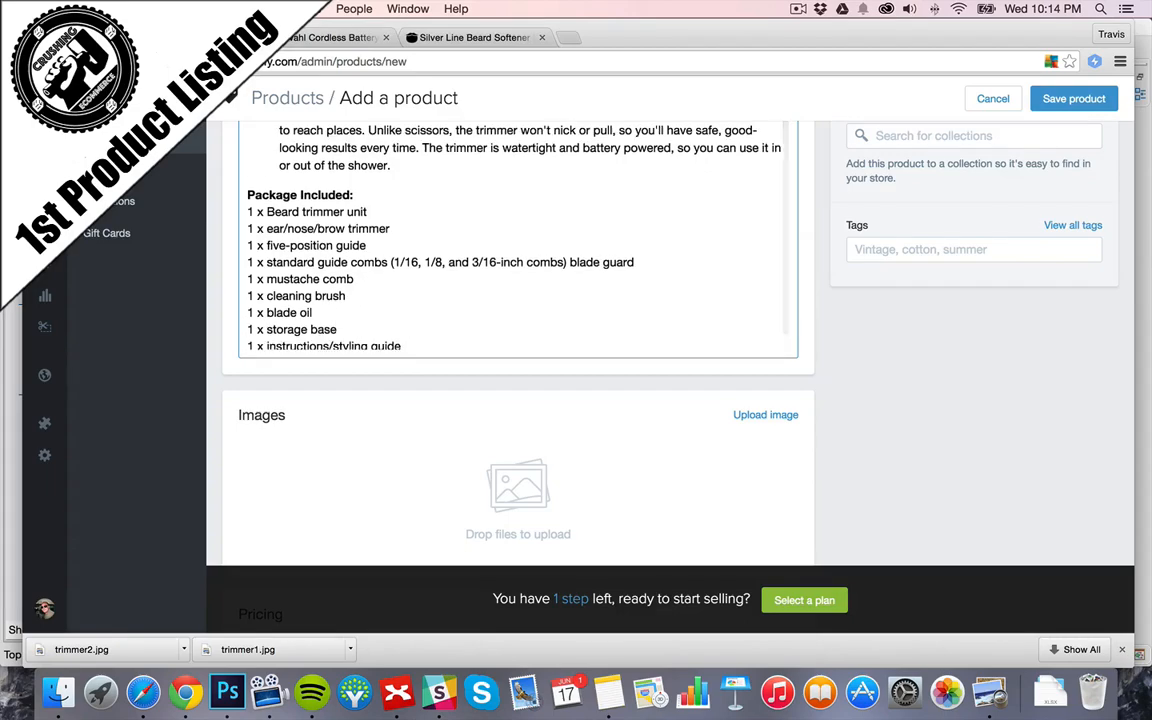
scroll("up", 3)
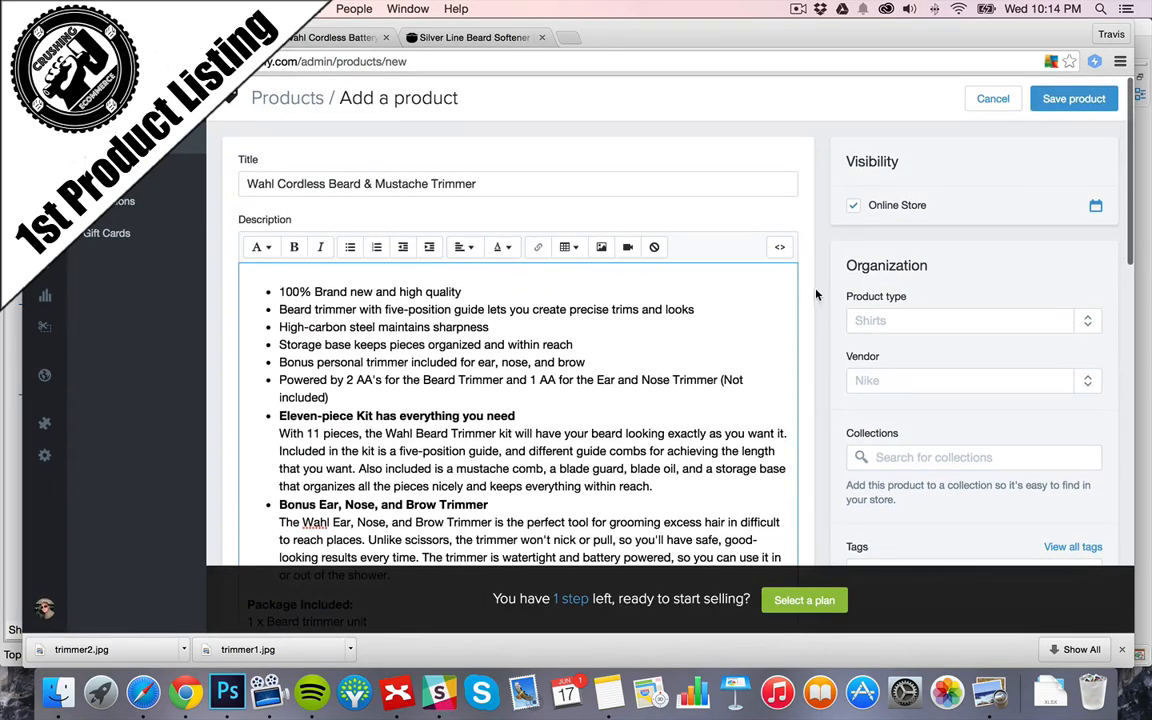
- Enter product type Grooming, vendor Wahl, and the tags grooming and trimmers
scroll("down", 3)
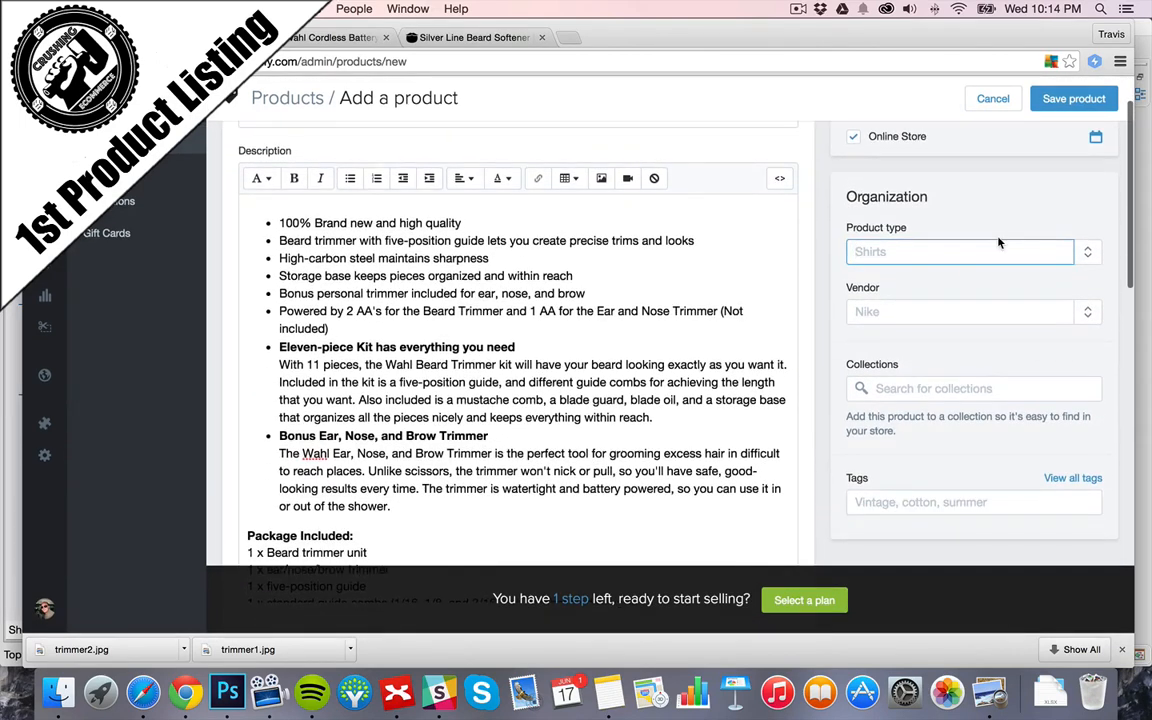
type("Gromming")
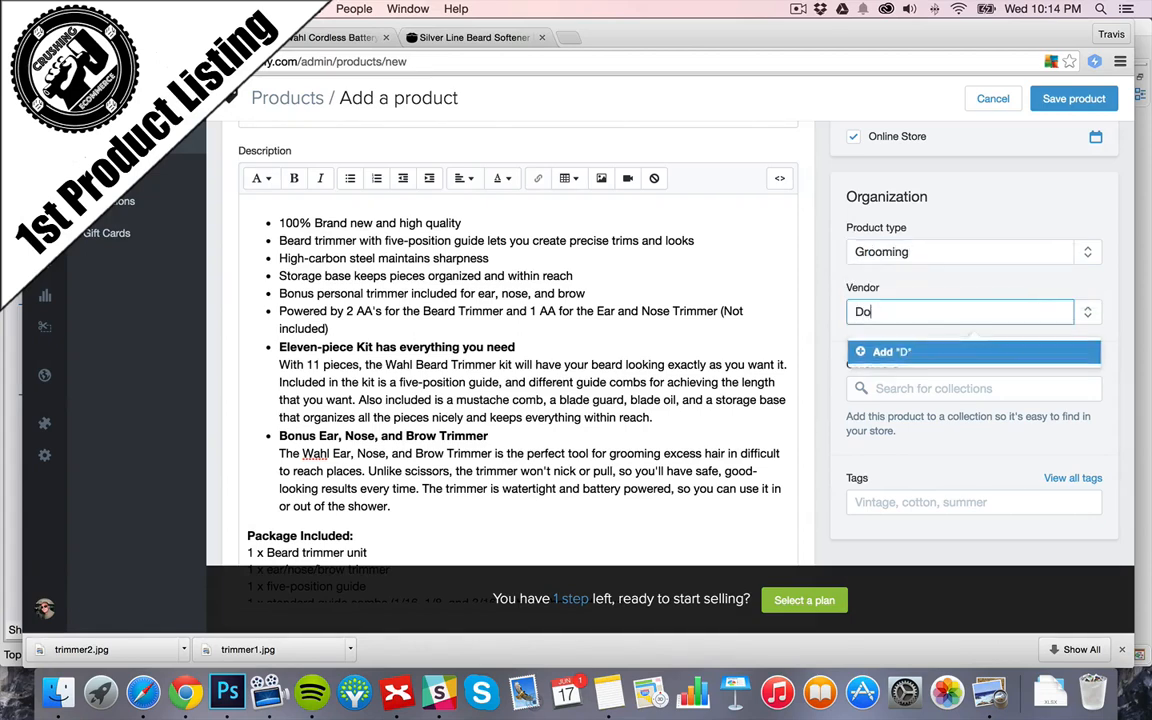
type("Don Mazuma")
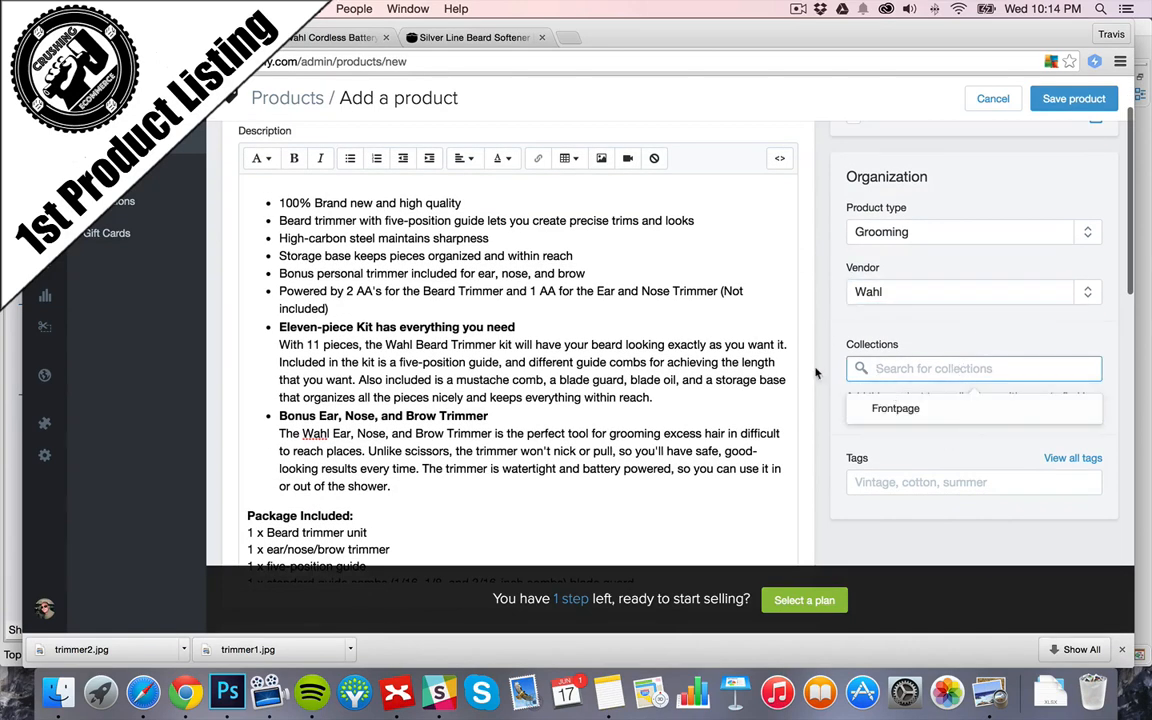
scroll("up", 3)
type("t")
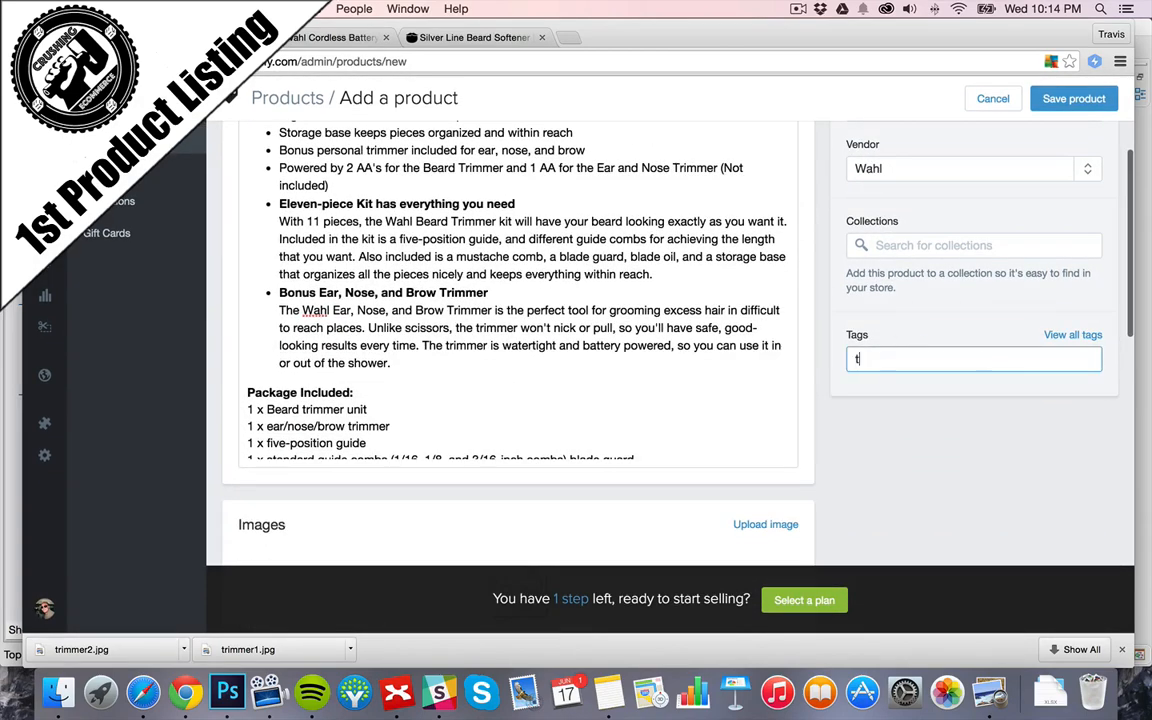
type("rimmer")
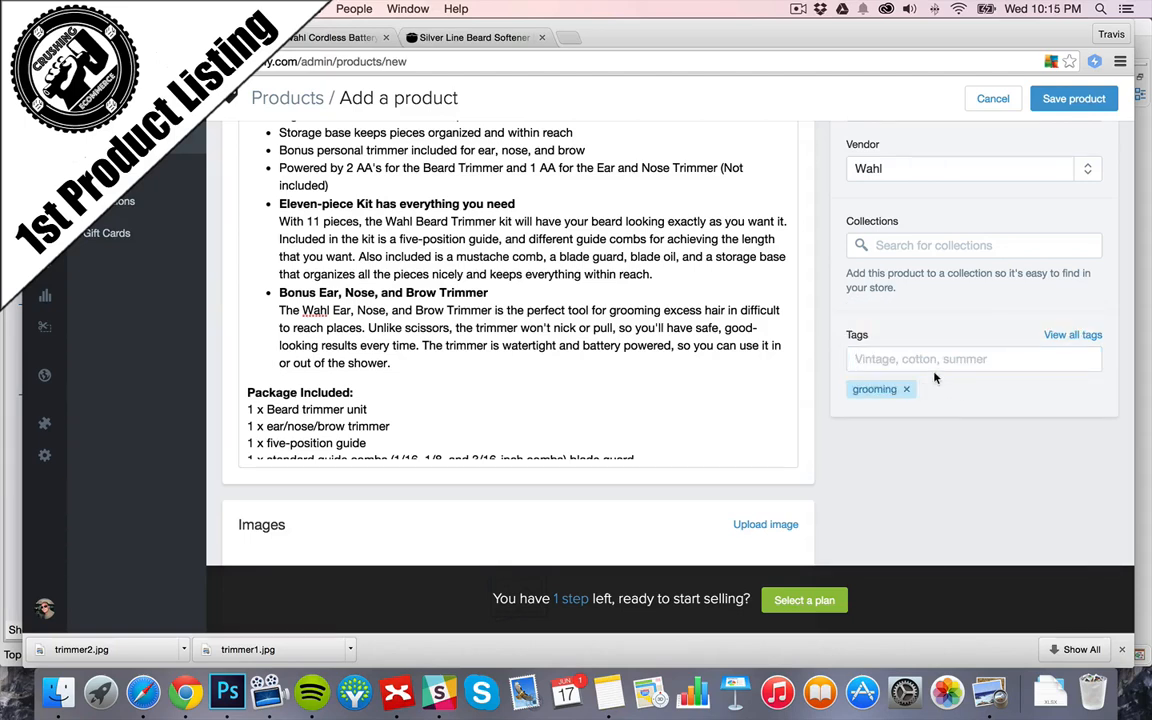
type("trimmers")
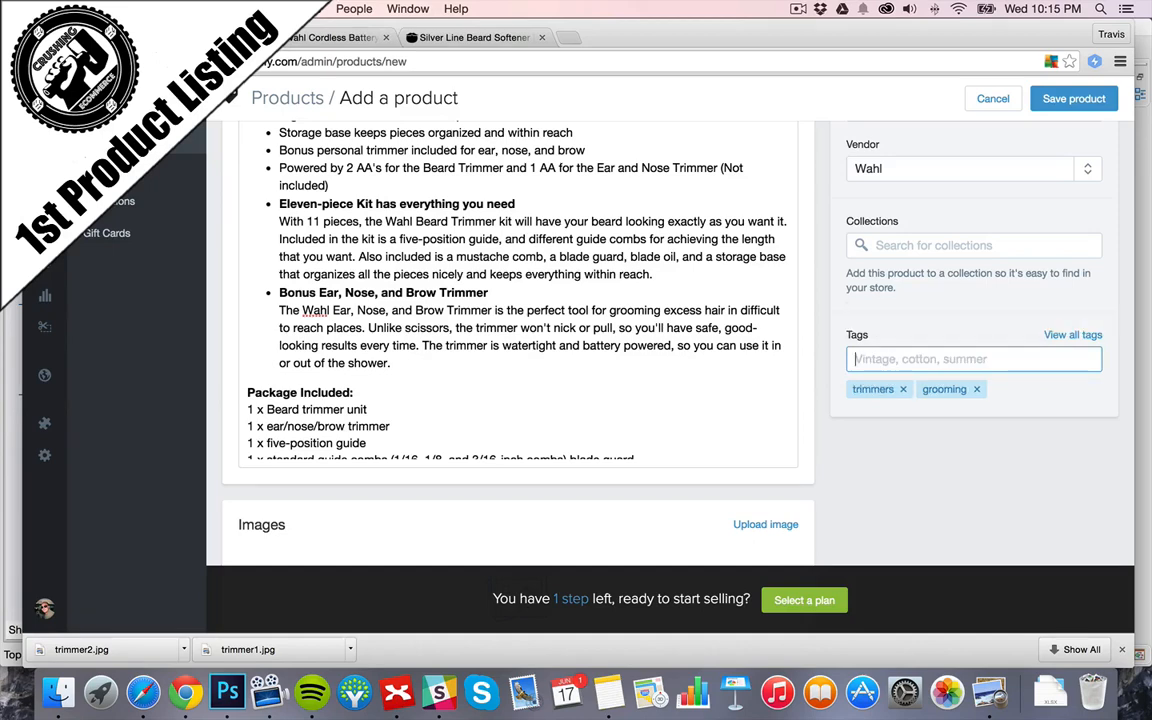
scroll("down", 3)
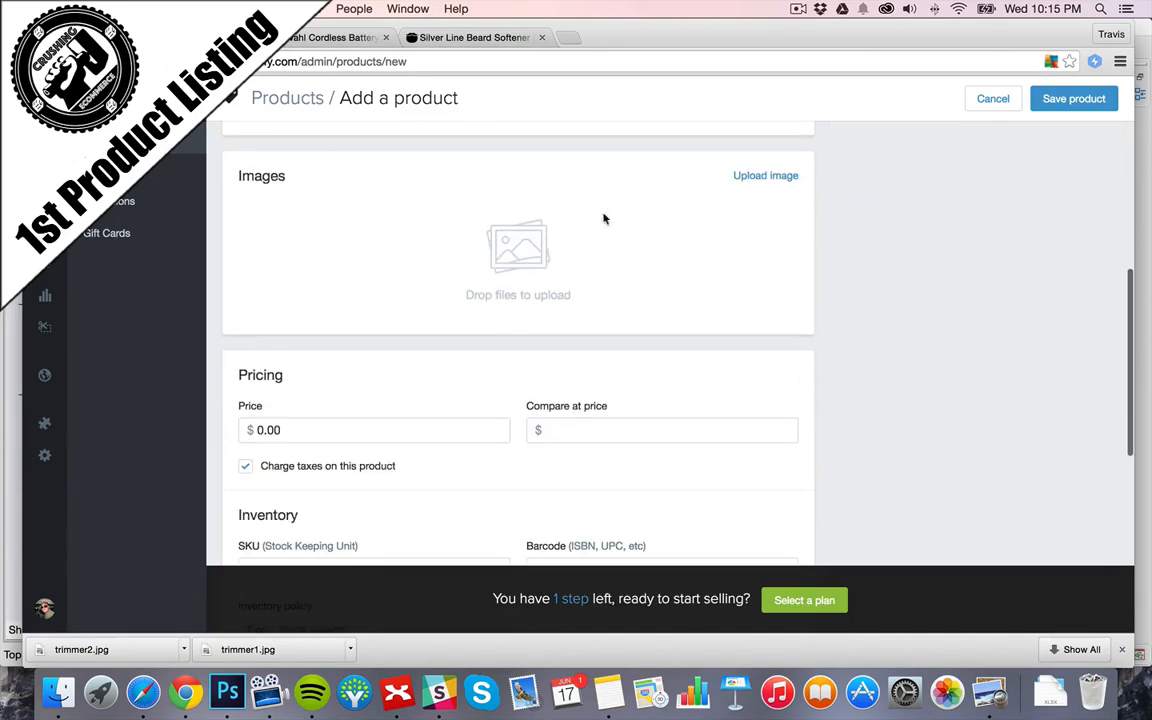
- Upload trimmer1.jpg and trimmer2.jpg as product images, then recheck the eBay listing
left_click(766, 175)
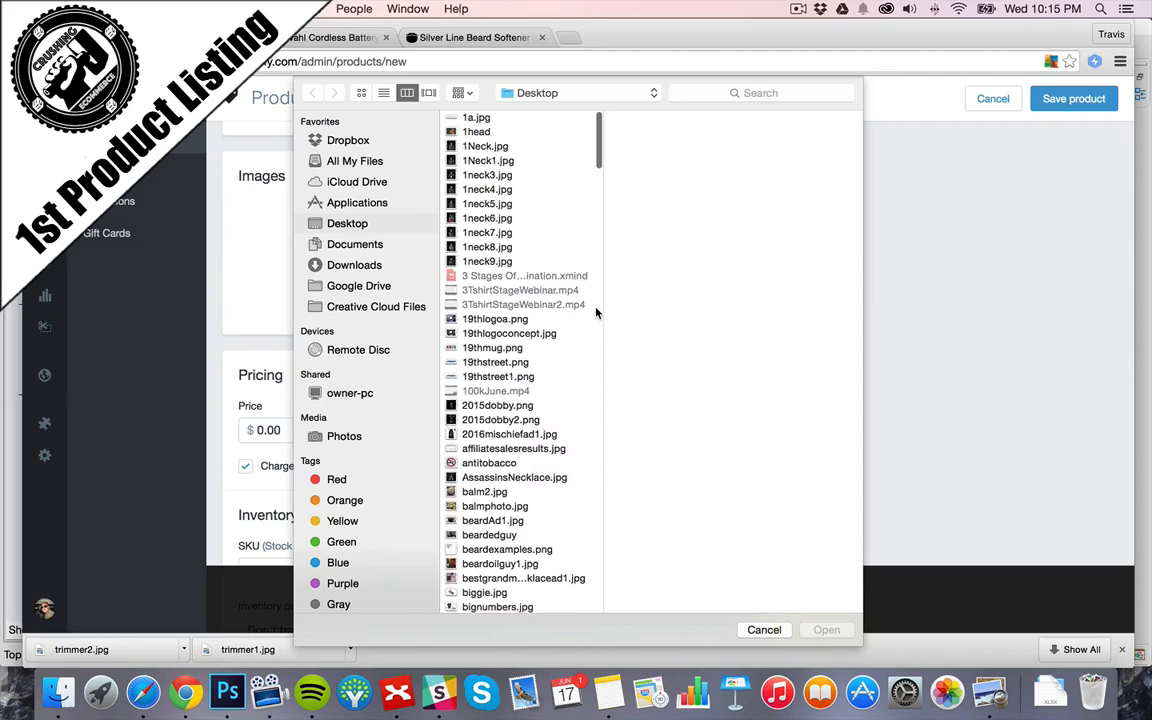
scroll("down", 3)
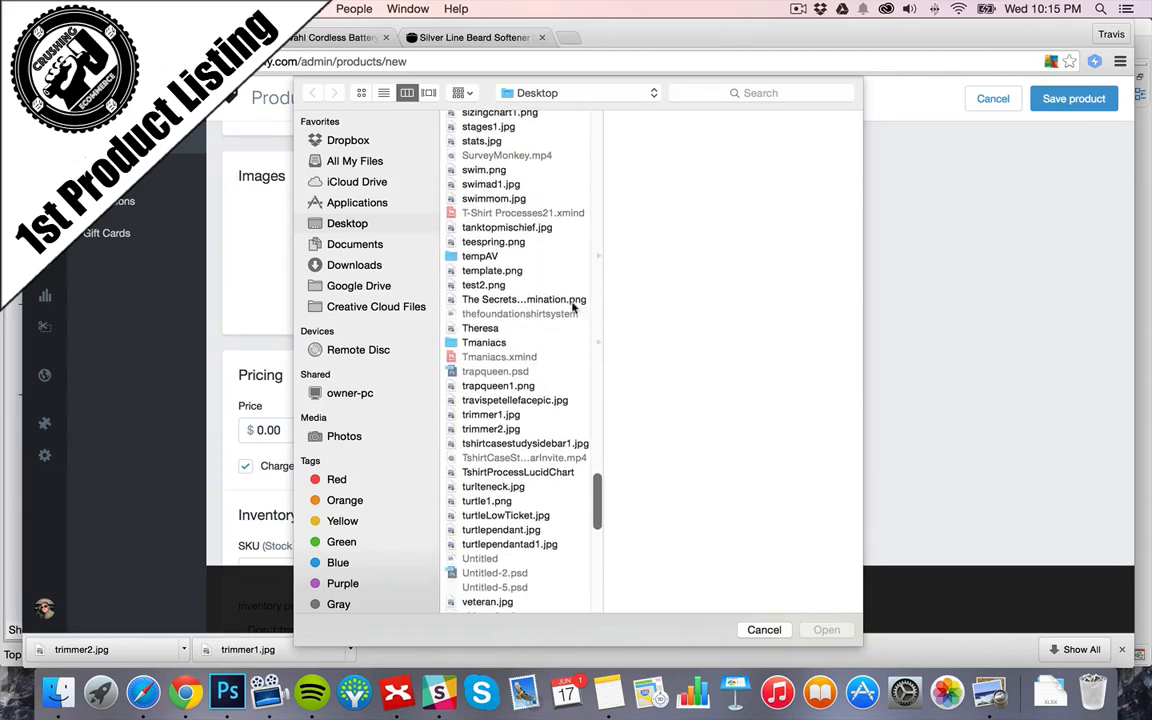
left_click(490, 414)
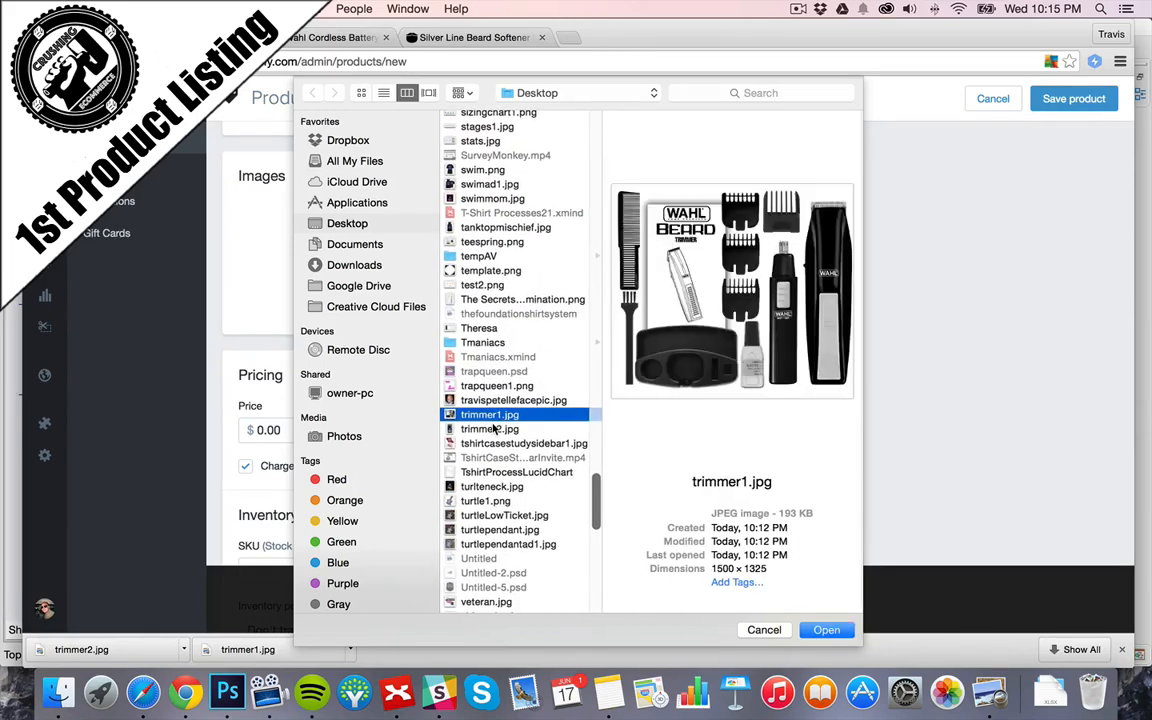
left_click(826, 629)
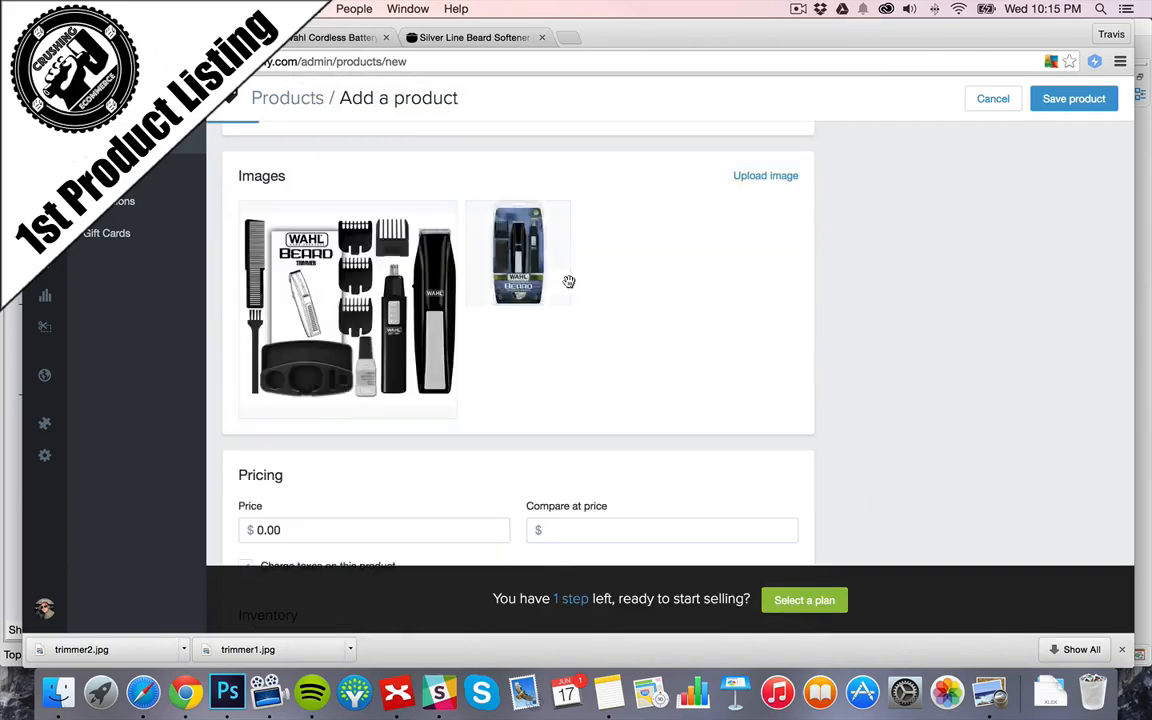
mouse_move(518, 252)
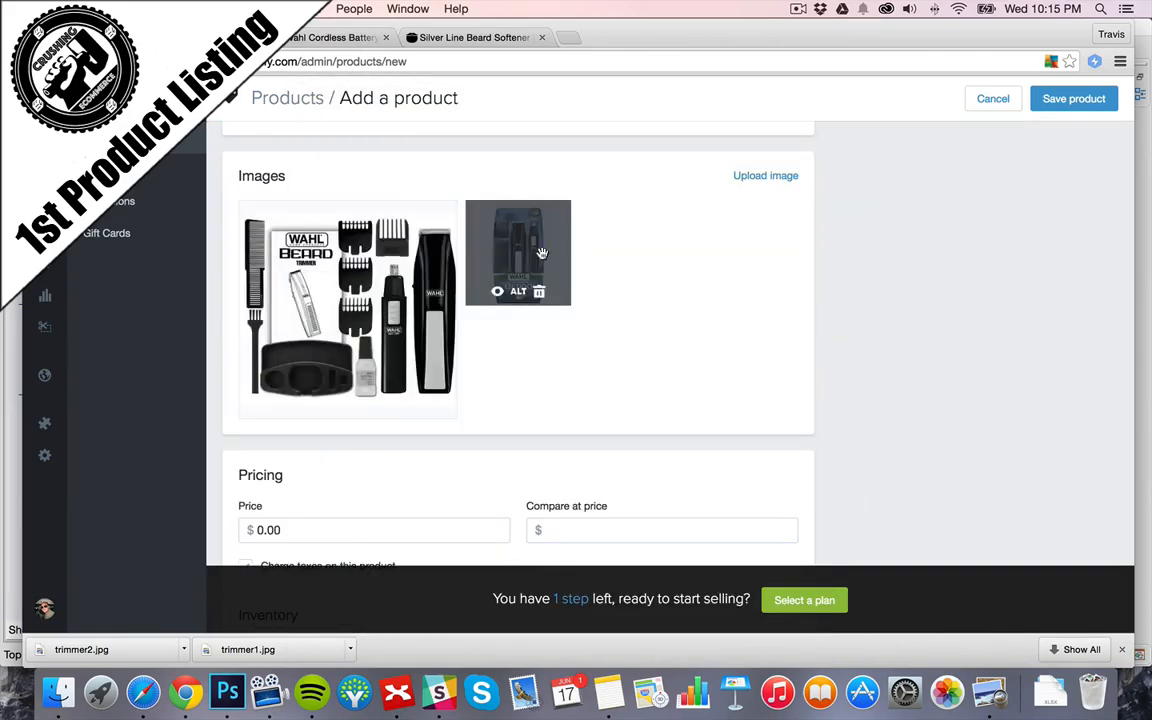
scroll("down", 3)
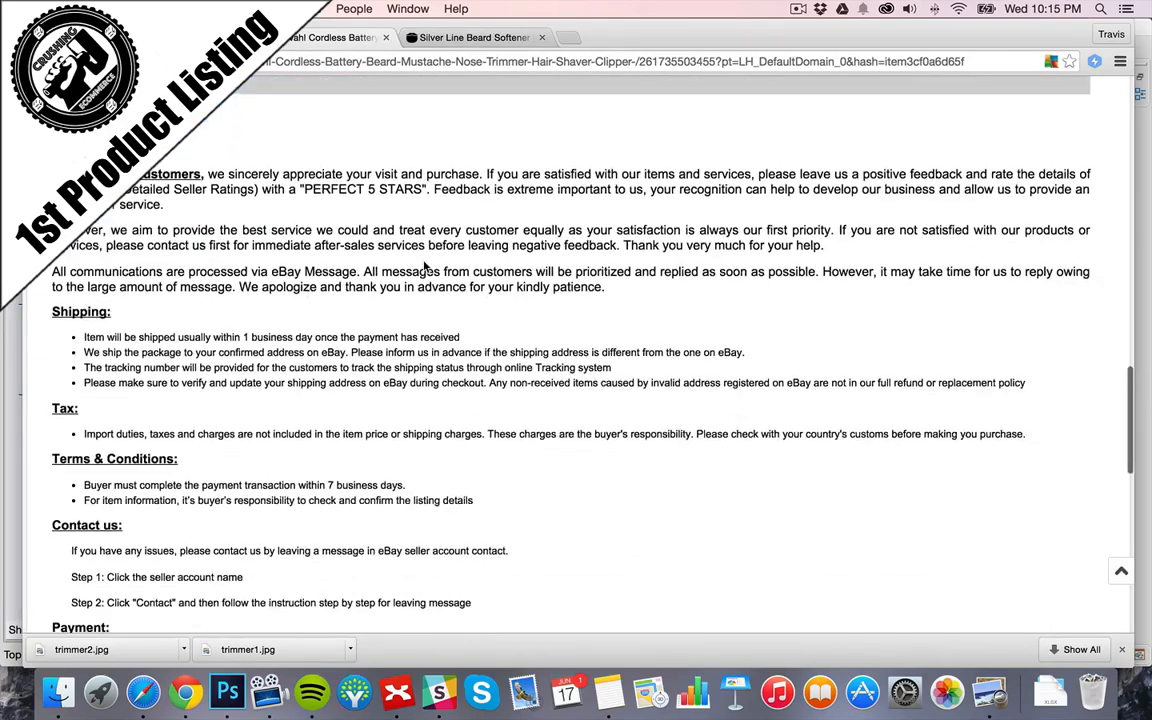
scroll("up", 3)
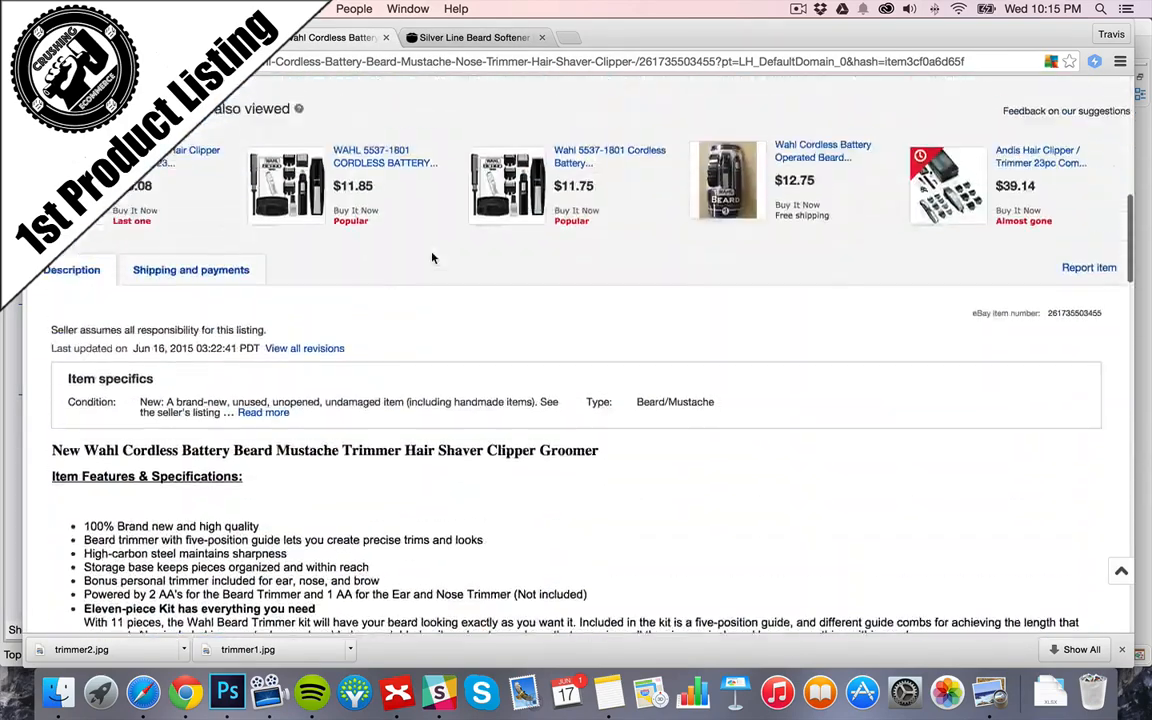
scroll("up", 3)
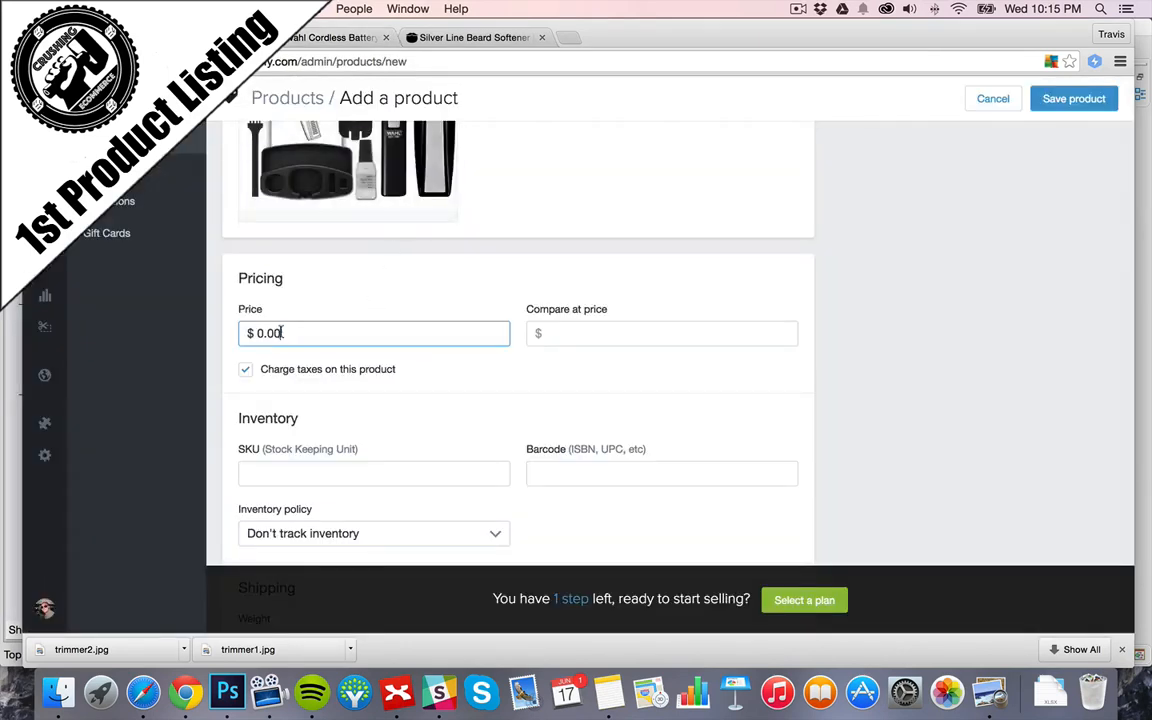
- Set the price to $24.95, uncheck Charge taxes, and enter a 1 lb weight
left_click(470, 37)
type("24")
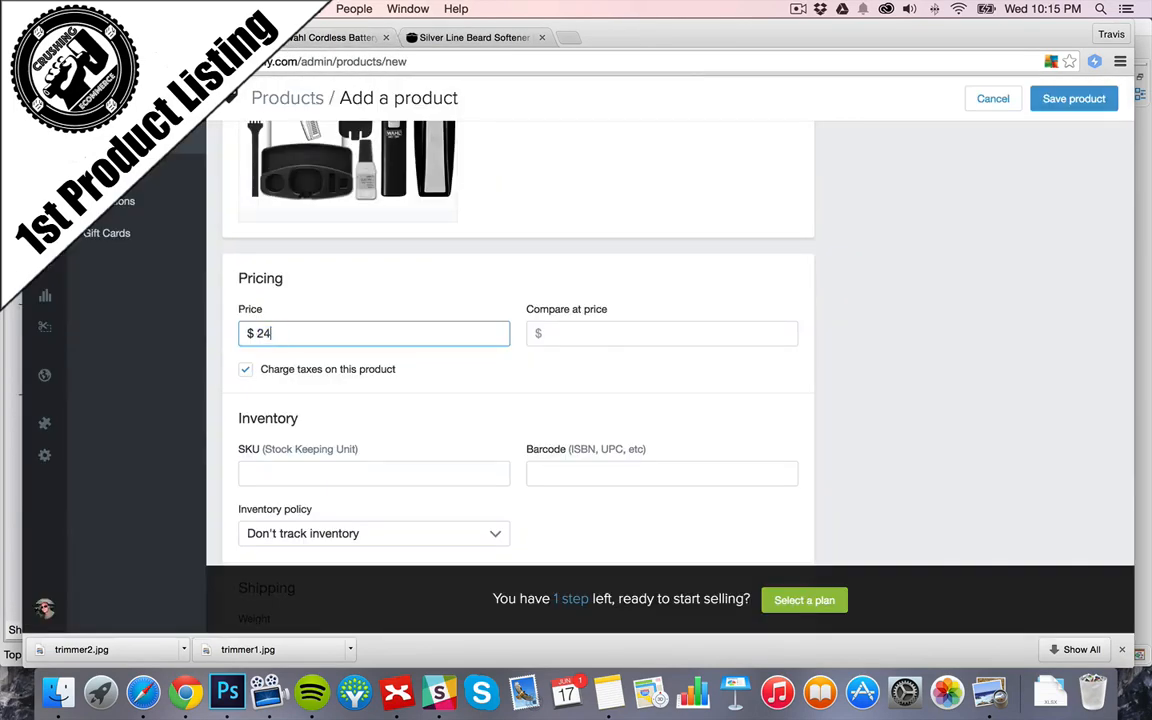
type(".095")
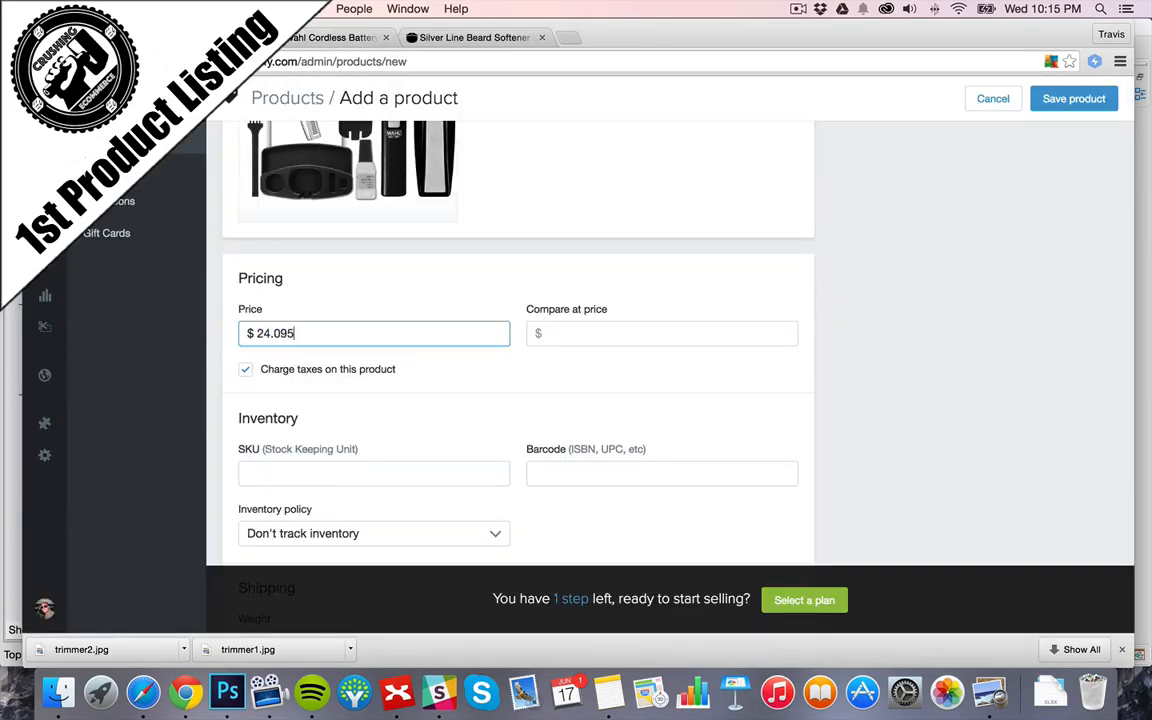
key("Backspace")
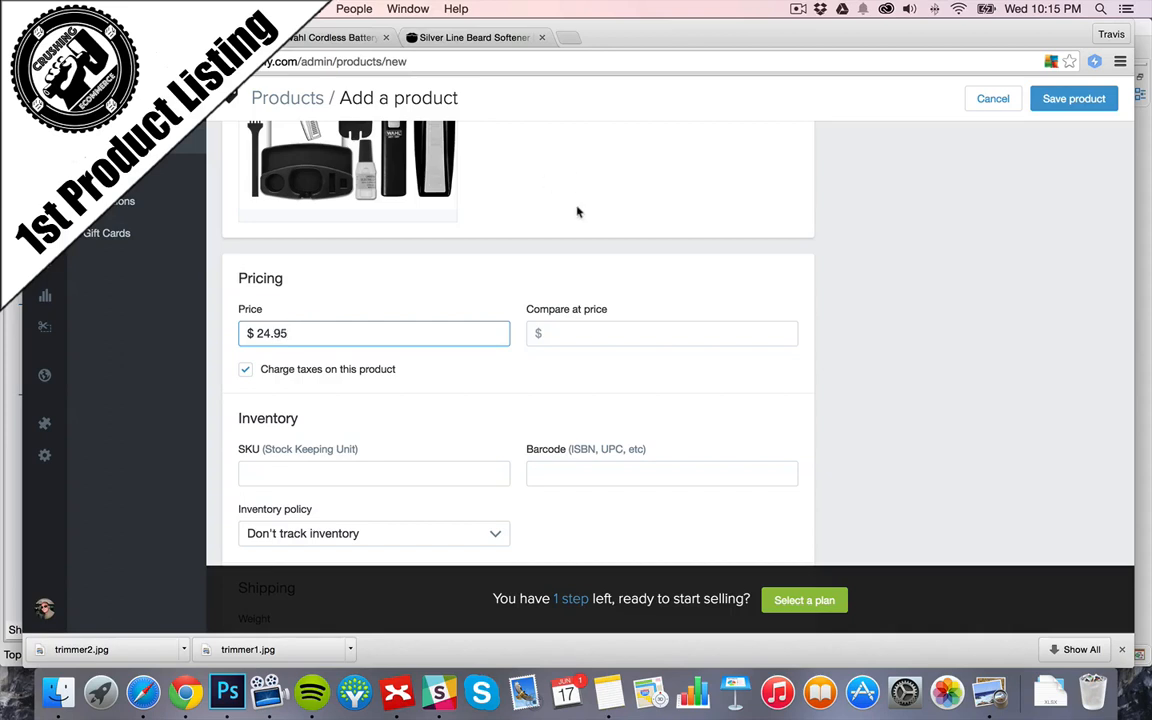
scroll("down", 3)
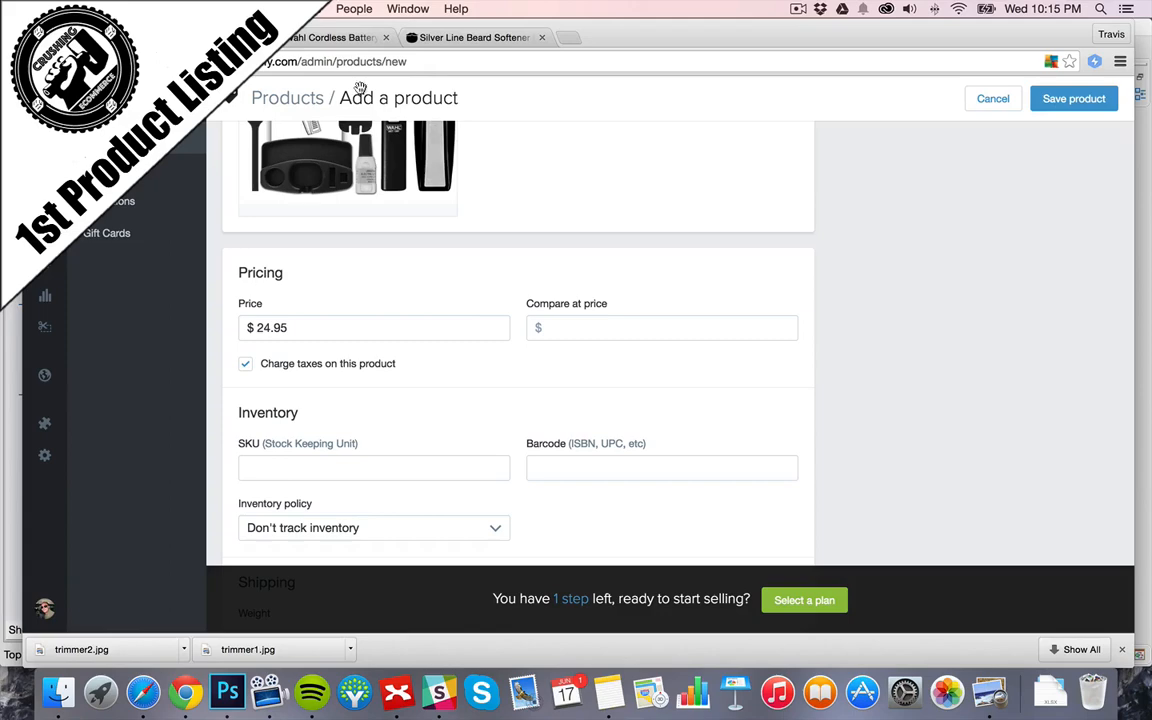
left_click(333, 37)
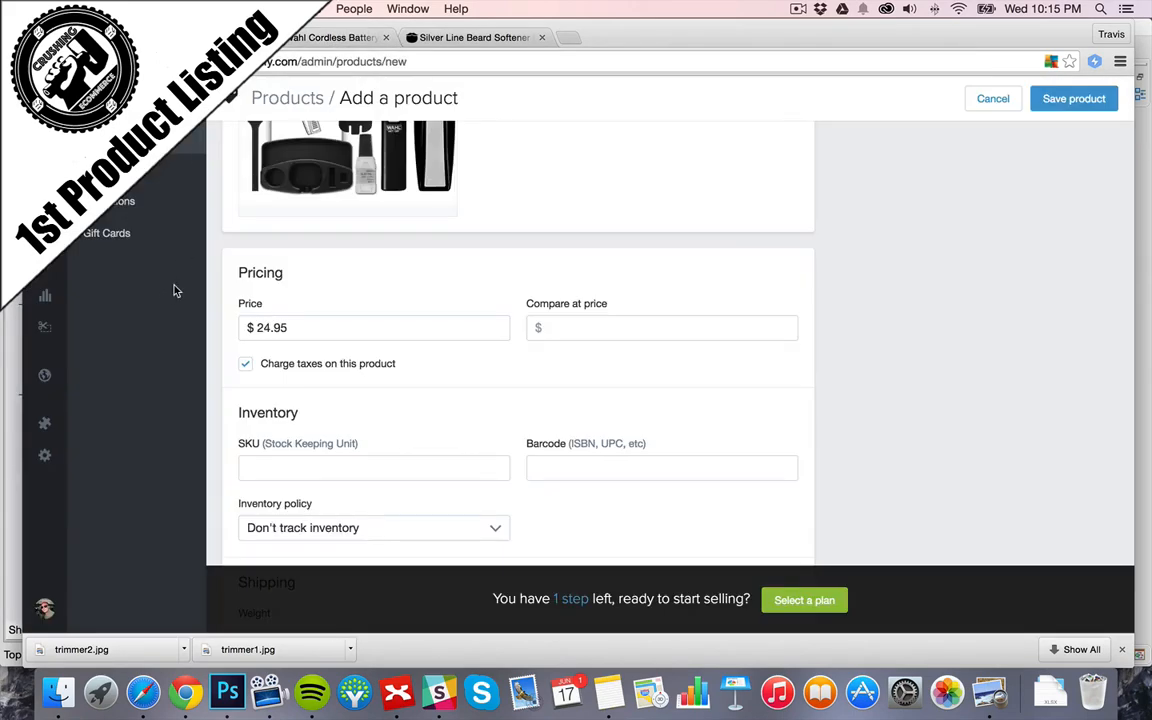
scroll("down", 3)
type("1")
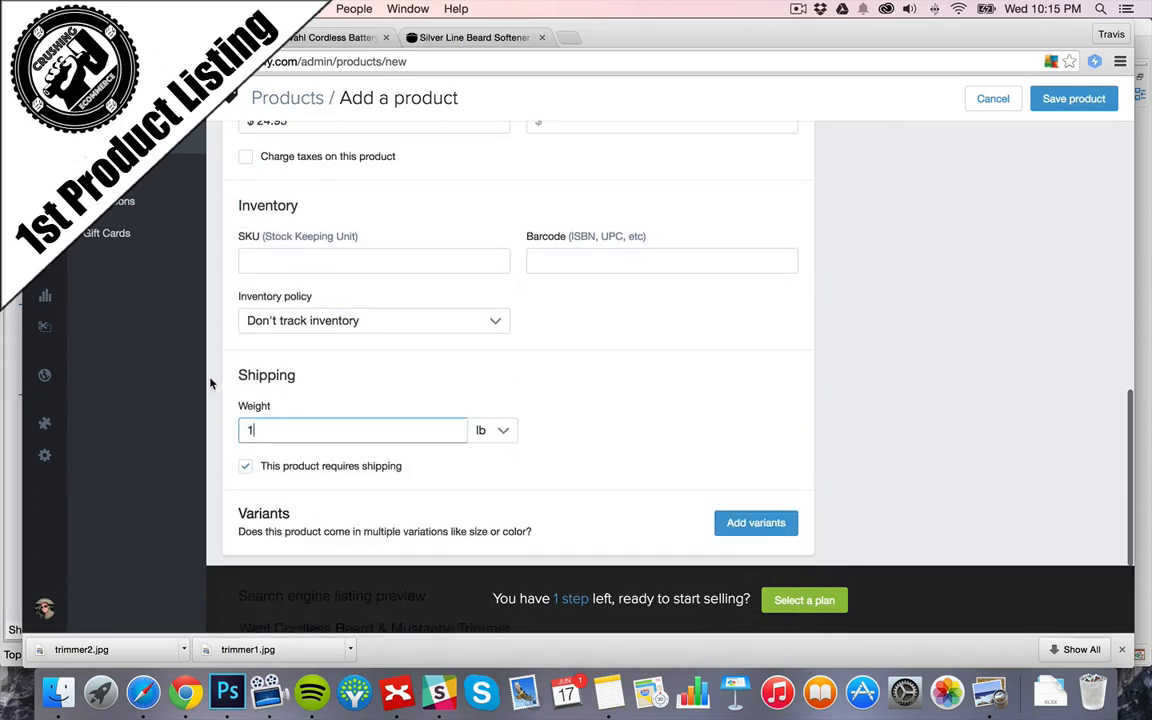
scroll("down", 3)
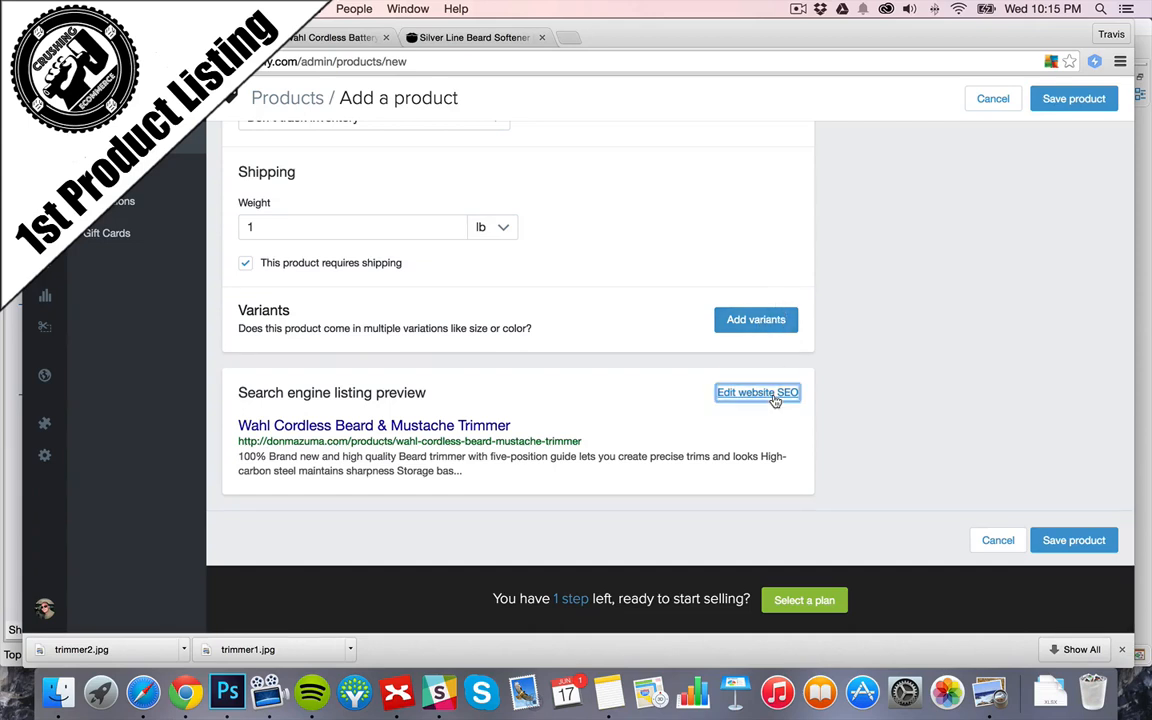
- Tidy the SEO meta description, save the product, and right-click its View button
left_click(757, 392)
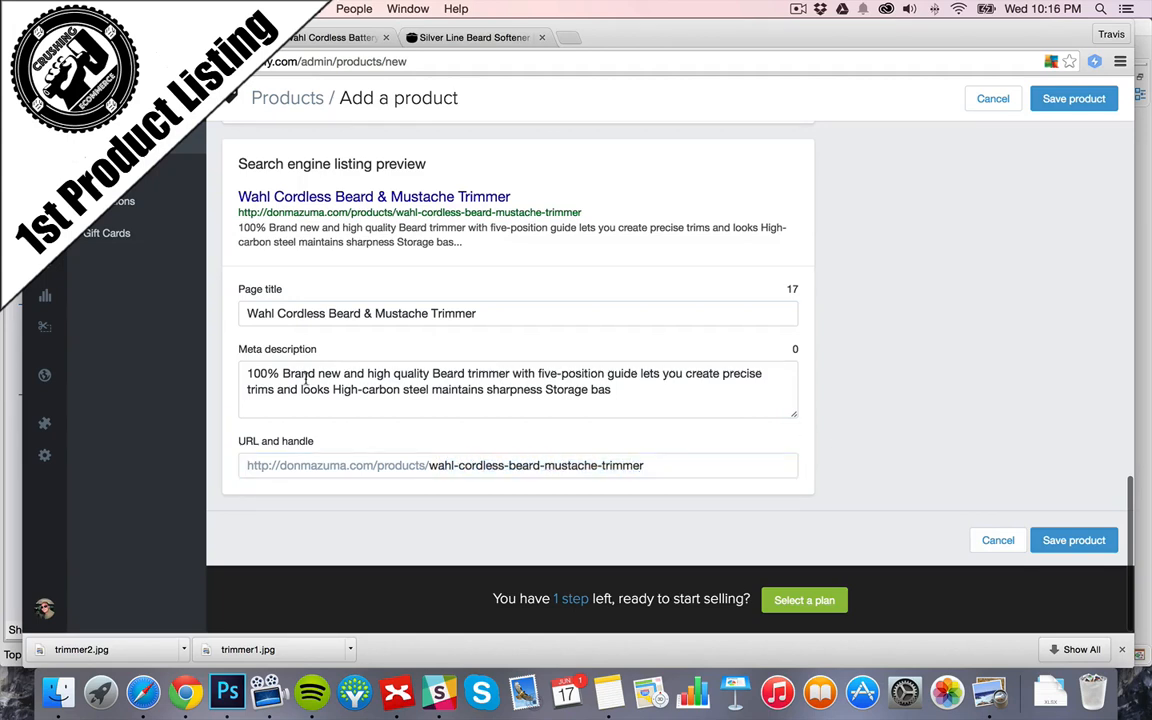
mouse_move(589, 375)
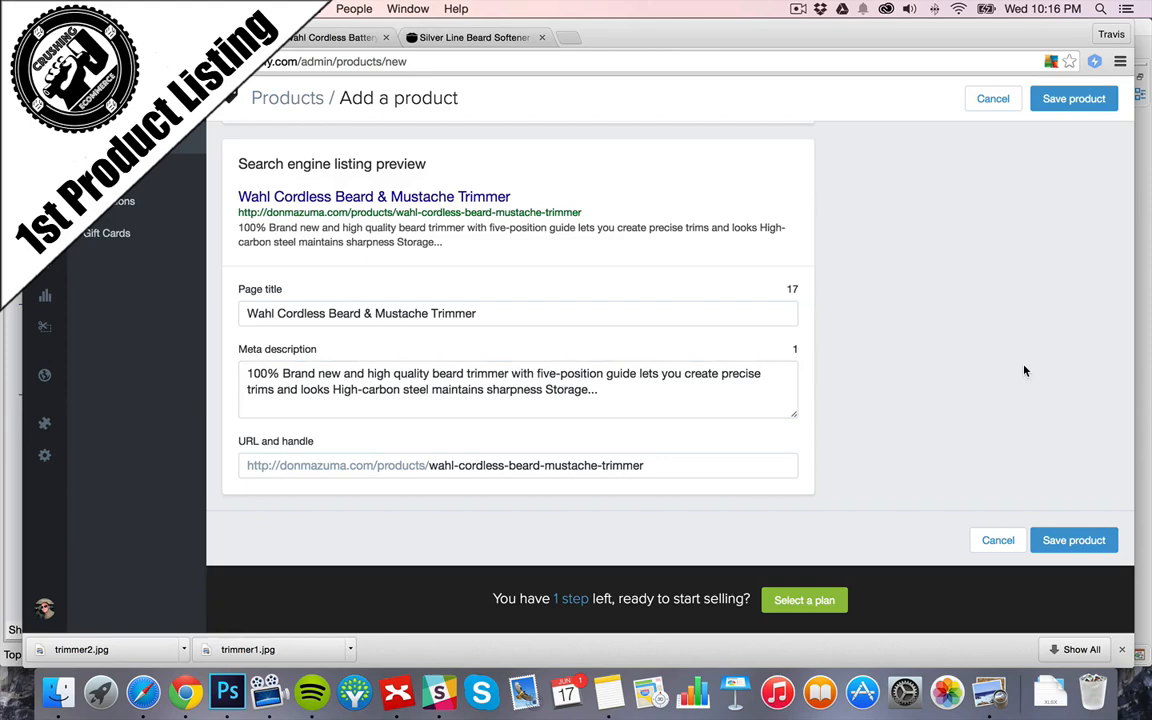
left_click(1073, 540)
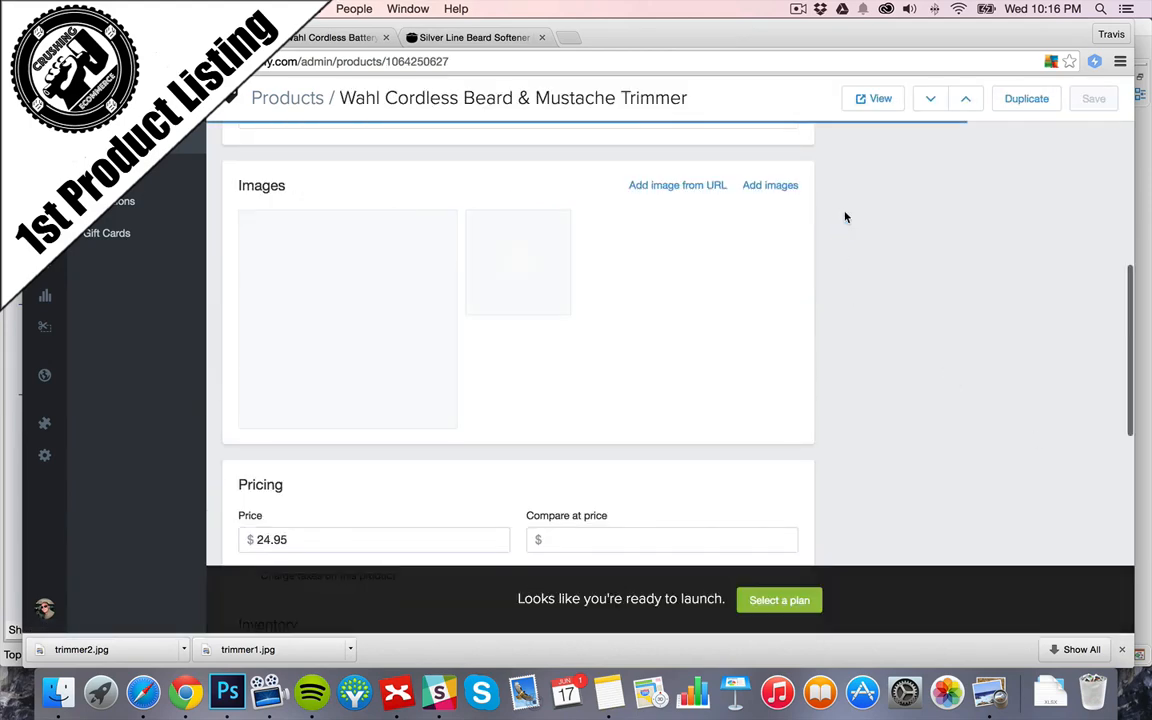
scroll("up", 3)
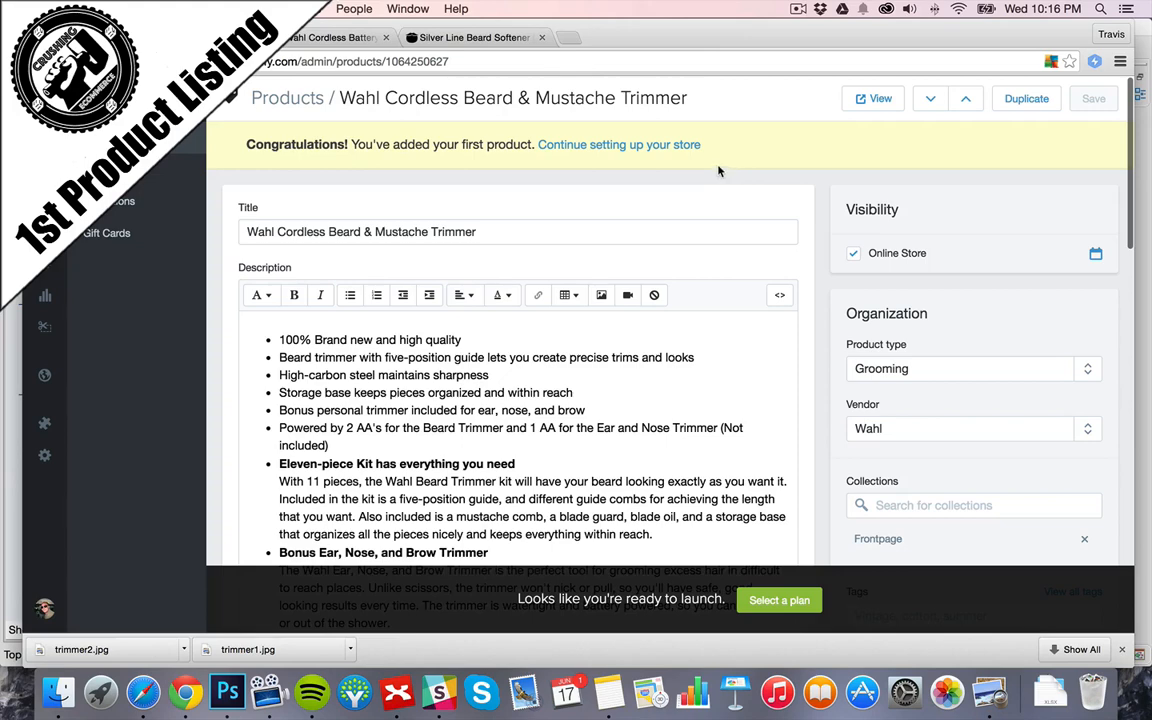
right_click(874, 98)
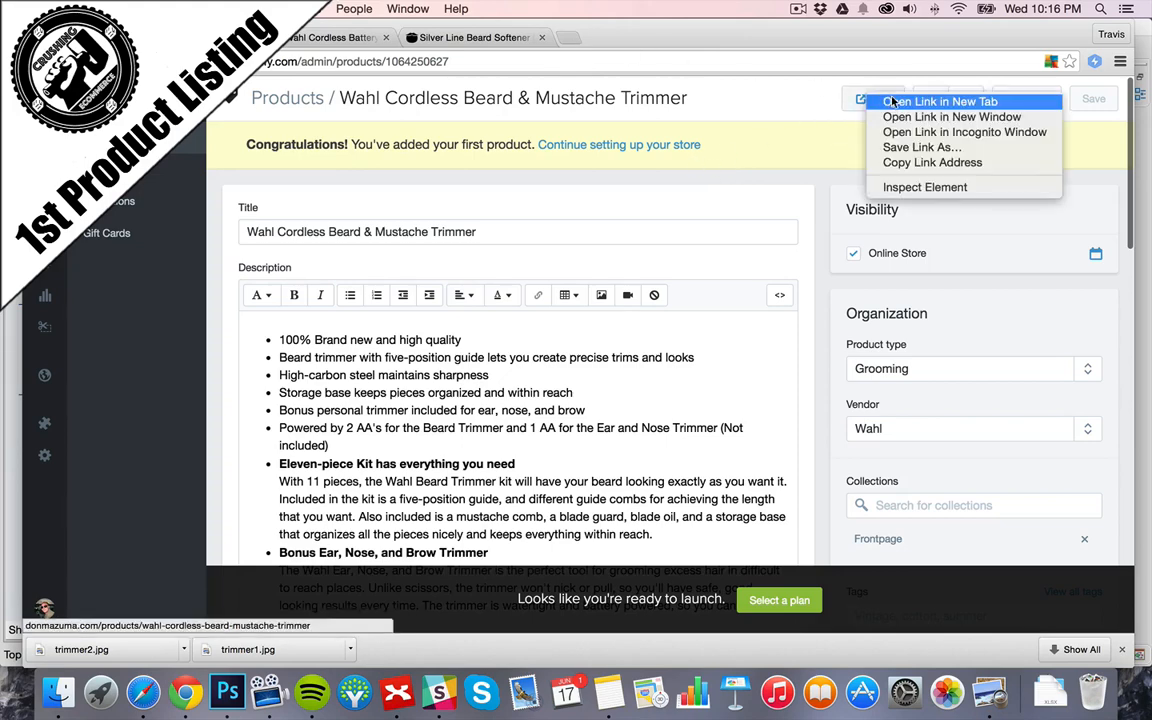
- Open the Wahl trimmer's live storefront page and scroll through its photos, price and description
left_click(938, 101)
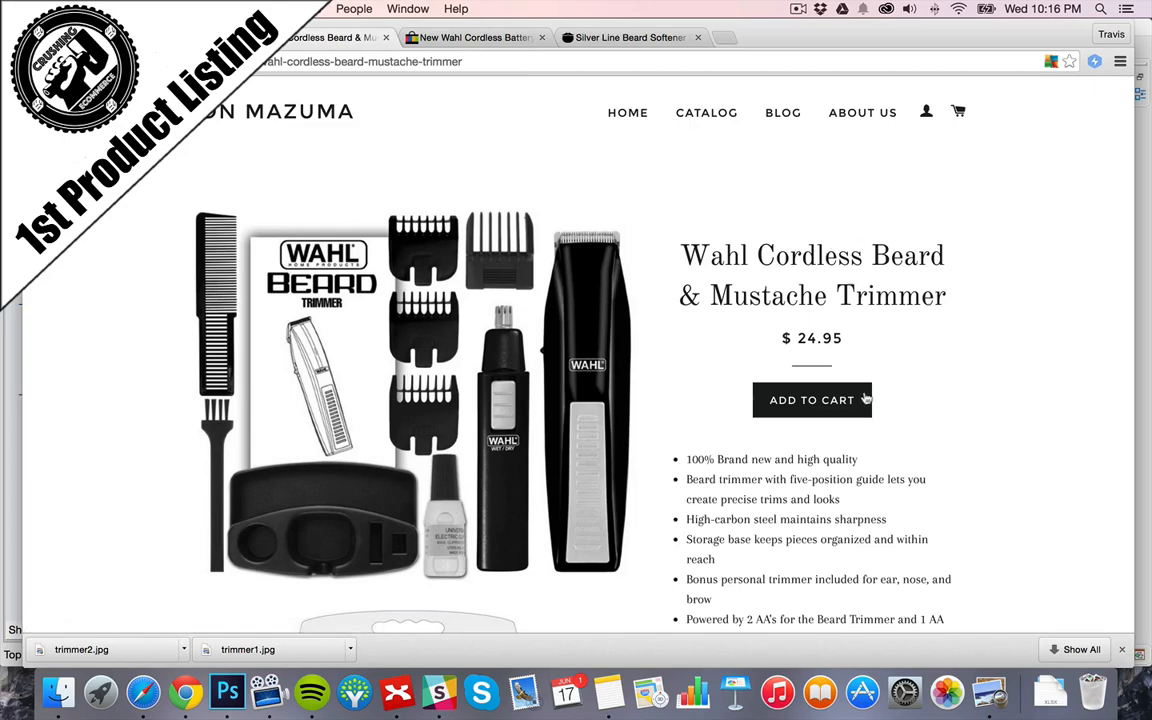
scroll("down", 3)
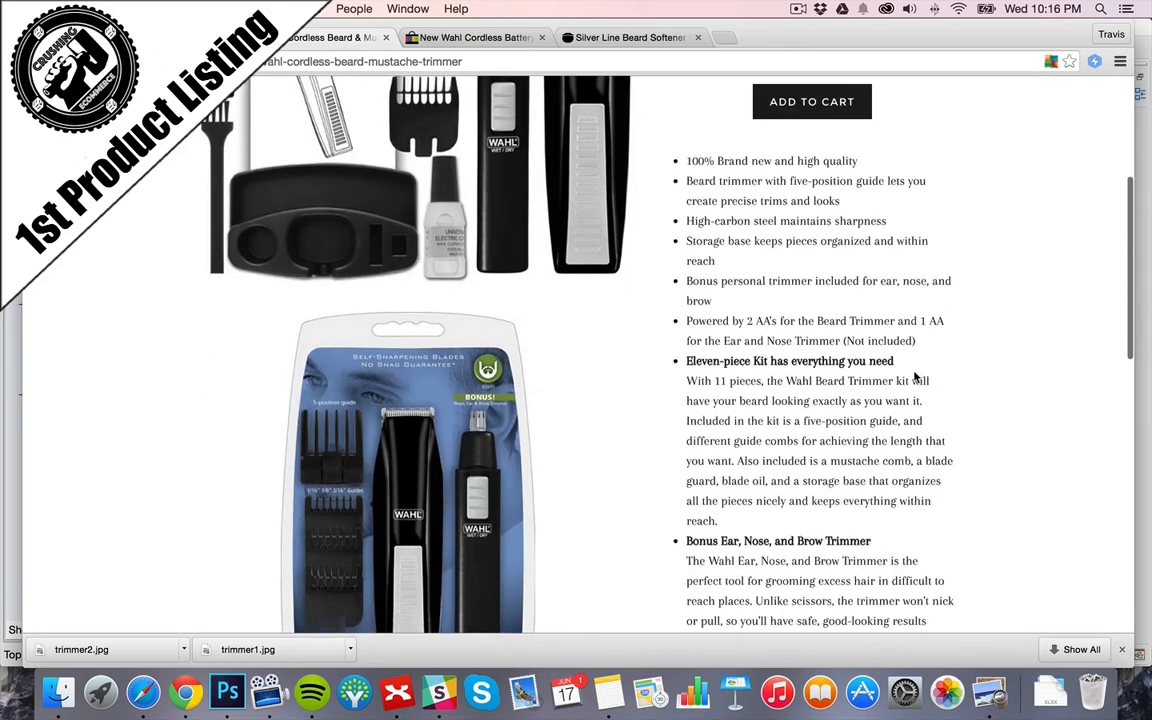
scroll("down", 3)
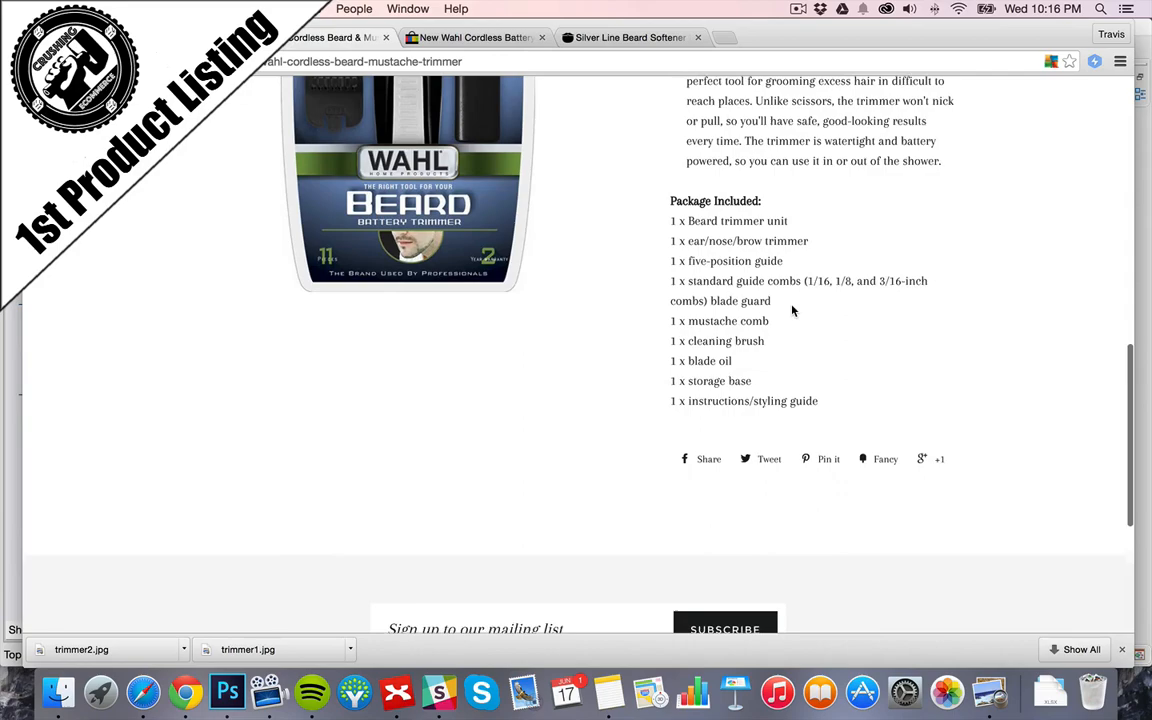
scroll("up", 3)
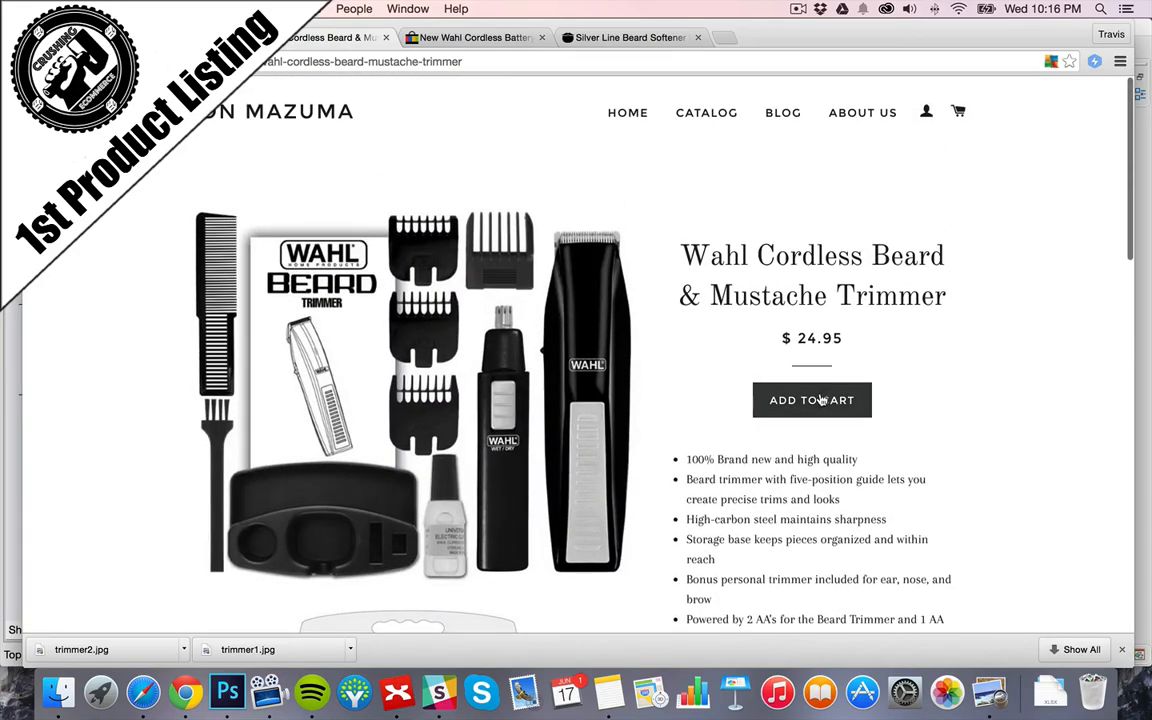
scroll("down", 3)
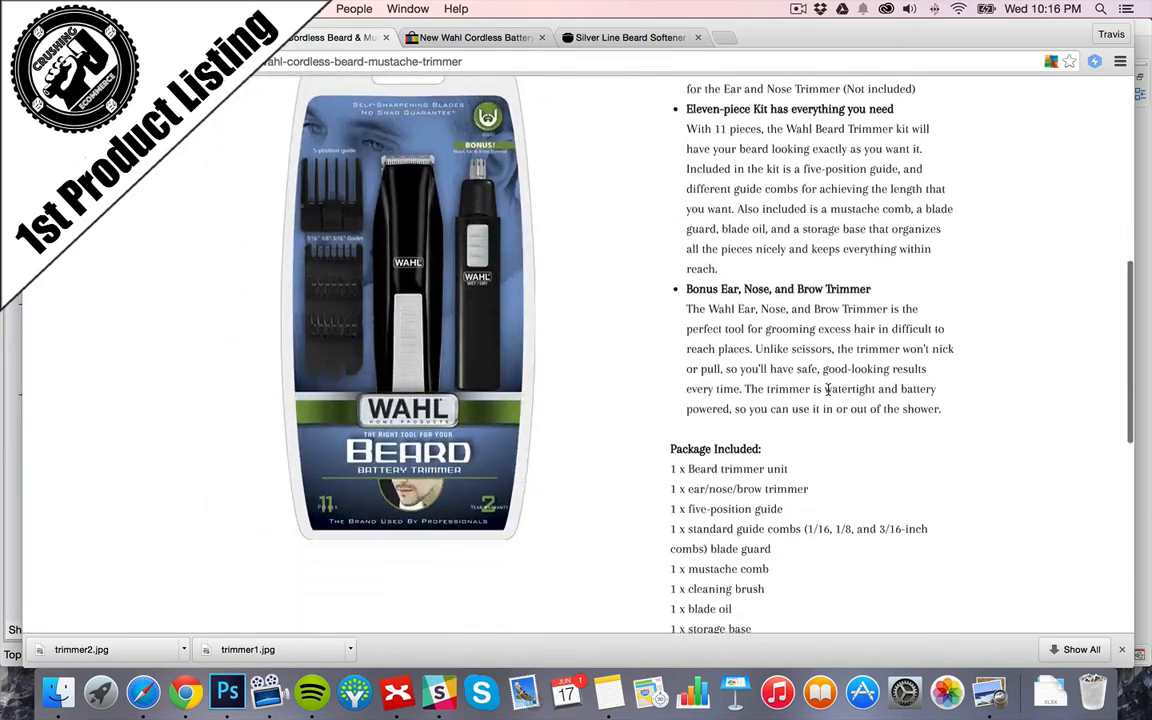
scroll("down", 3)
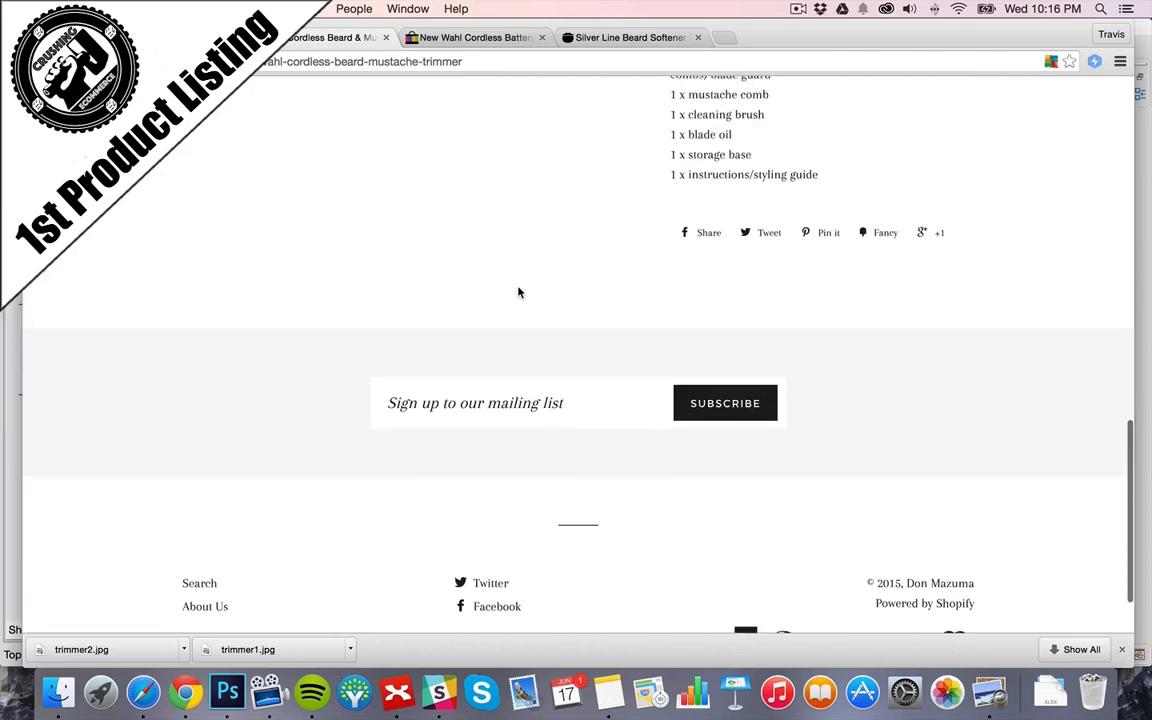
scroll("up", 3)
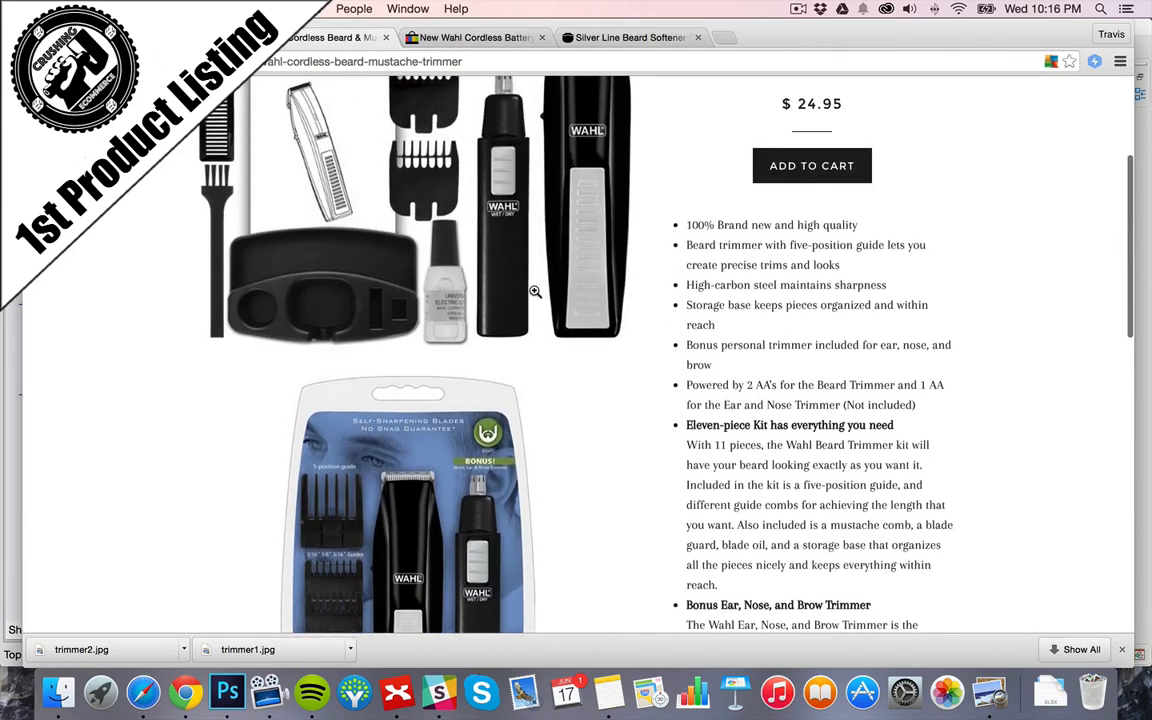
scroll("down", 3)
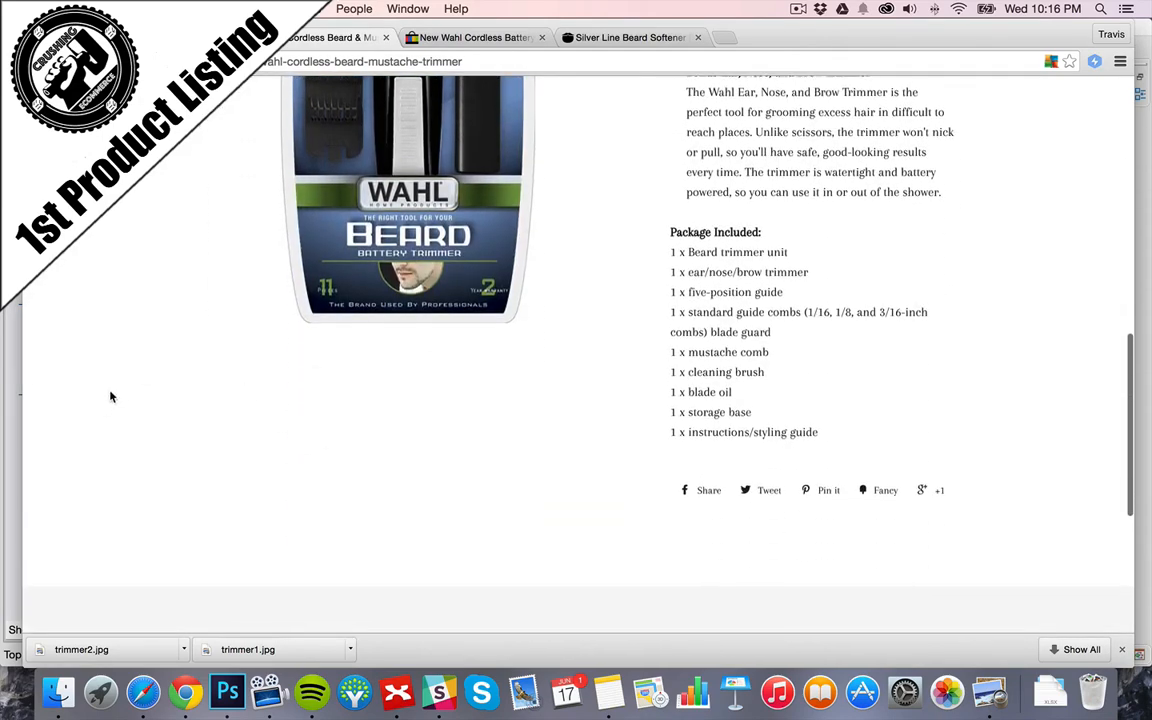
mouse_move(420, 486)
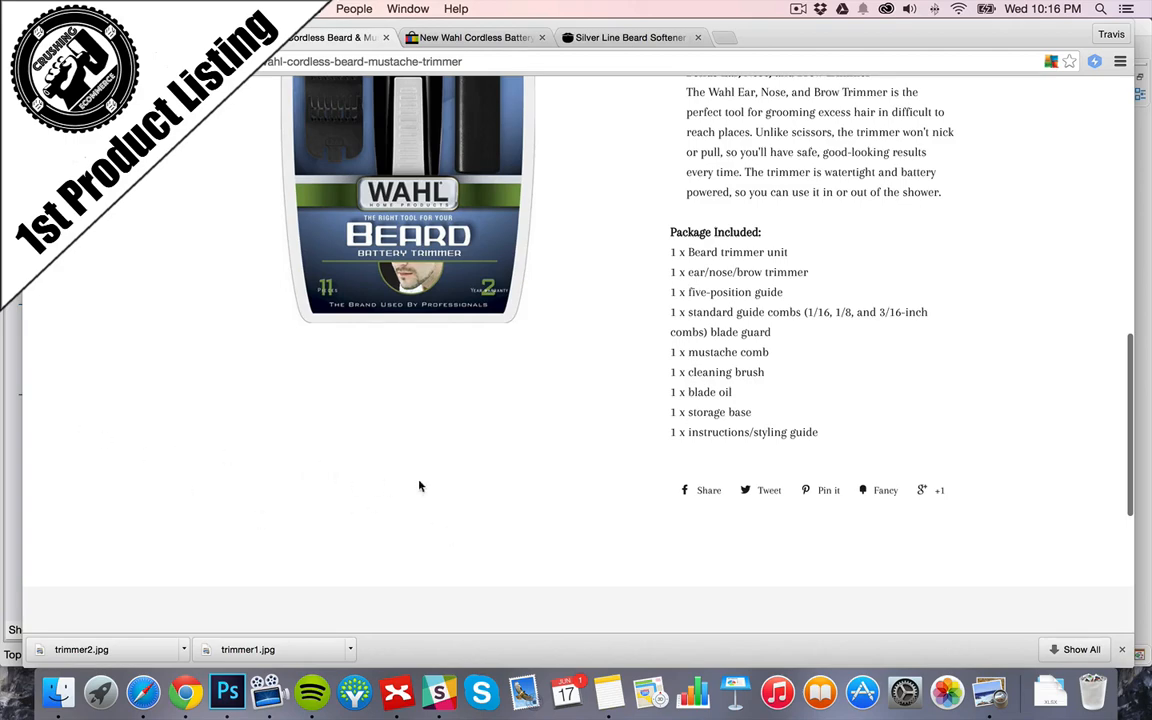
scroll("up", 3)
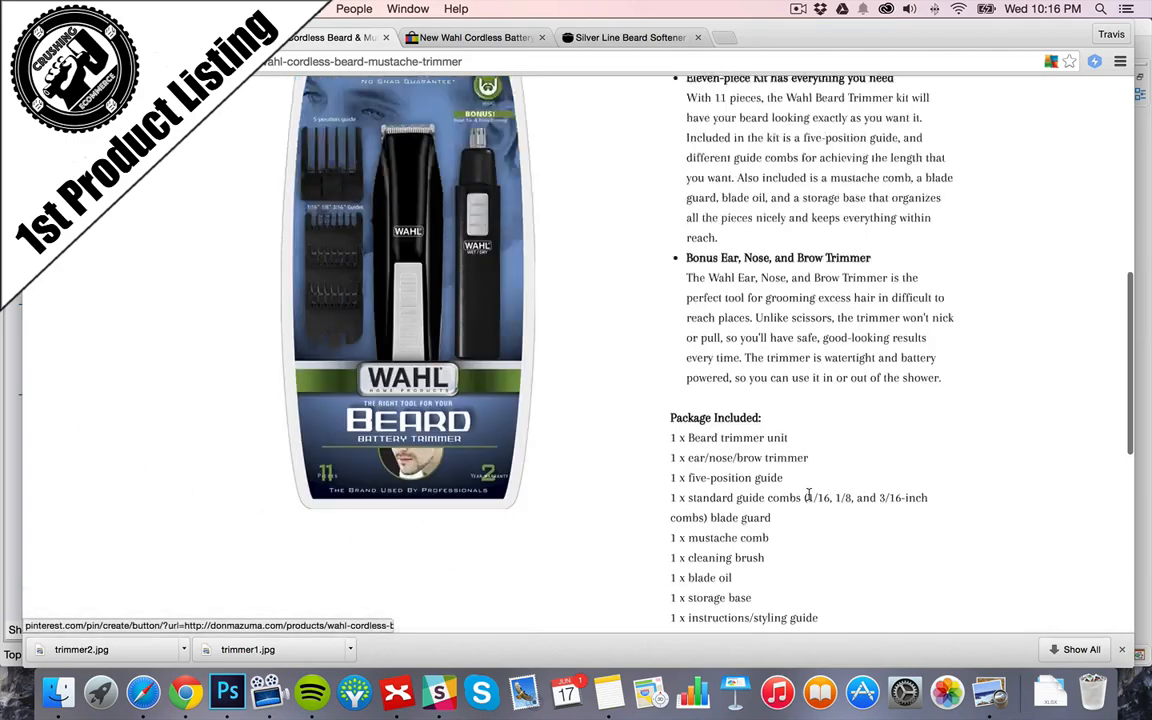
scroll("up", 3)
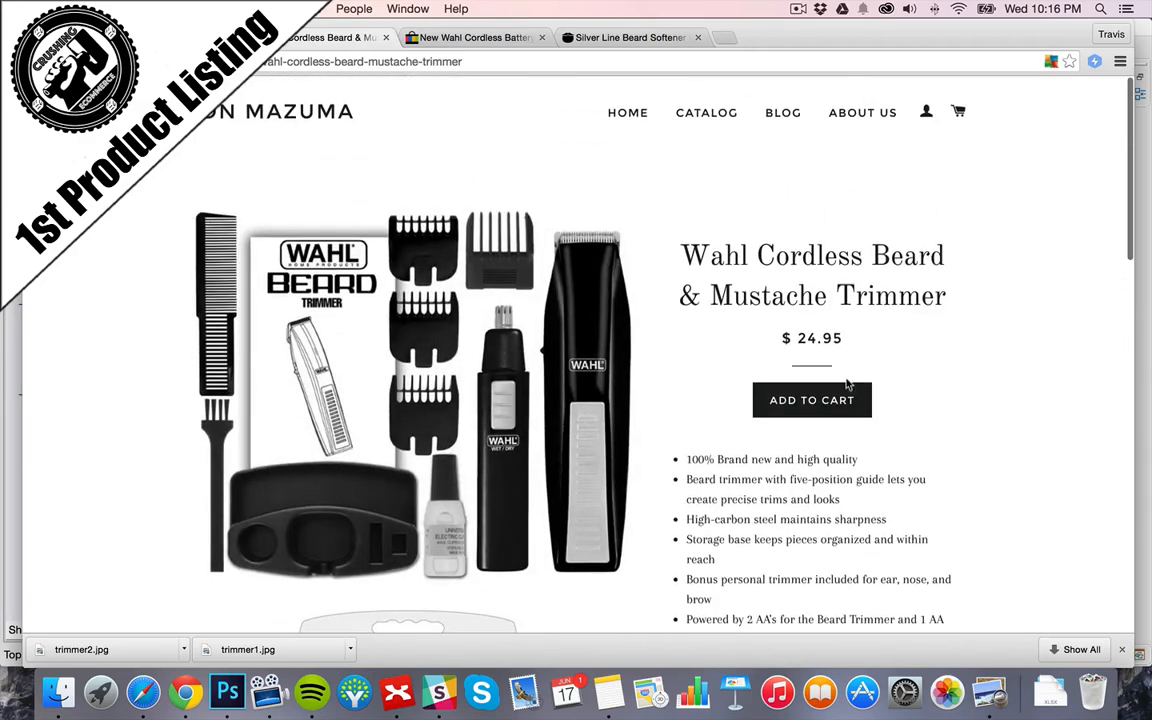
scroll("down", 3)
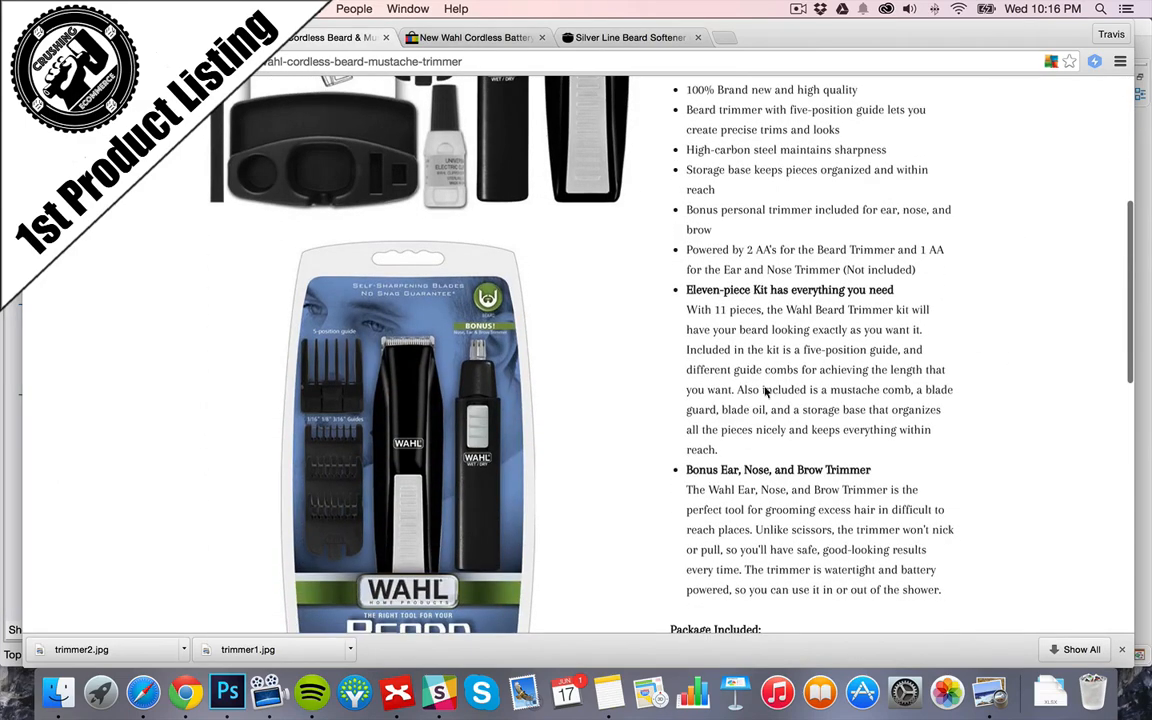
scroll("down", 3)
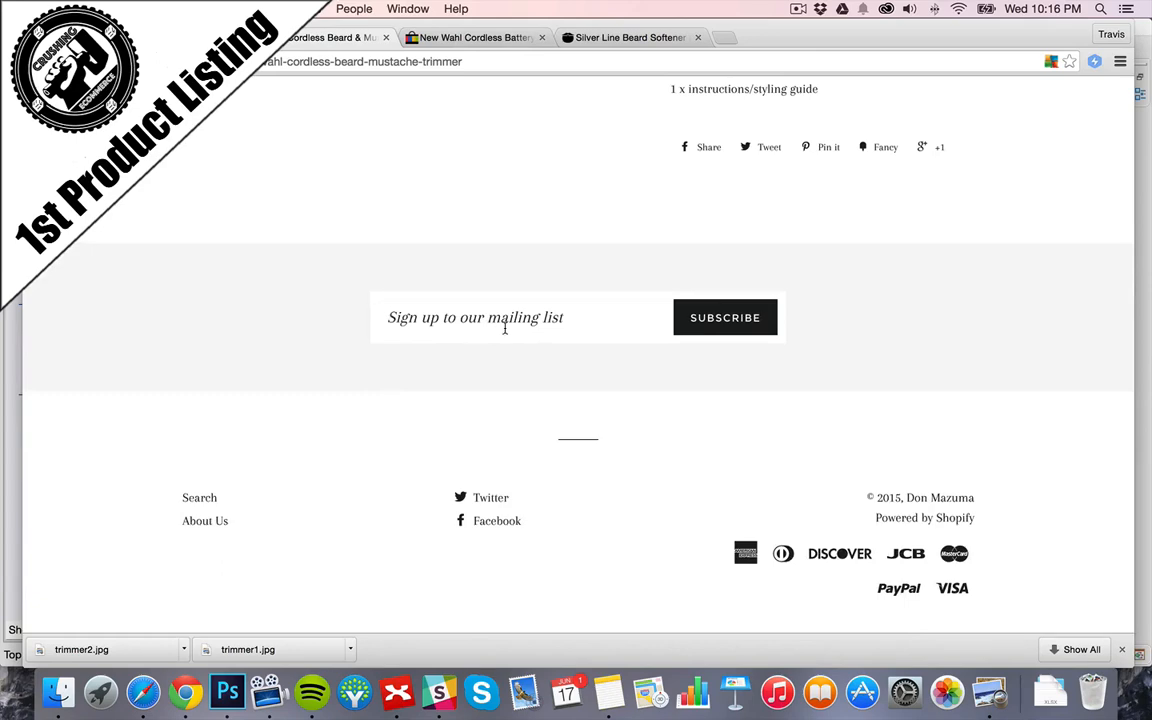
scroll("up", 3)
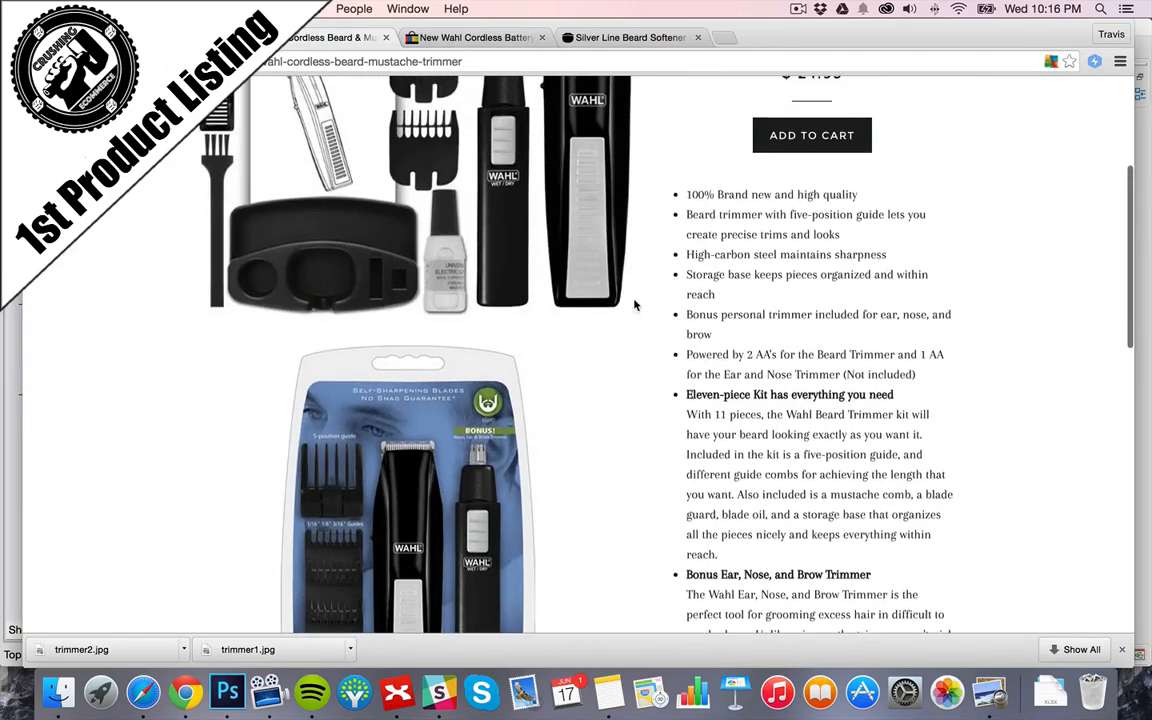
scroll("up", 3)
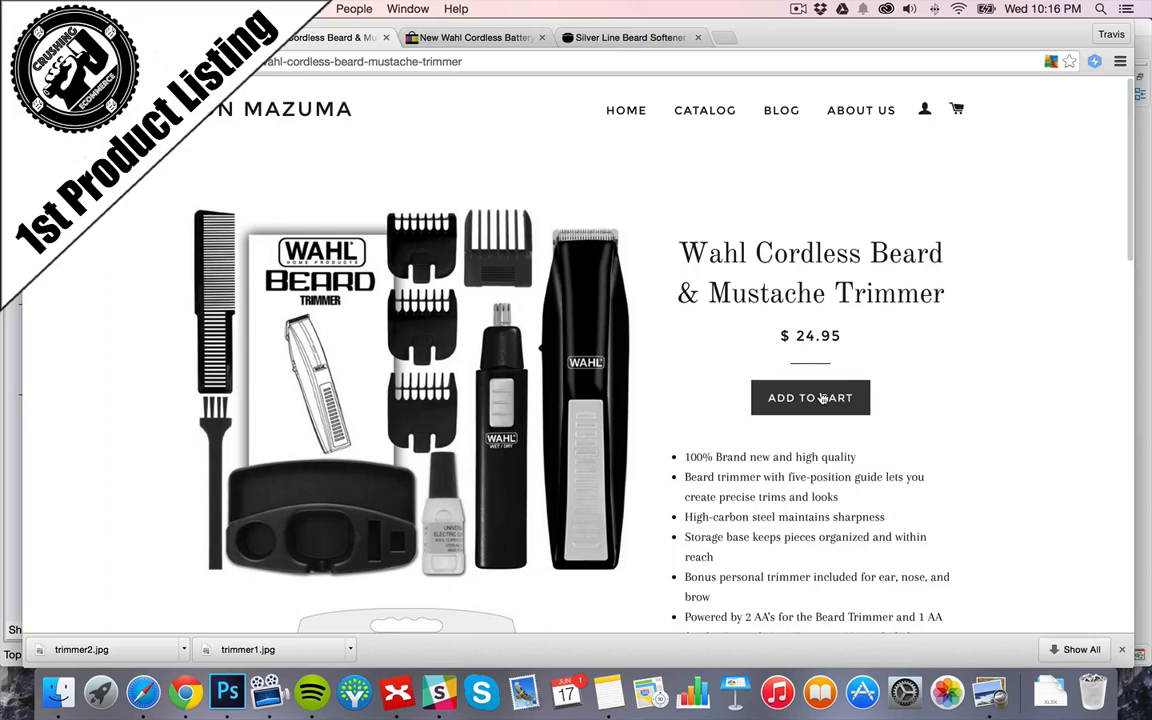
- Add the Wahl trimmer to the cart at $24.95 and attempt checkout, which fails
left_click(810, 396)
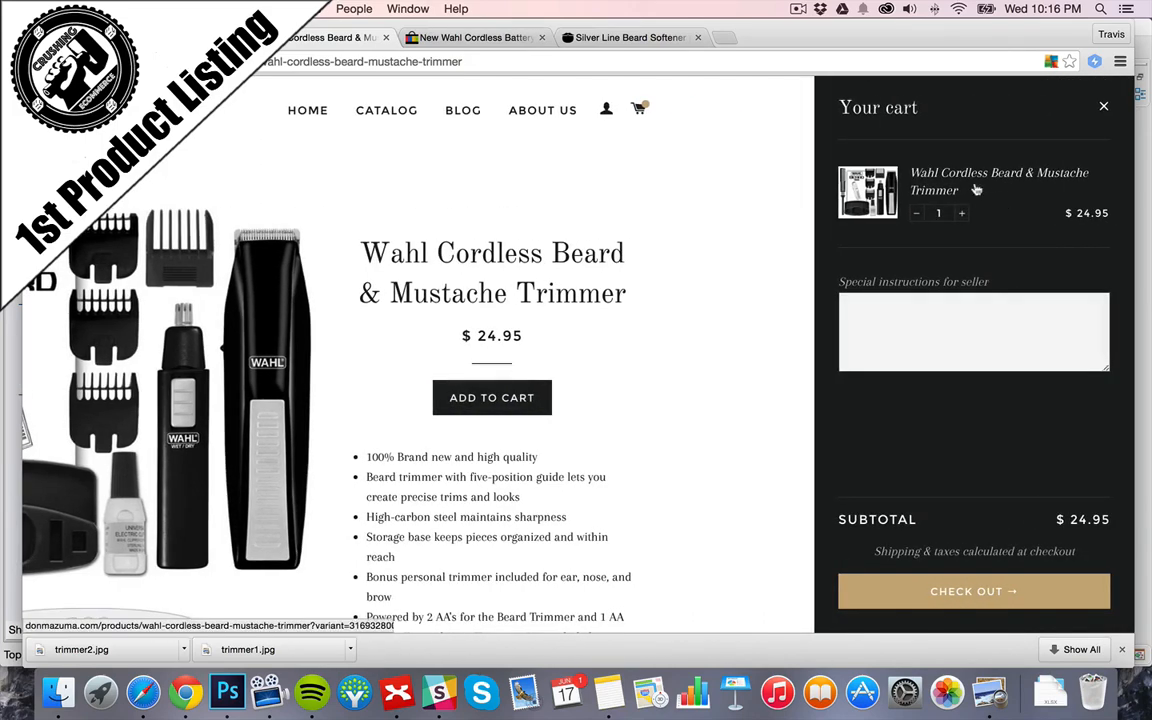
left_click(973, 331)
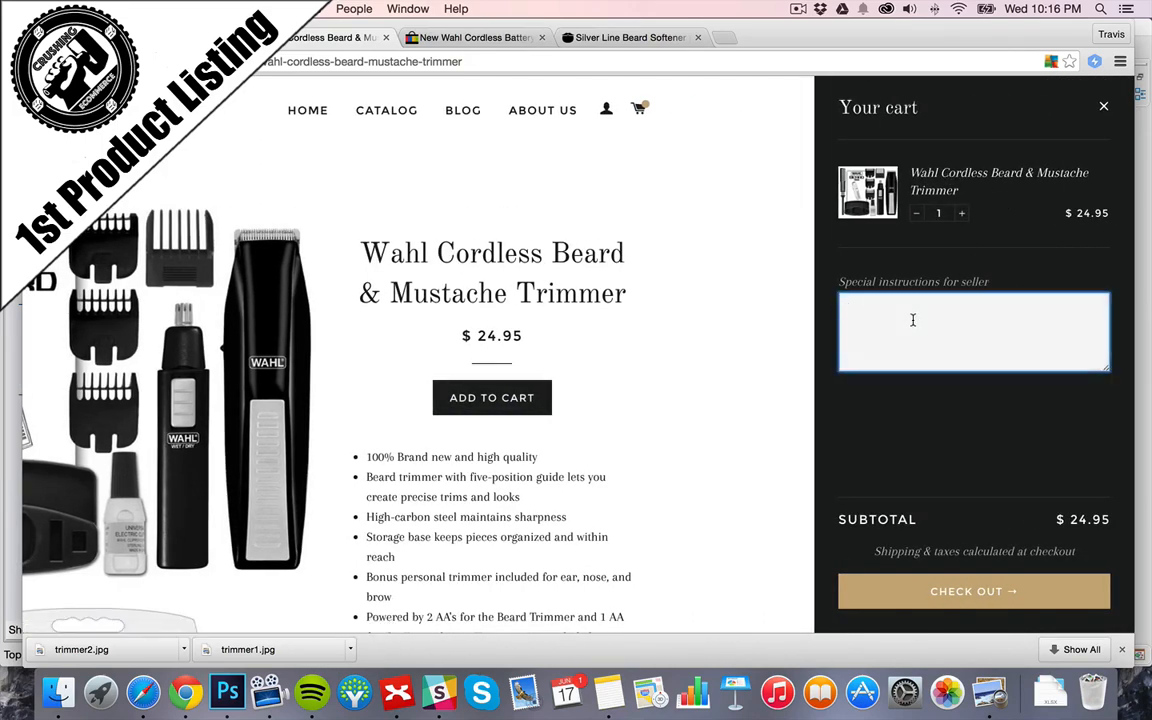
mouse_move(972, 591)
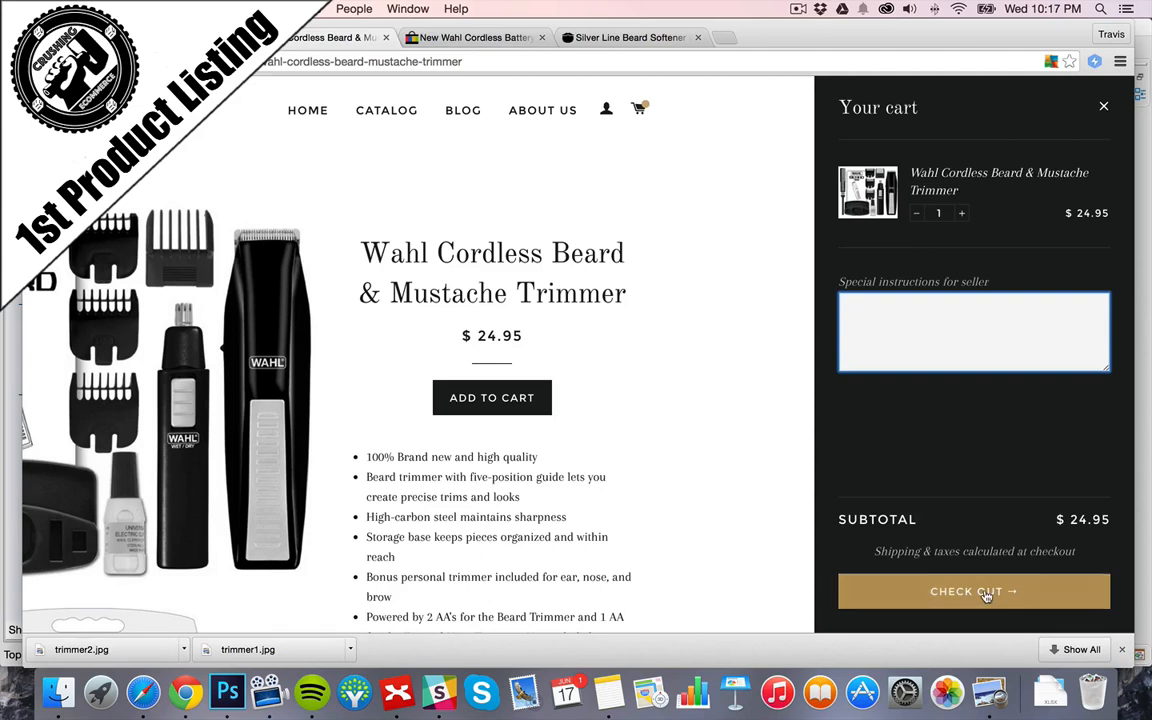
left_click(973, 591)
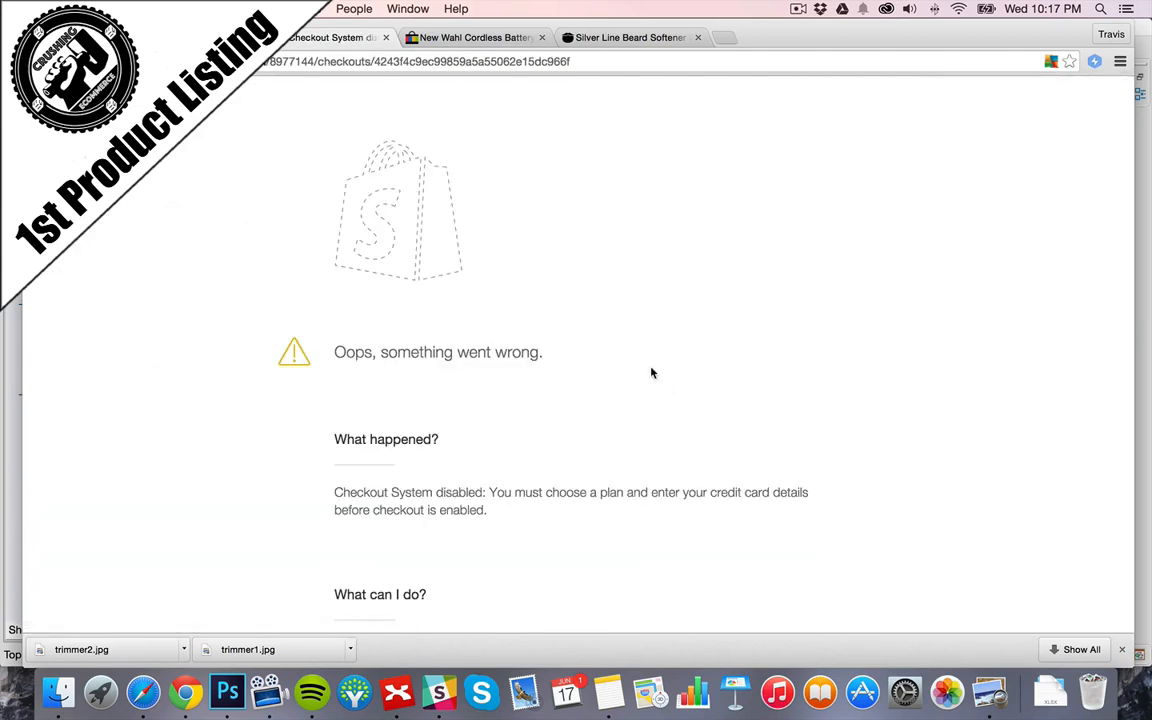
scroll("down", 3)
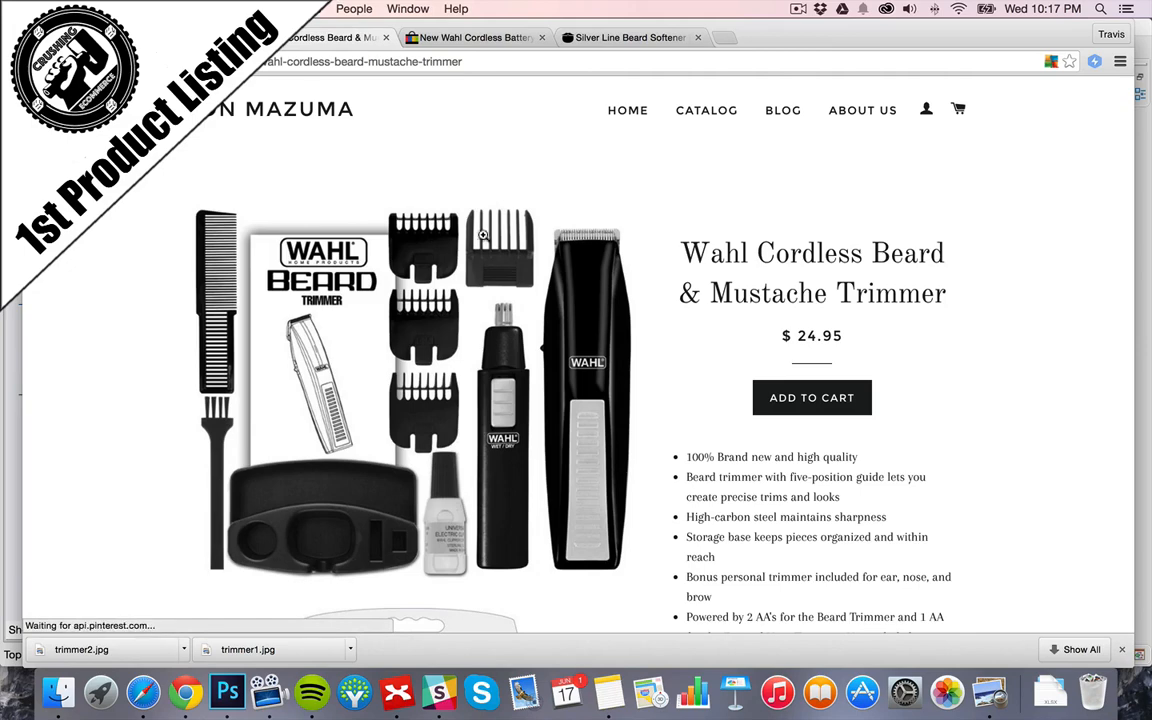
mouse_move(114, 224)
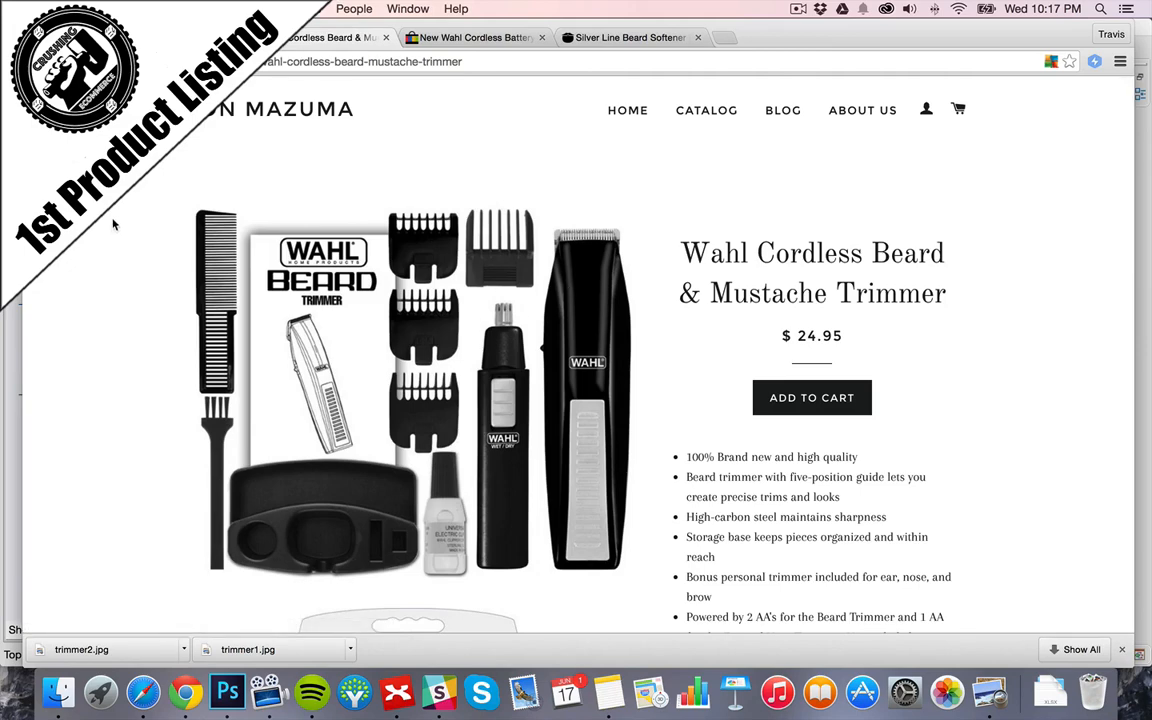
- Scroll the storefront page, then bring up the admin Collections list holding only Frontpage
scroll("down", 3)
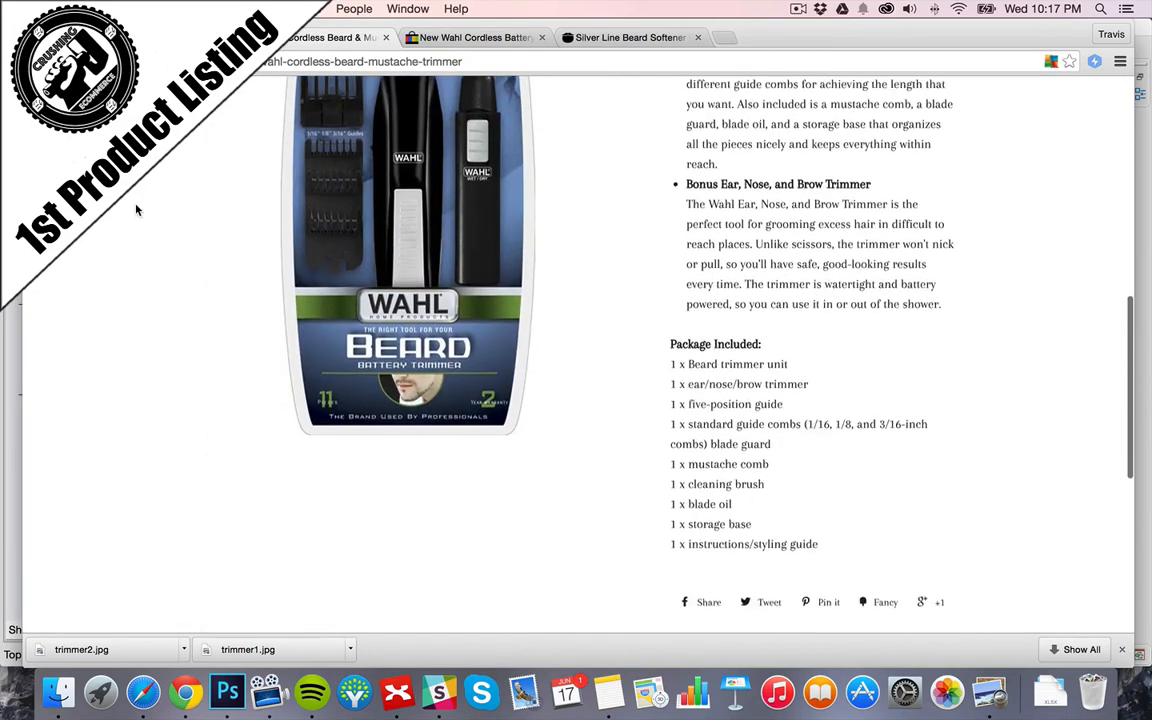
scroll("up", 3)
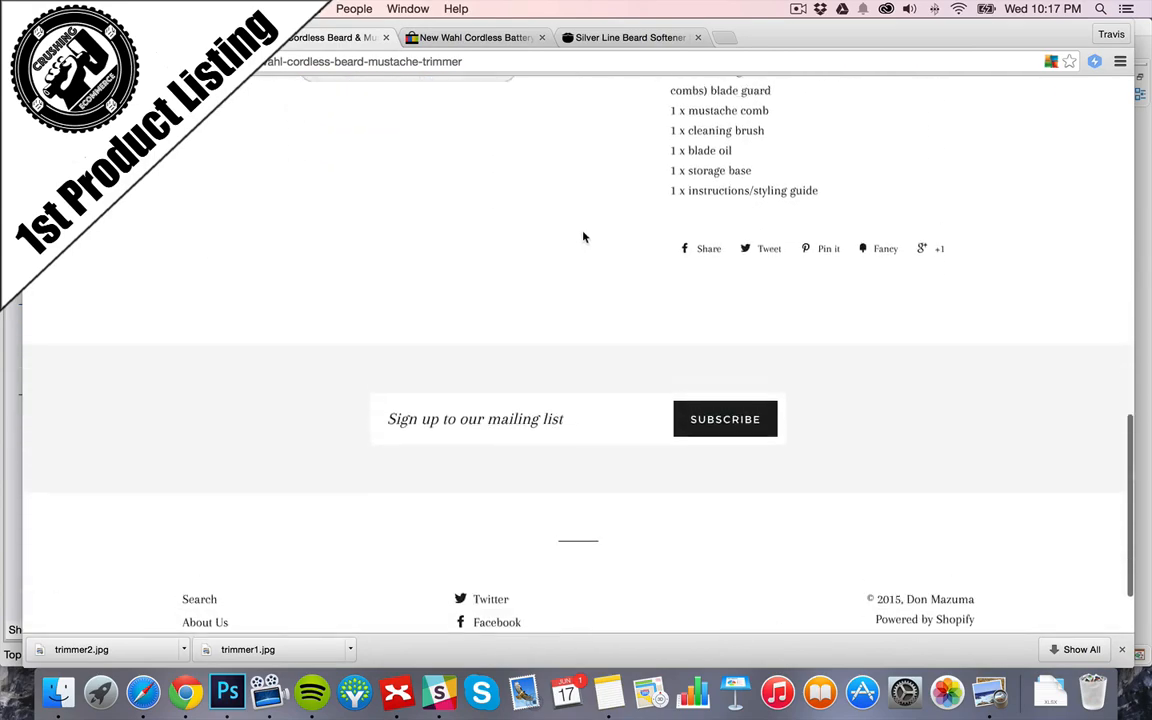
scroll("up", 3)
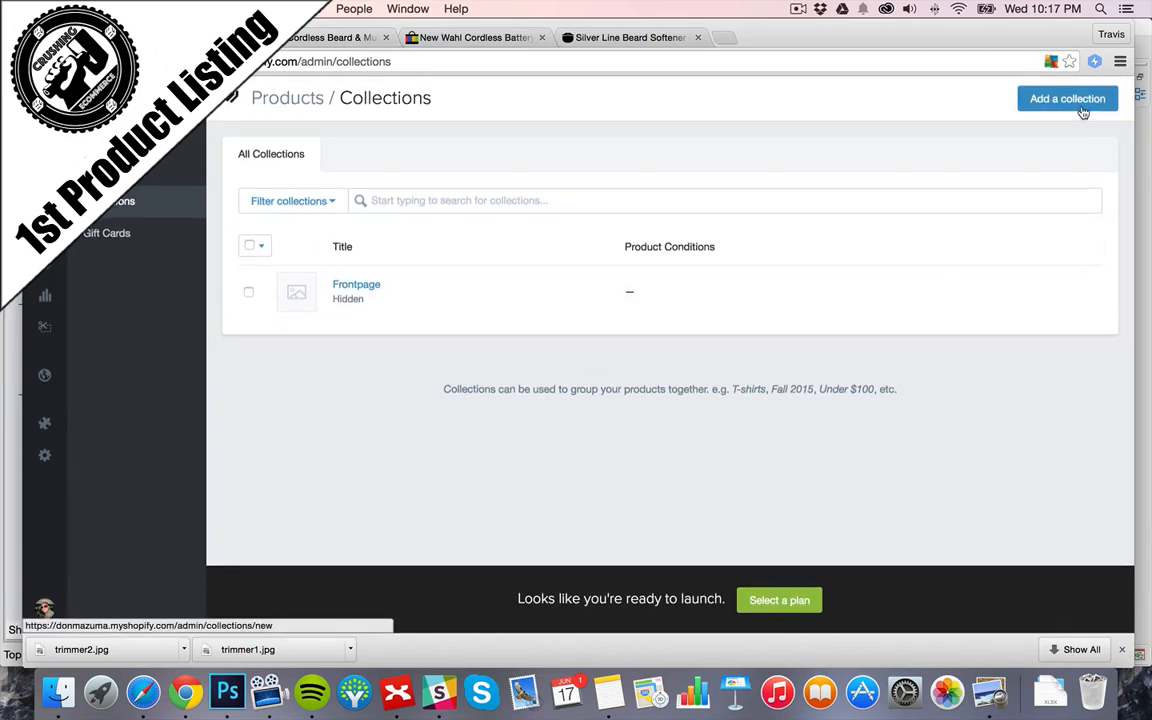
- Create a collection titled 'Trimmers & Grooming Supplies' describing trimmers, clippers and grooming supplies
left_click(1066, 98)
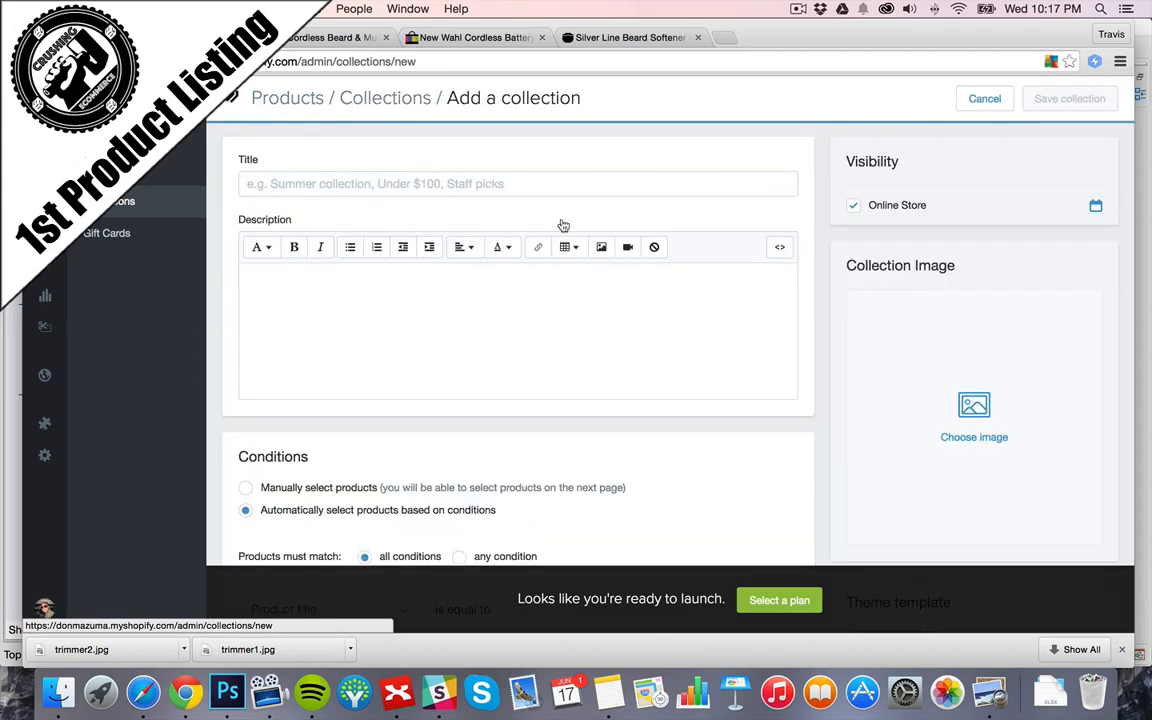
type("Trimmer")
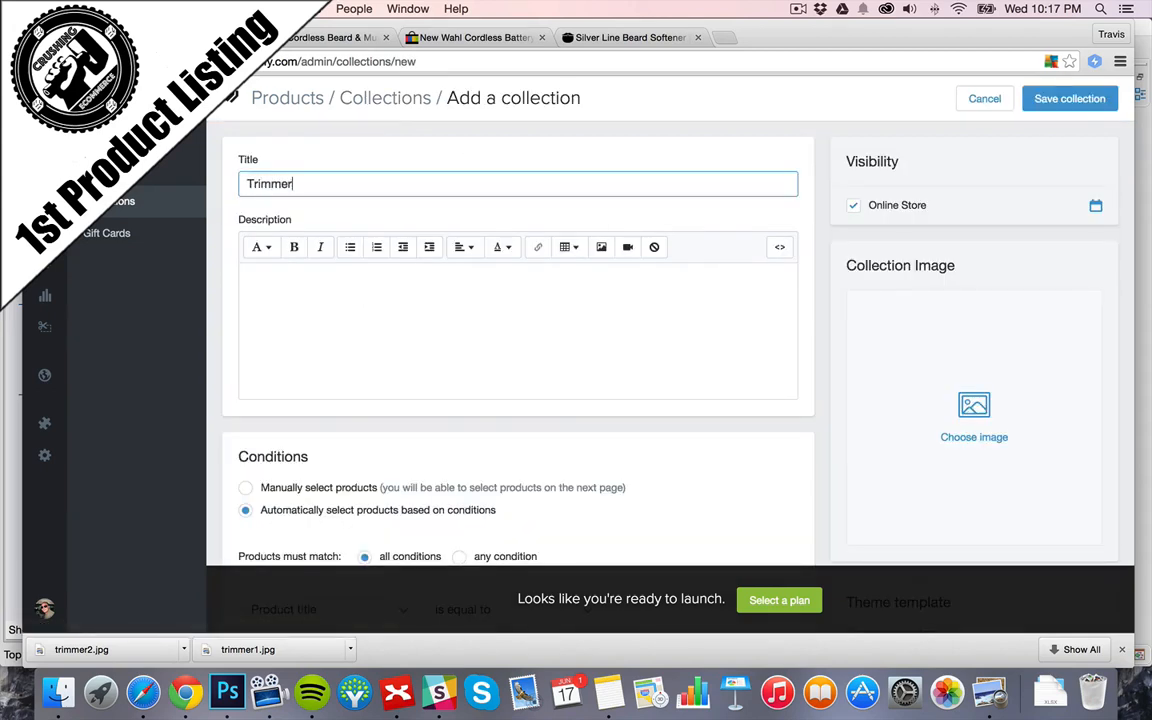
type("s & Grooming Supplies")
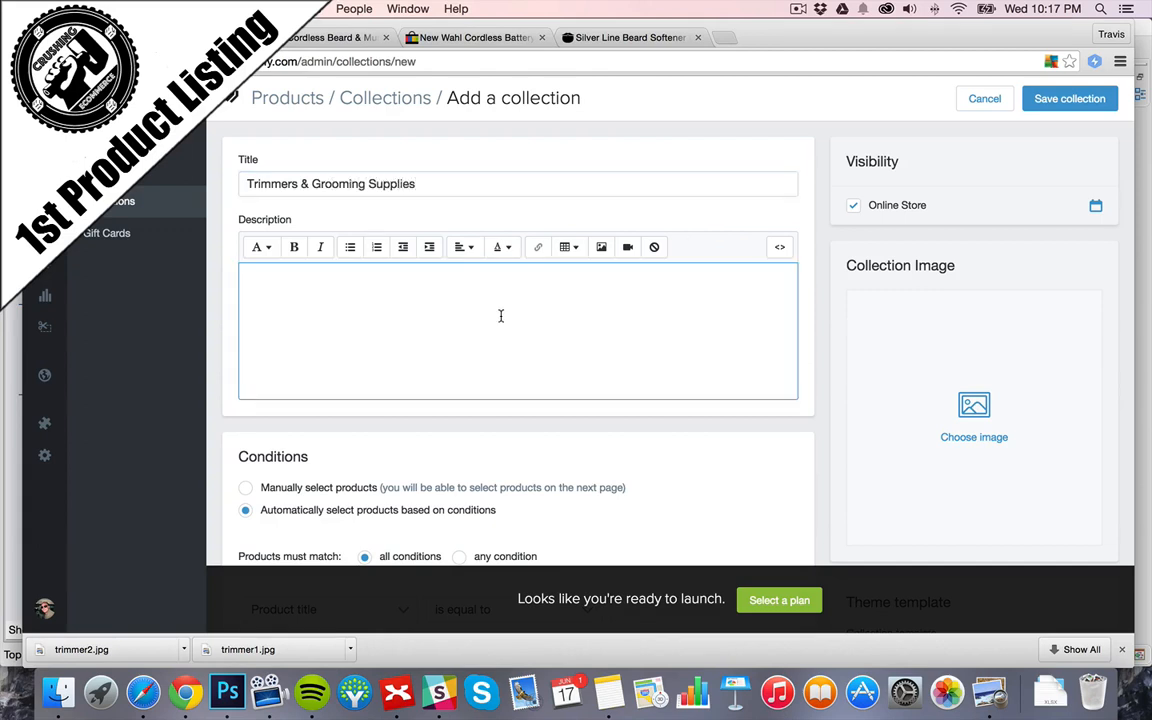
type("In this collection")
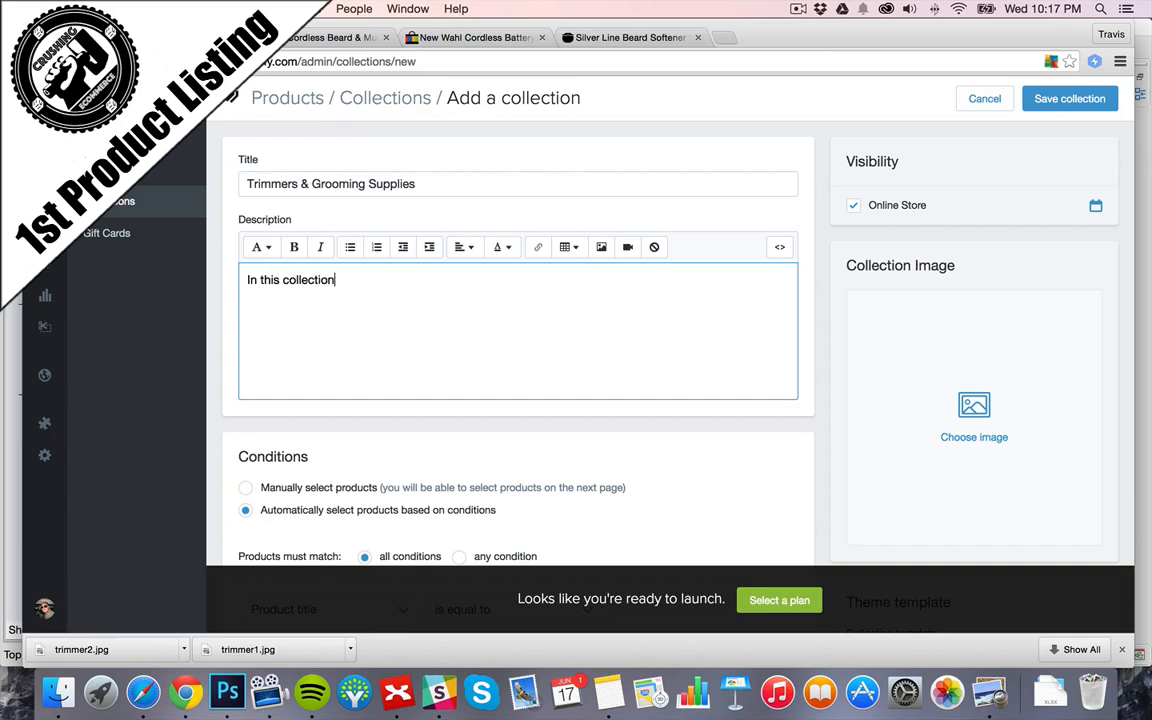
type(", you'll find tri")
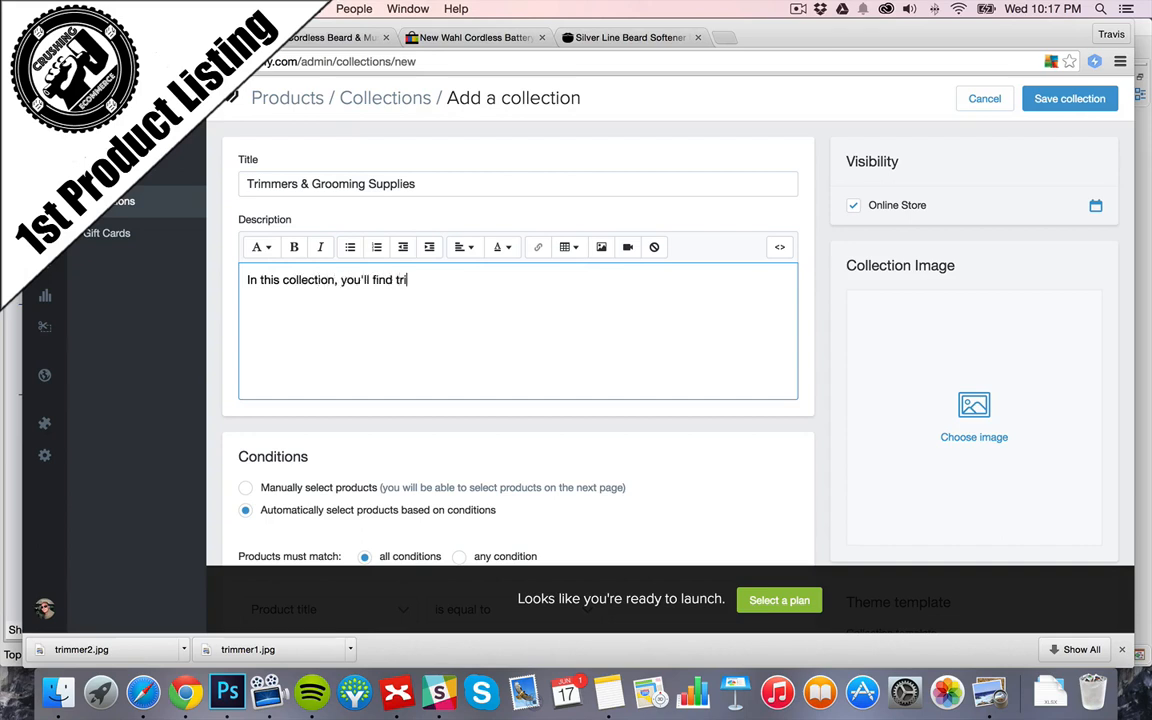
type("mmer")
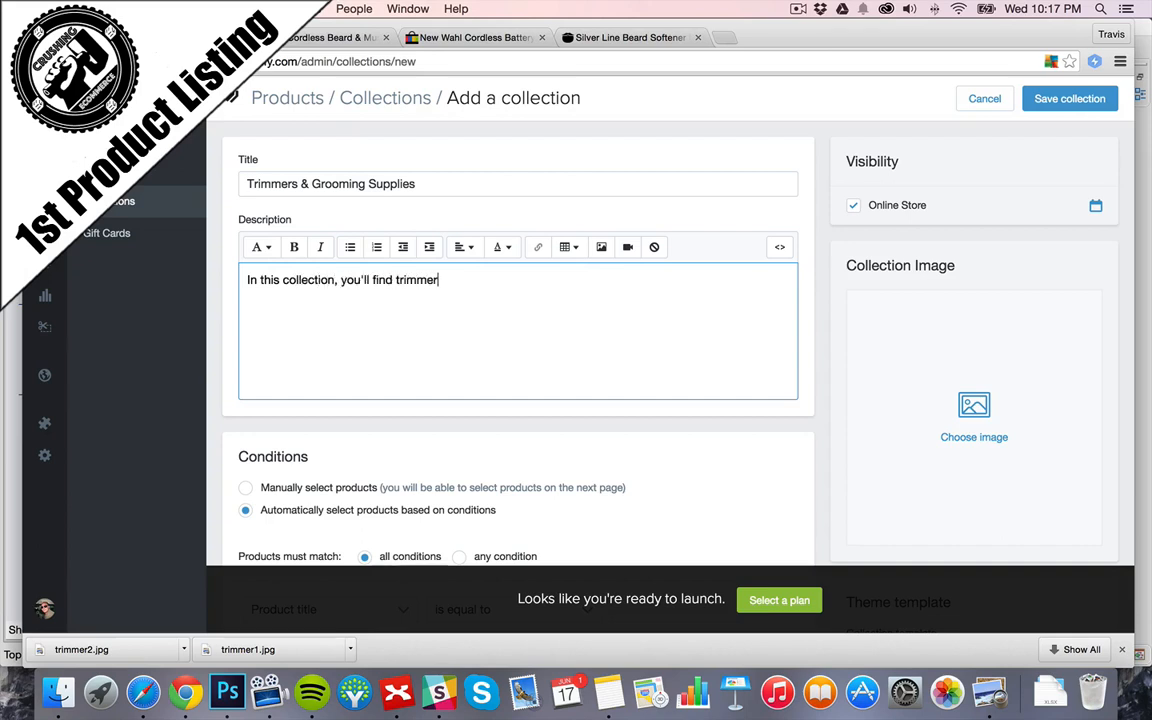
type("s, clippers, and other grooming su")
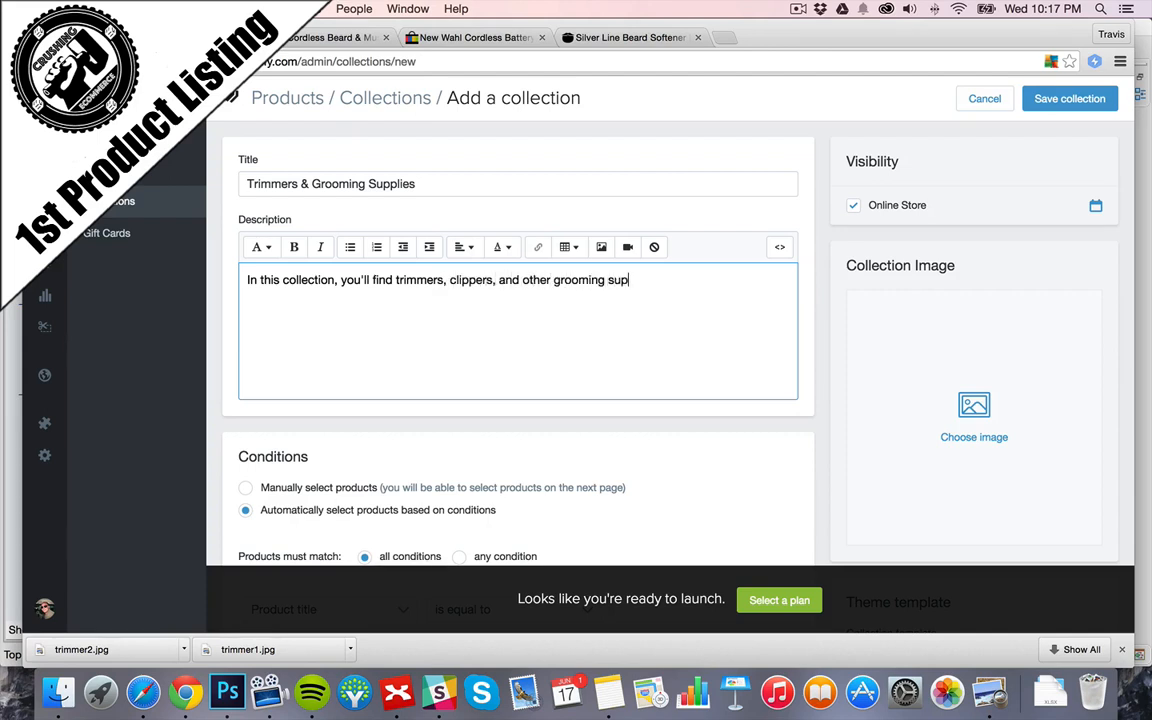
type("plies.")
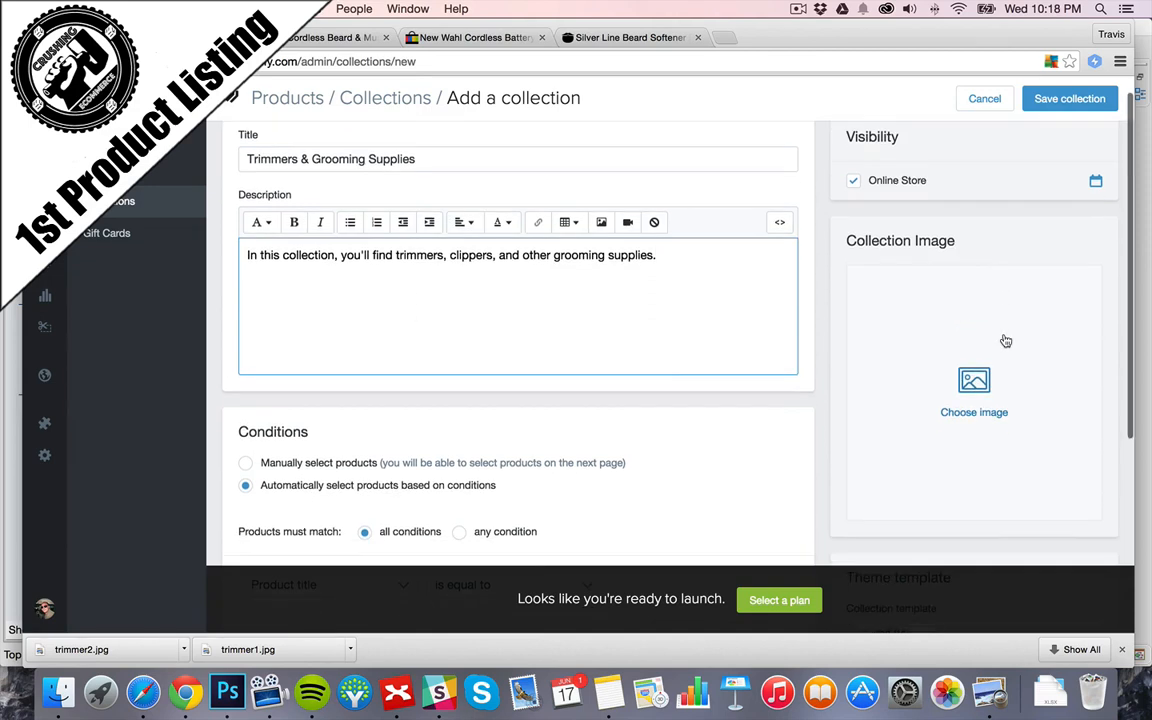
- Set the collection's first condition to match on Product tag equal to trimmers
scroll("down", 3)
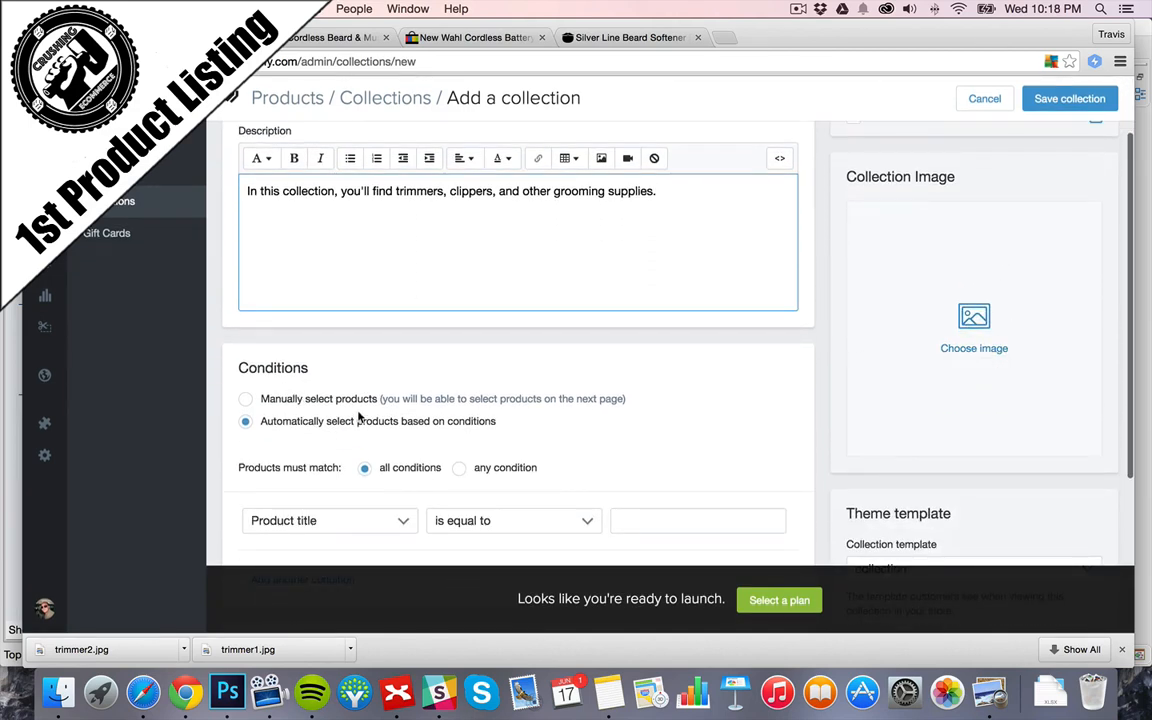
scroll("down", 3)
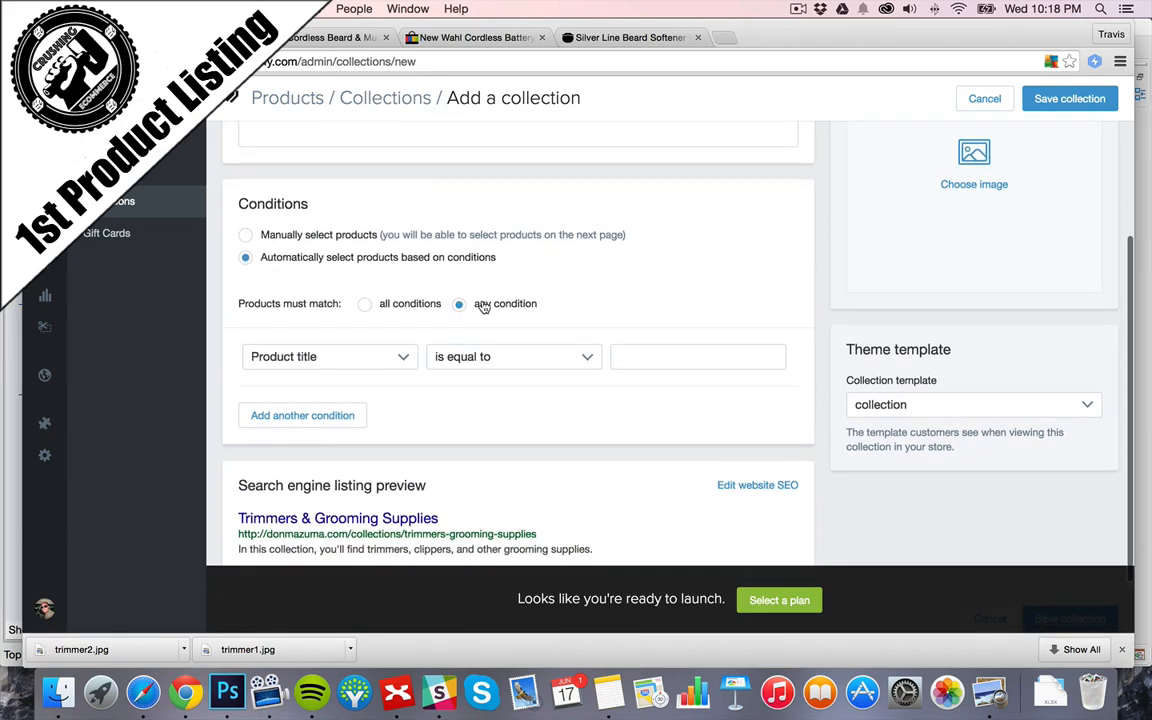
left_click(330, 355)
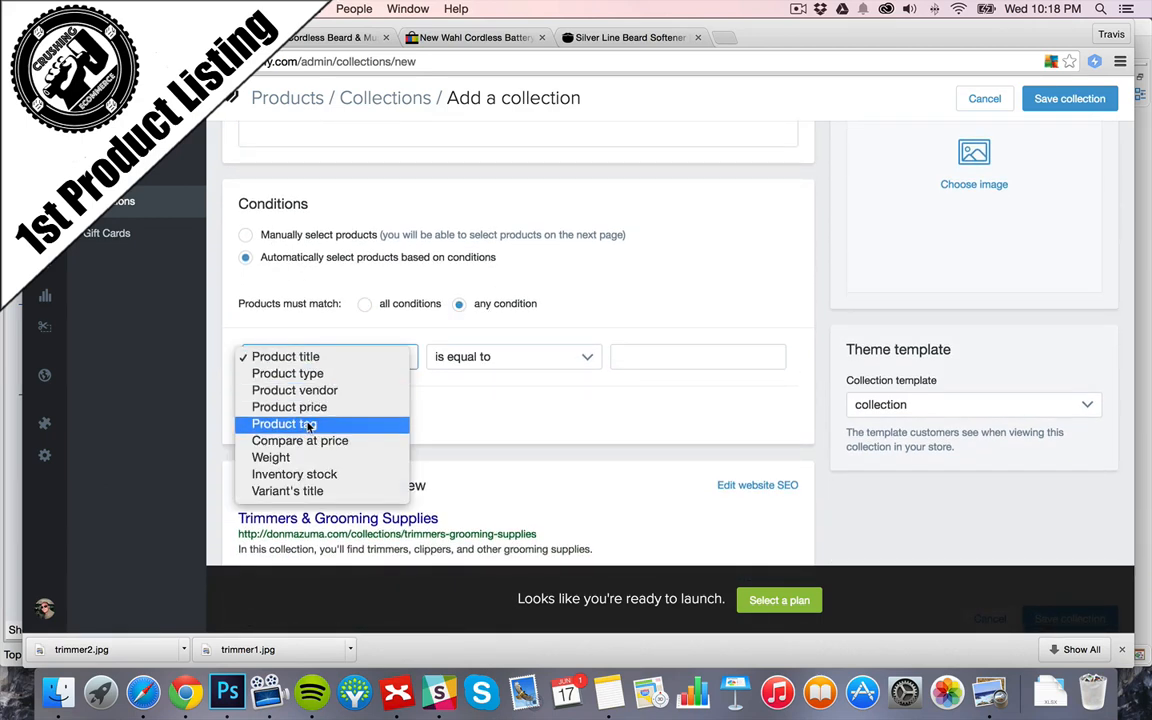
left_click(283, 423)
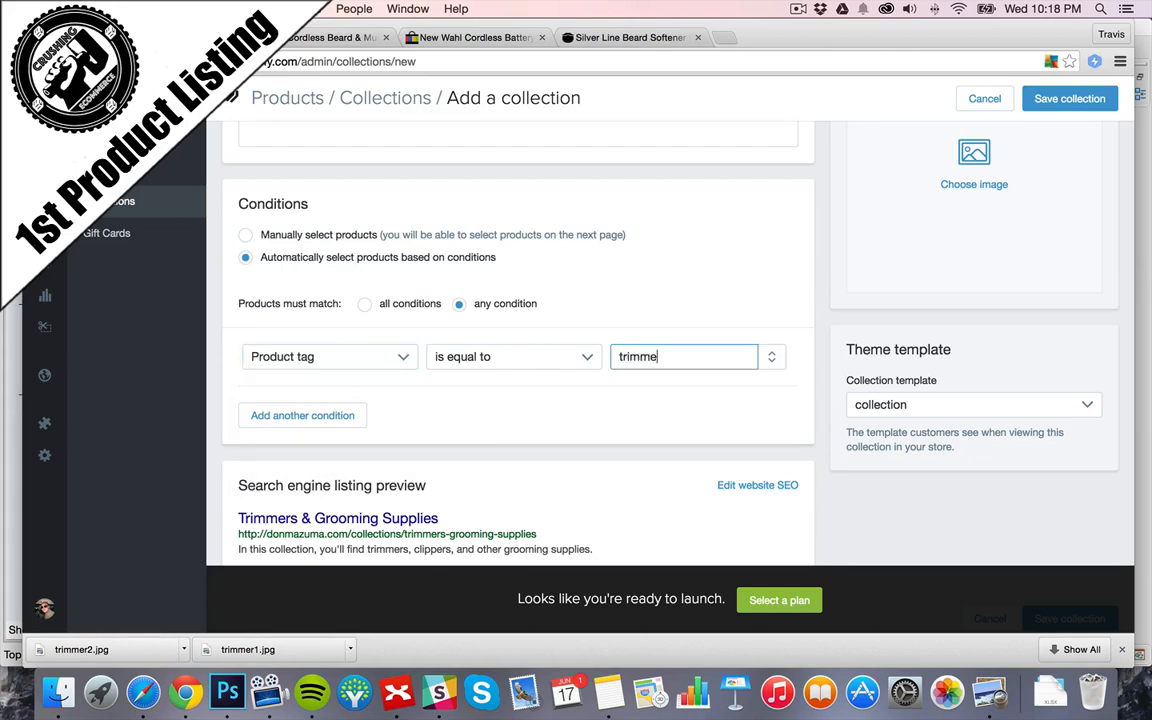
- Add a second tag condition for grooming and save the collection
left_click(1069, 98)
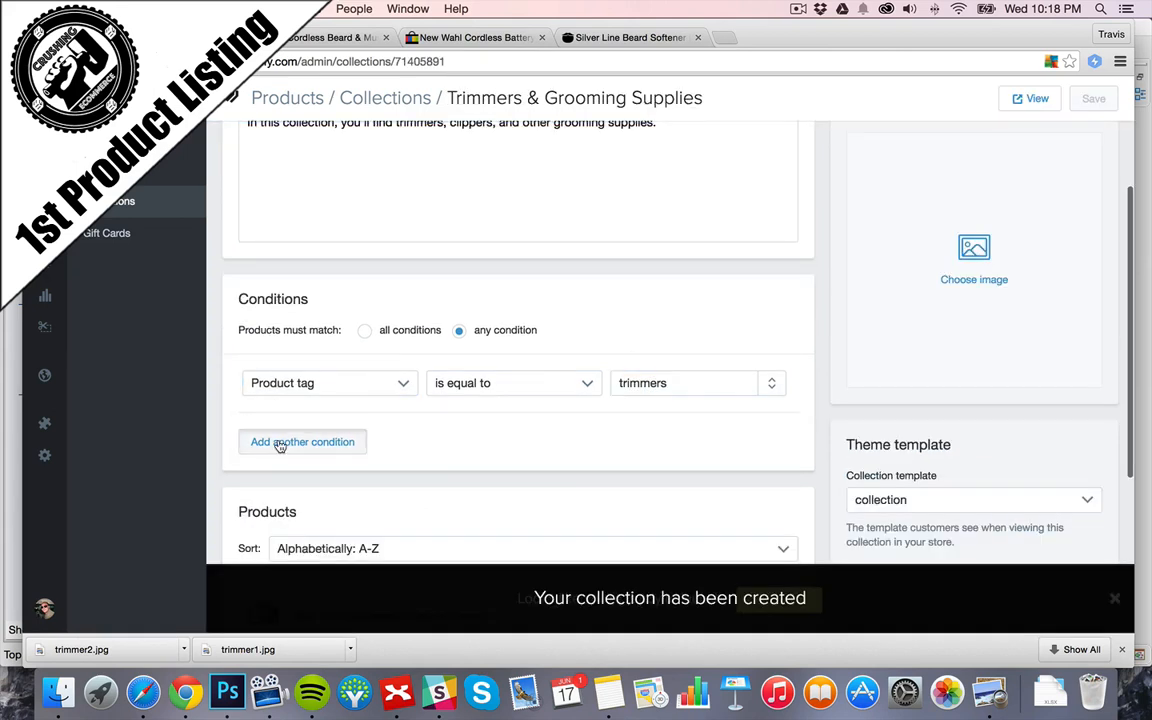
left_click(303, 442)
type("grooming")
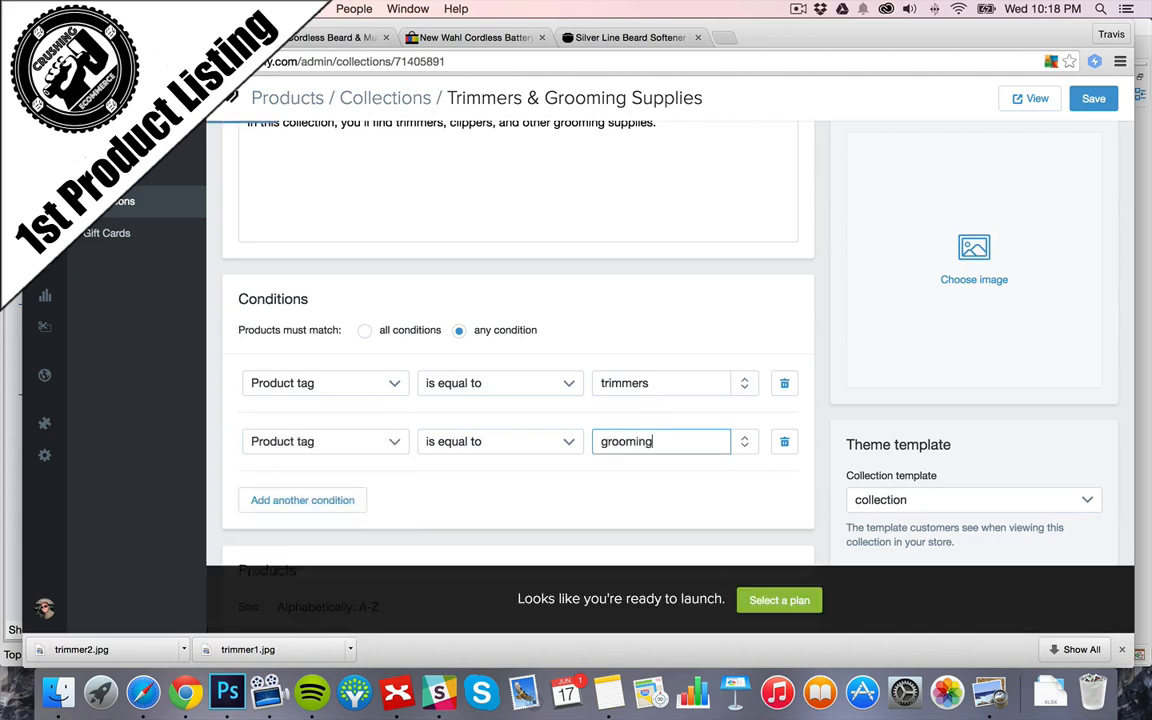
left_click(1093, 98)
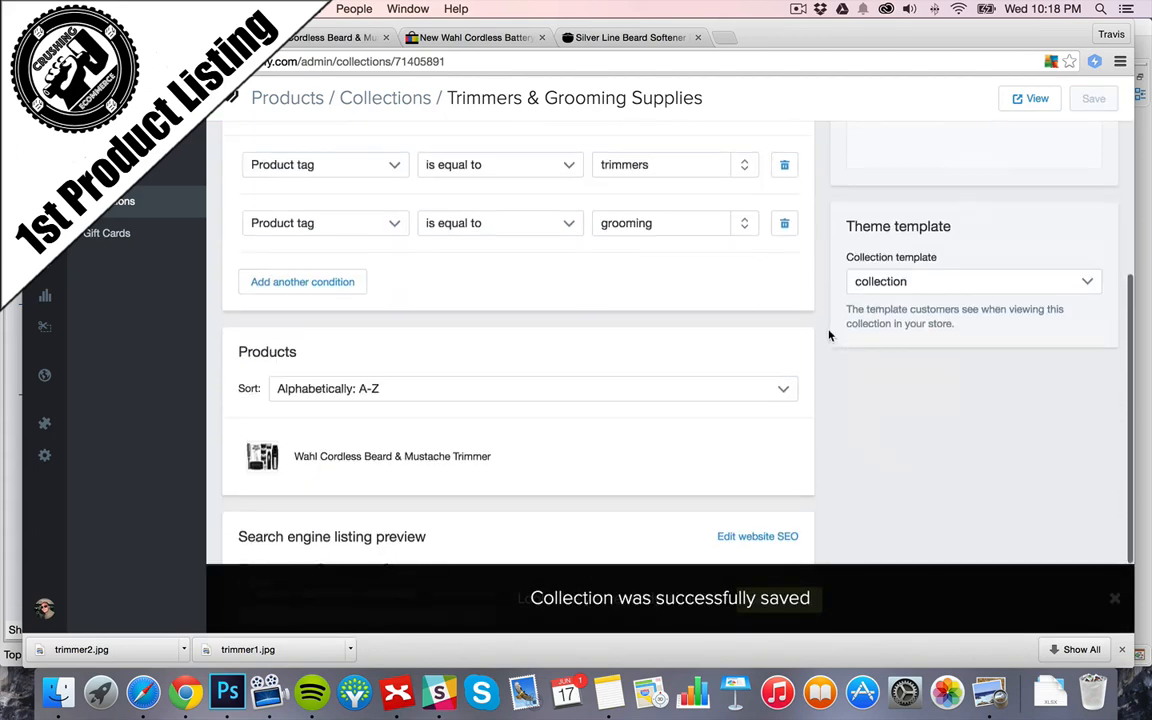
scroll("down", 3)
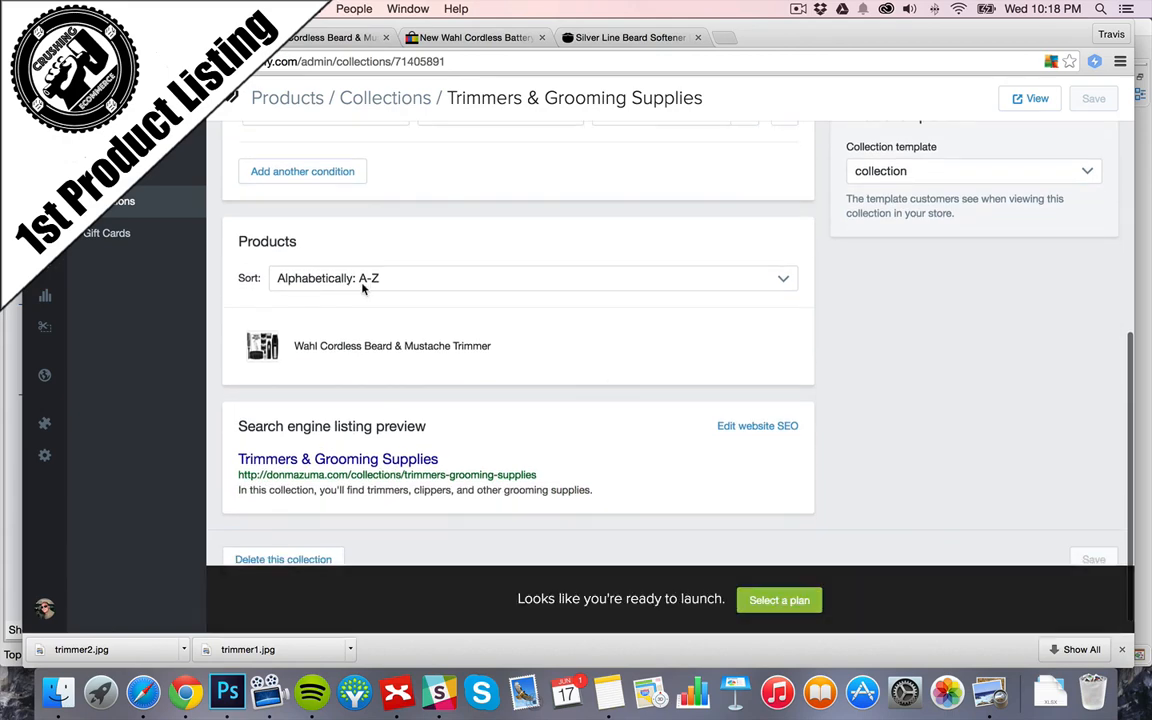
scroll("up", 3)
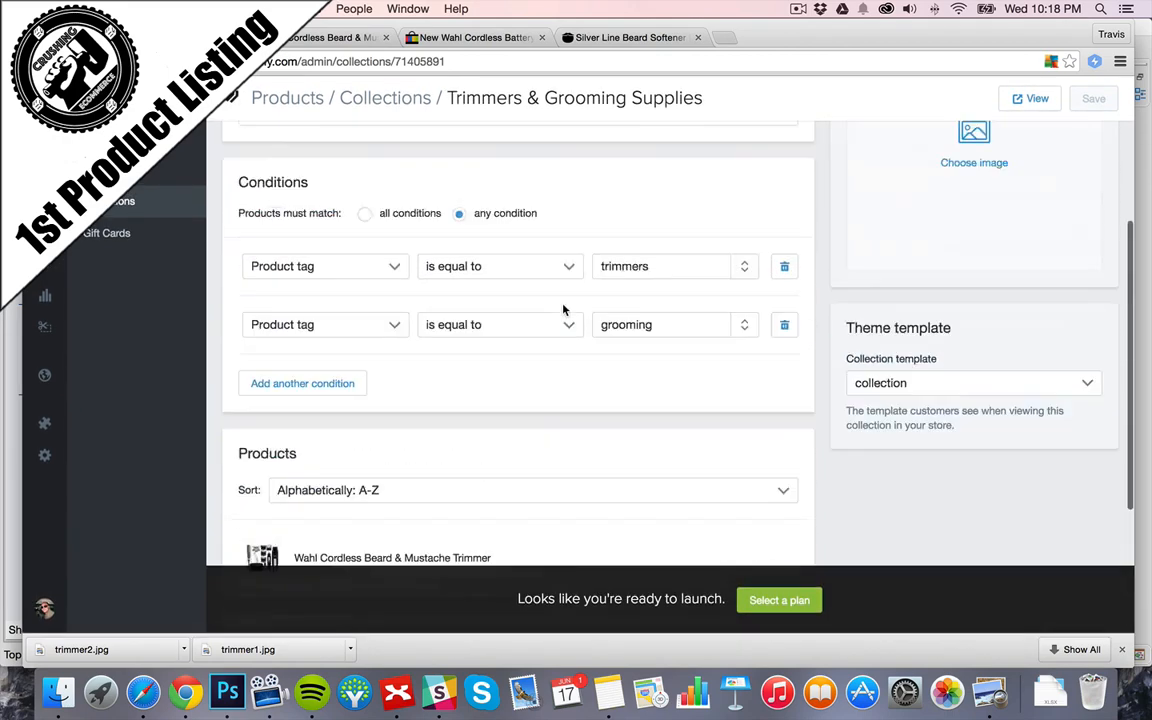
scroll("up", 3)
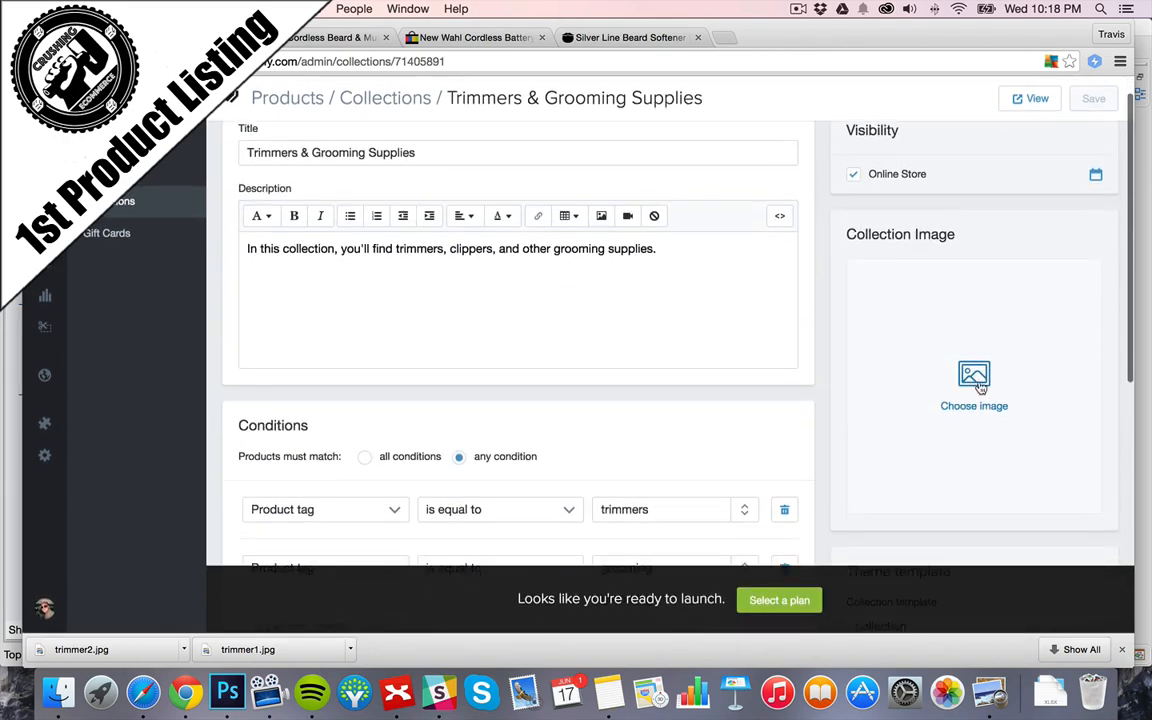
left_click(727, 37)
type("bearded guy with trimmers")
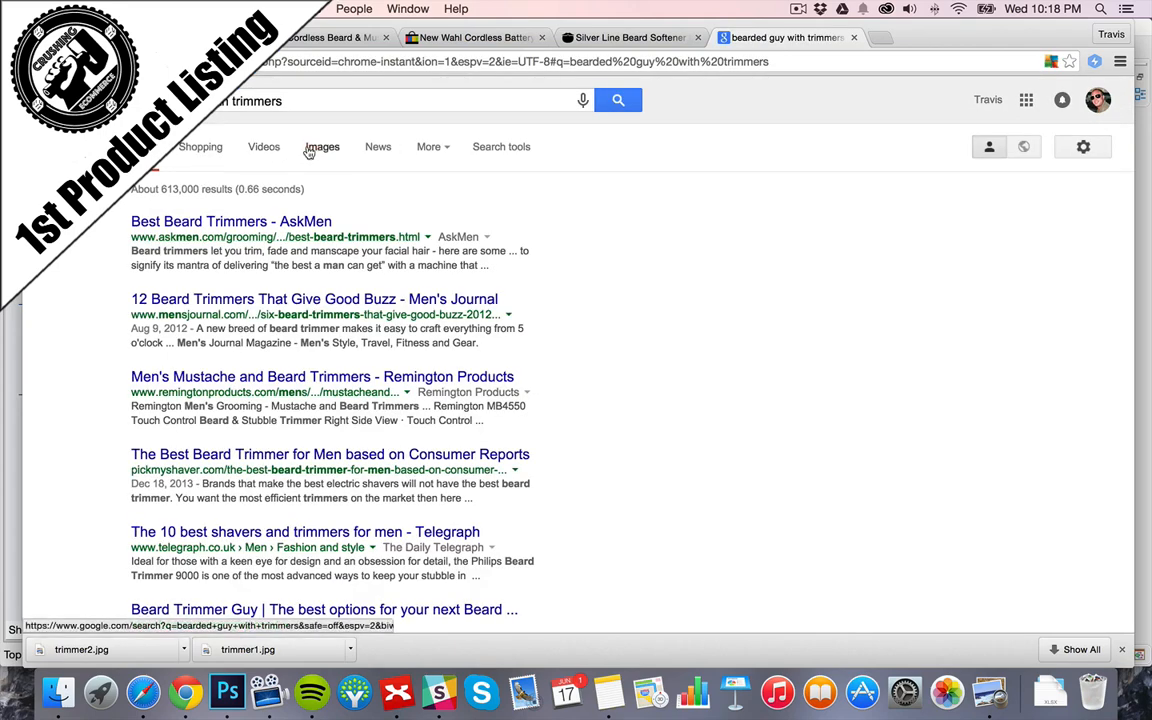
- Save a Google Images photo of a bearded man trimming to the Desktop as trimmerspic.jpg
left_click(322, 146)
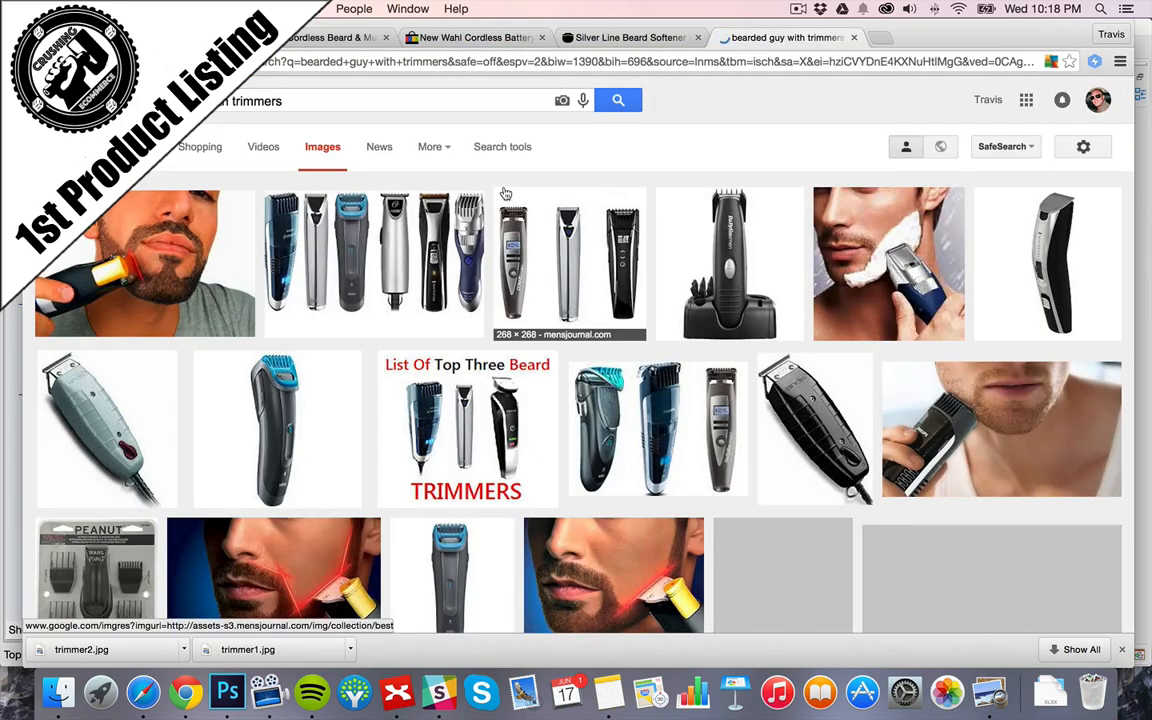
scroll("down", 3)
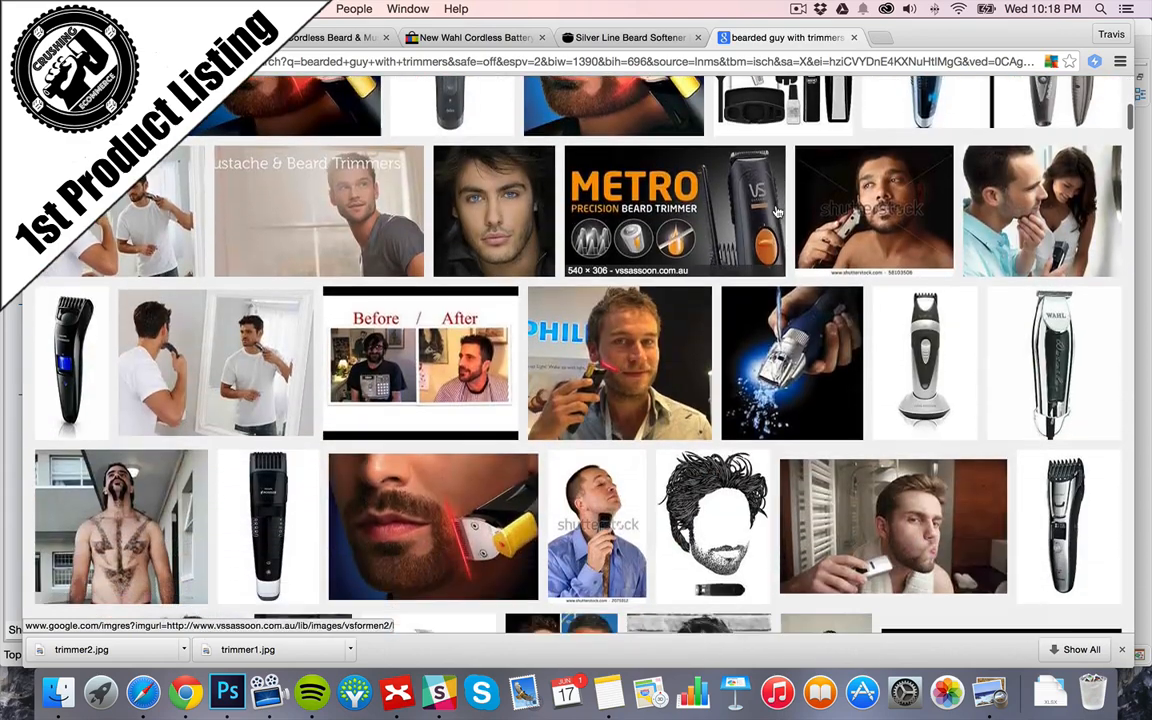
scroll("down", 3)
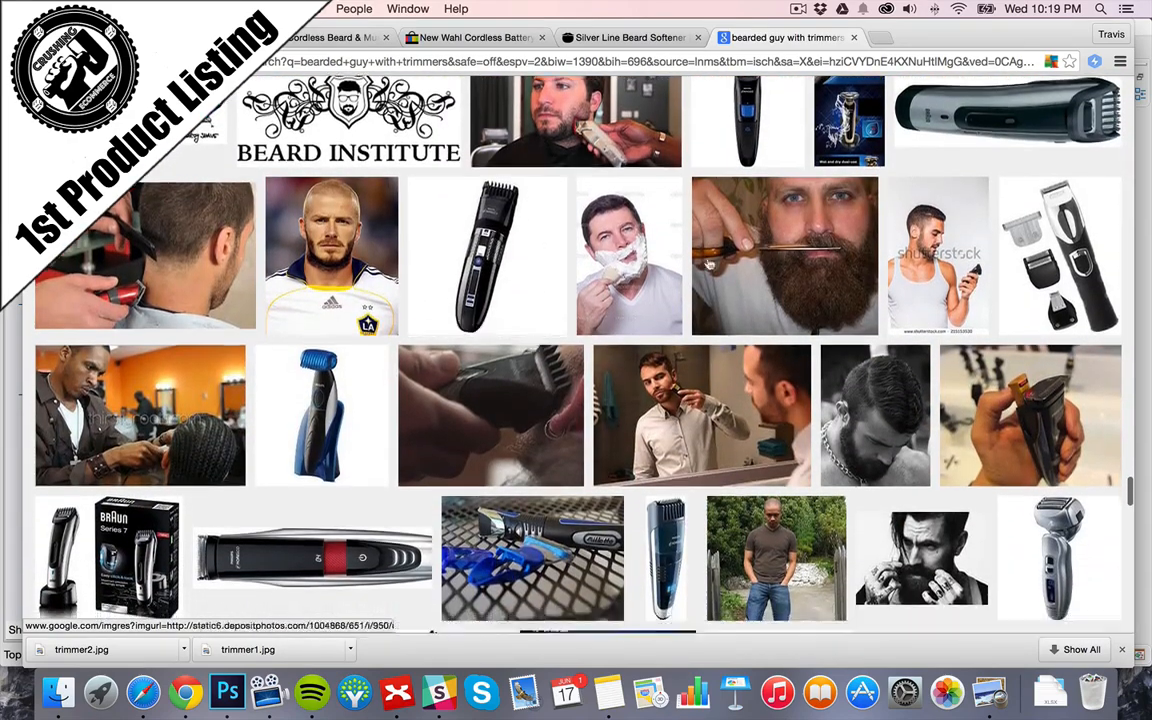
left_click(785, 256)
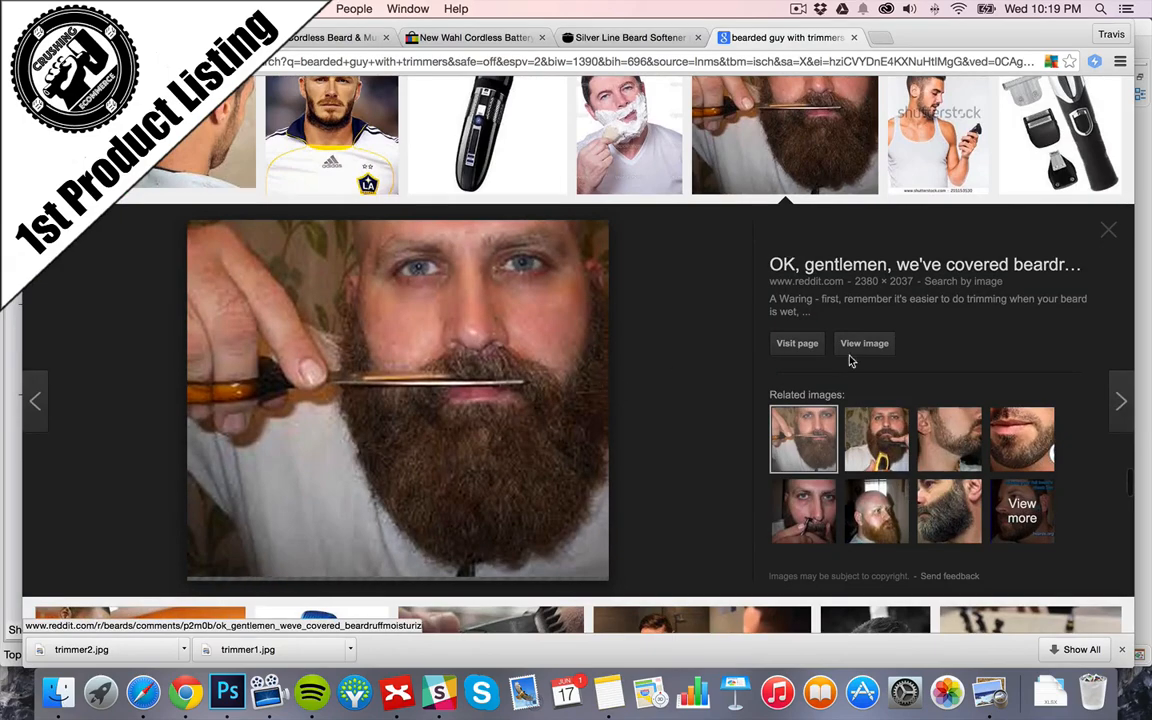
left_click(863, 343)
type("trimmerspic.jpg")
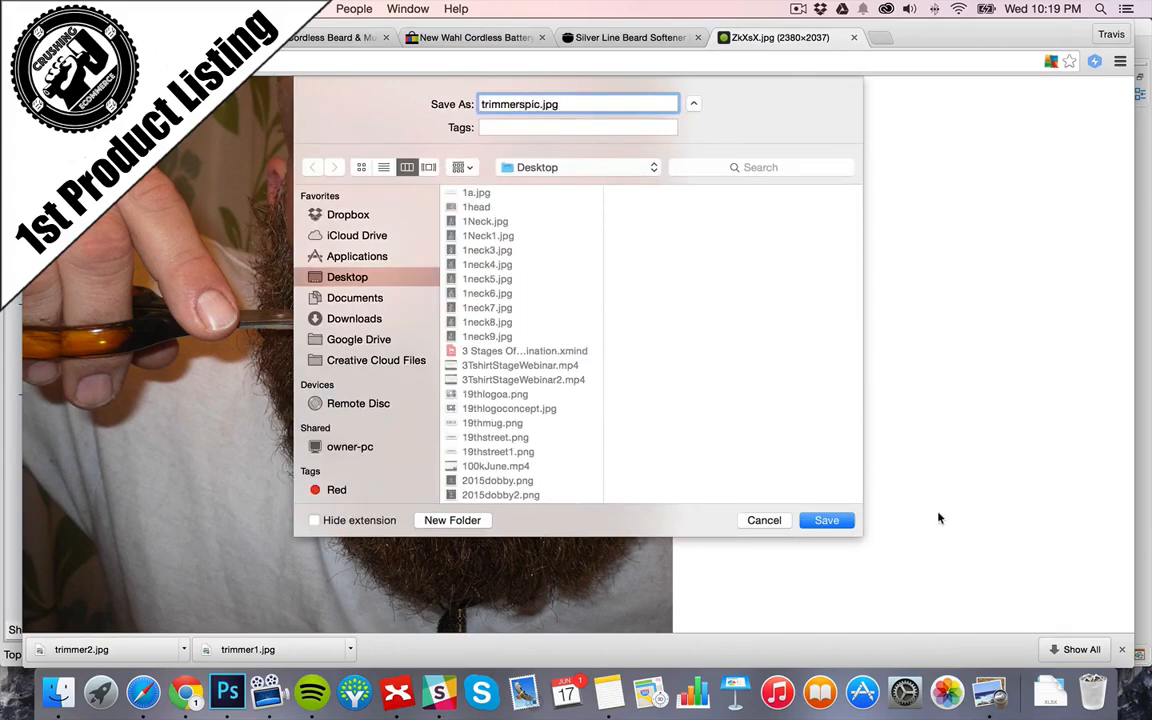
left_click(826, 520)
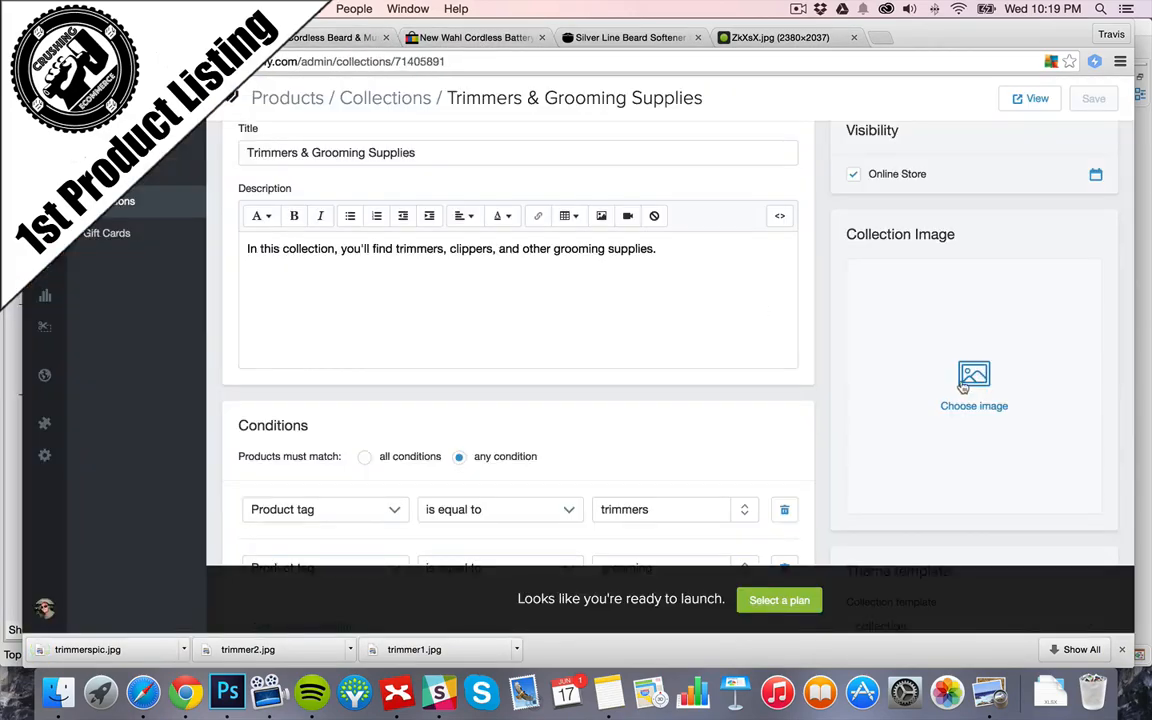
- Set trimmerspic.jpg from the Desktop as the collection image and save the collection
left_click(974, 387)
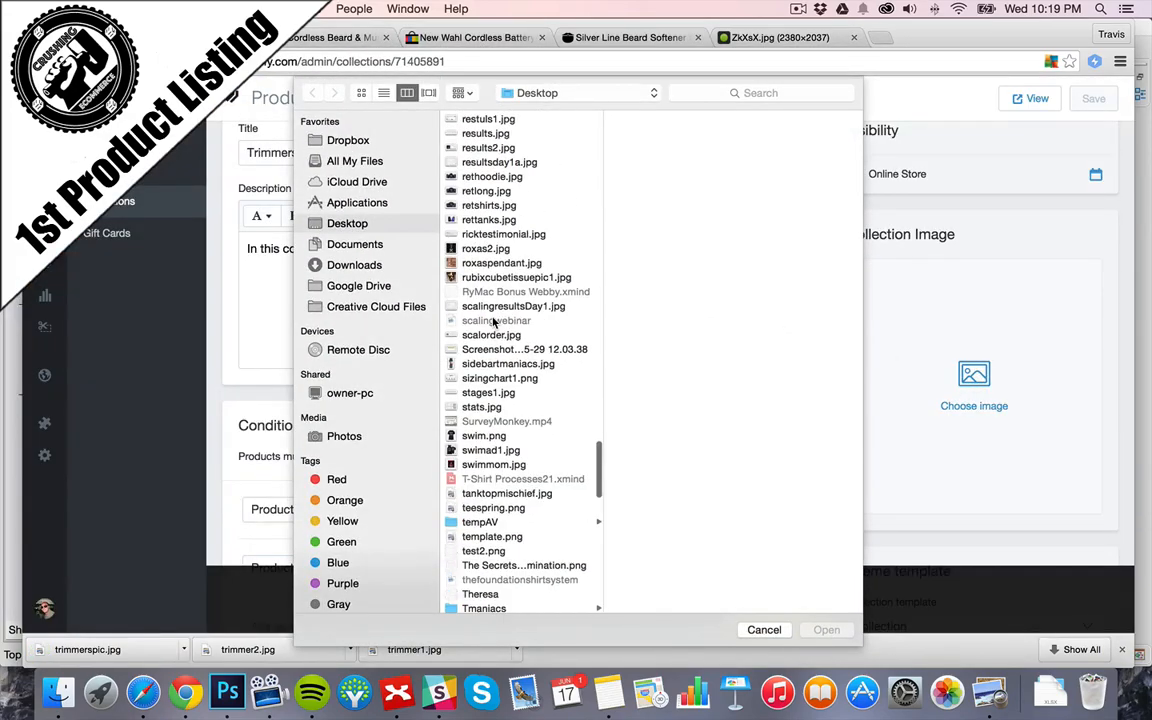
scroll("down", 3)
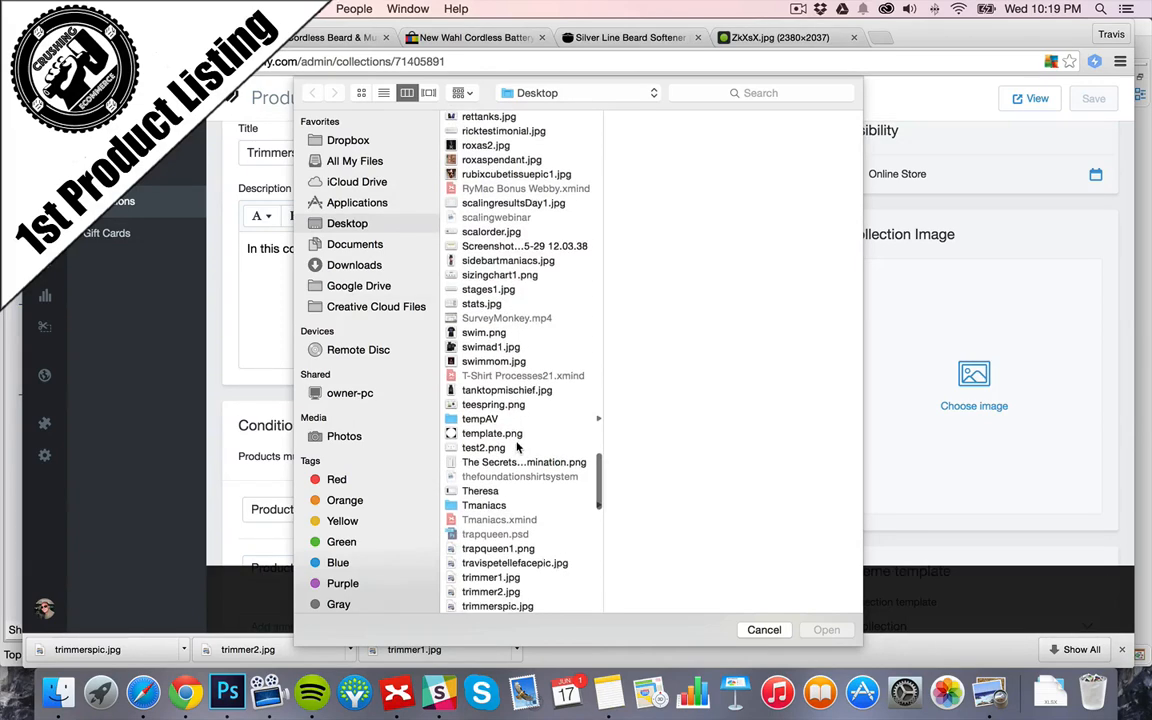
left_click(764, 628)
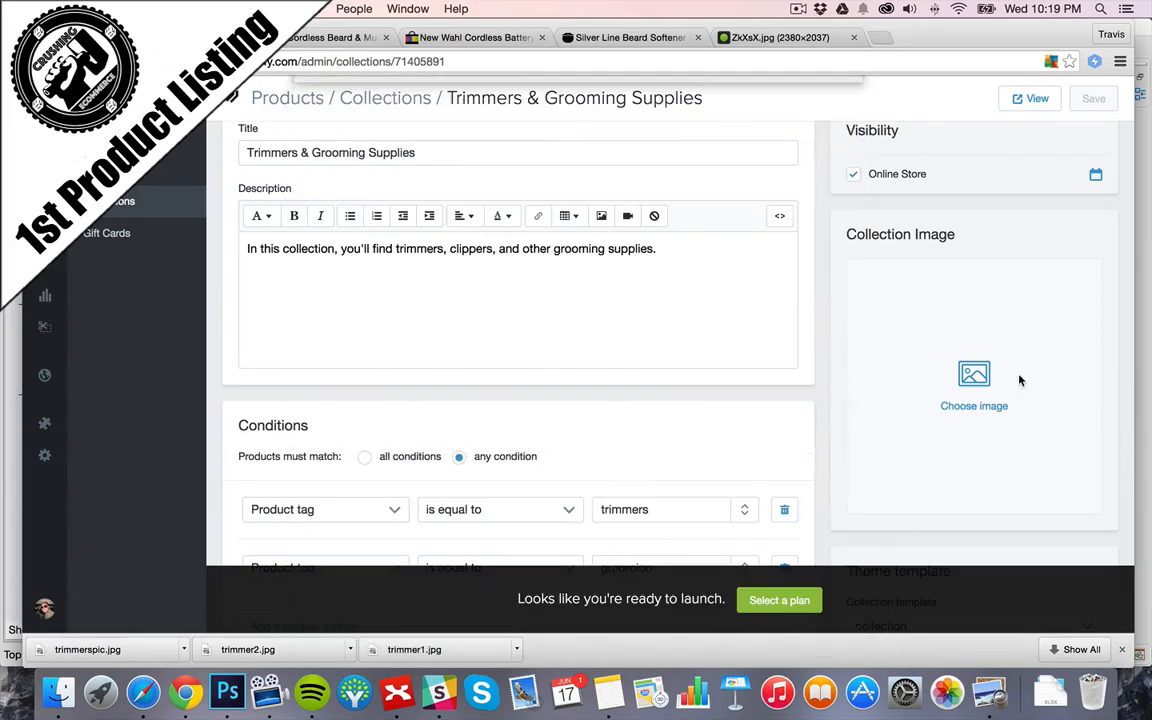
left_click(974, 390)
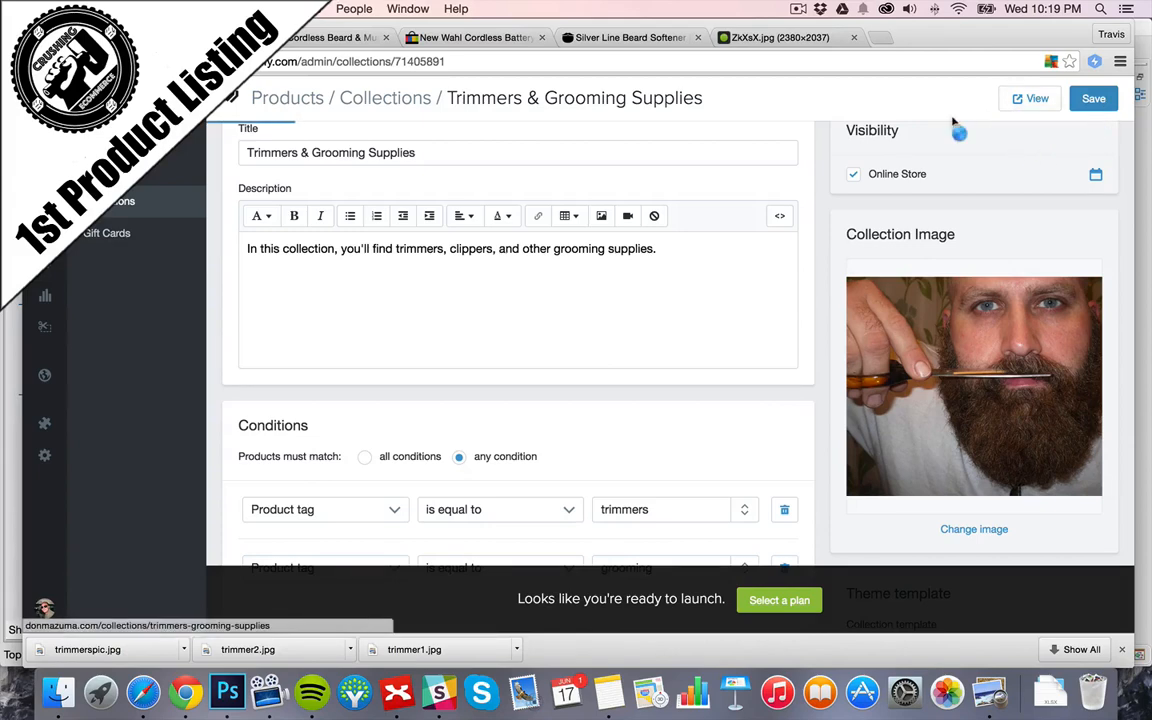
left_click(1093, 98)
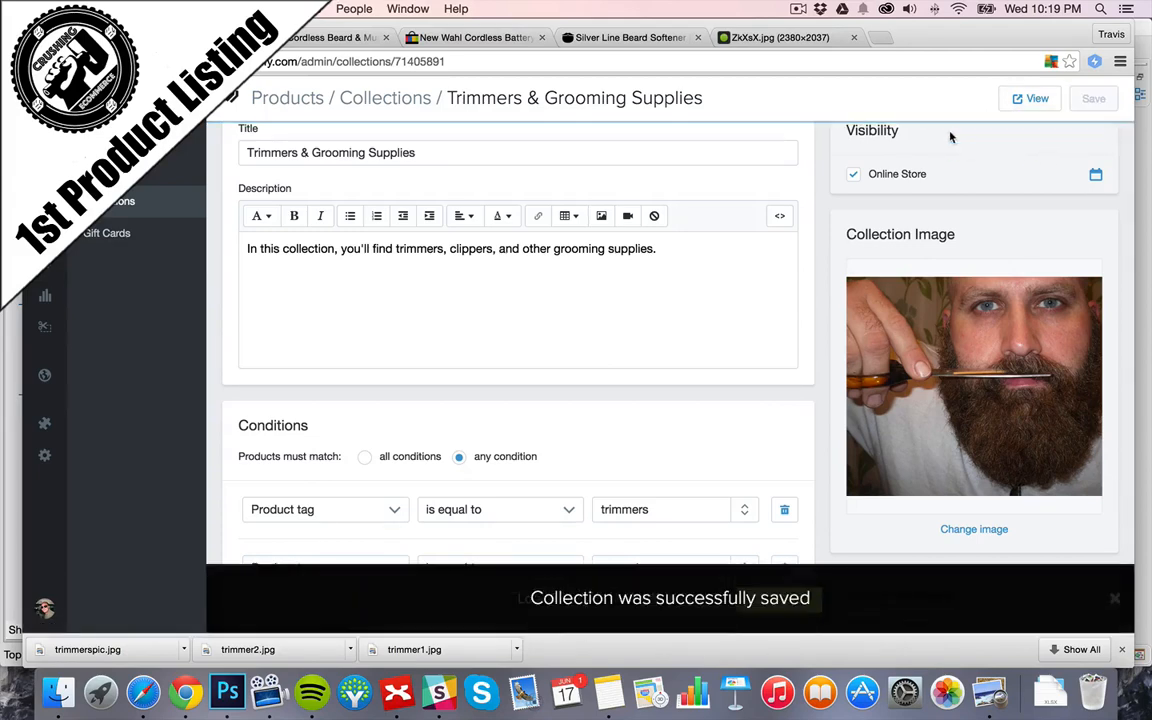
left_click(1029, 98)
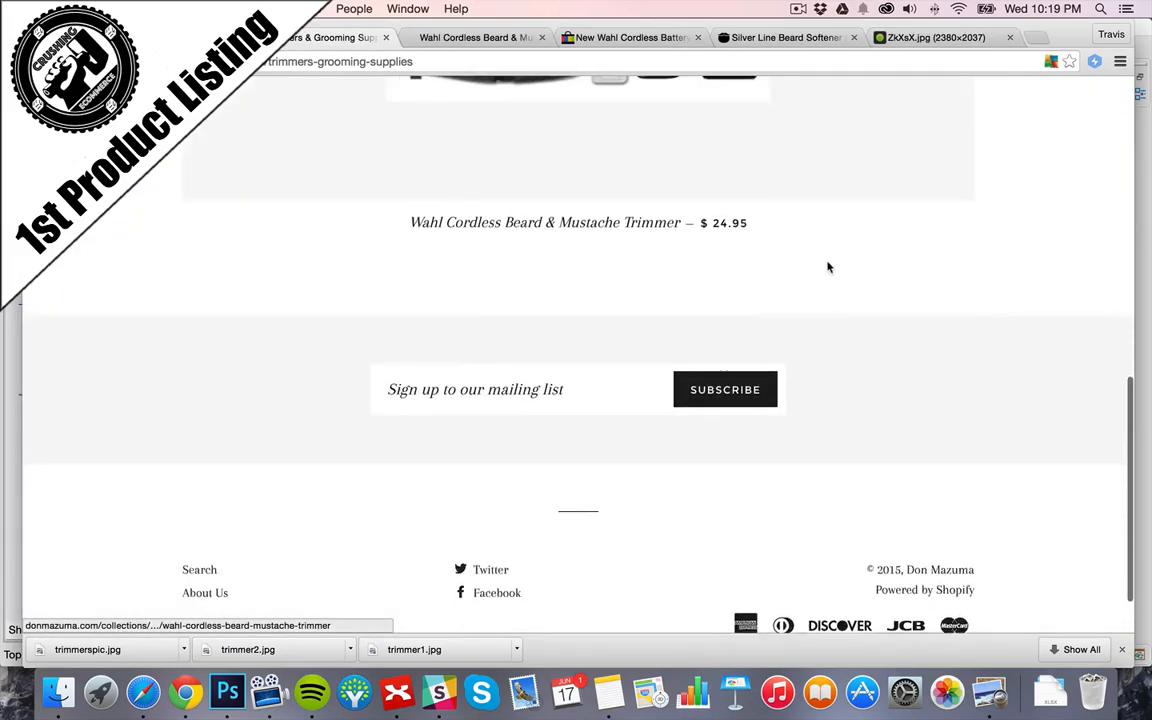
scroll("up", 3)
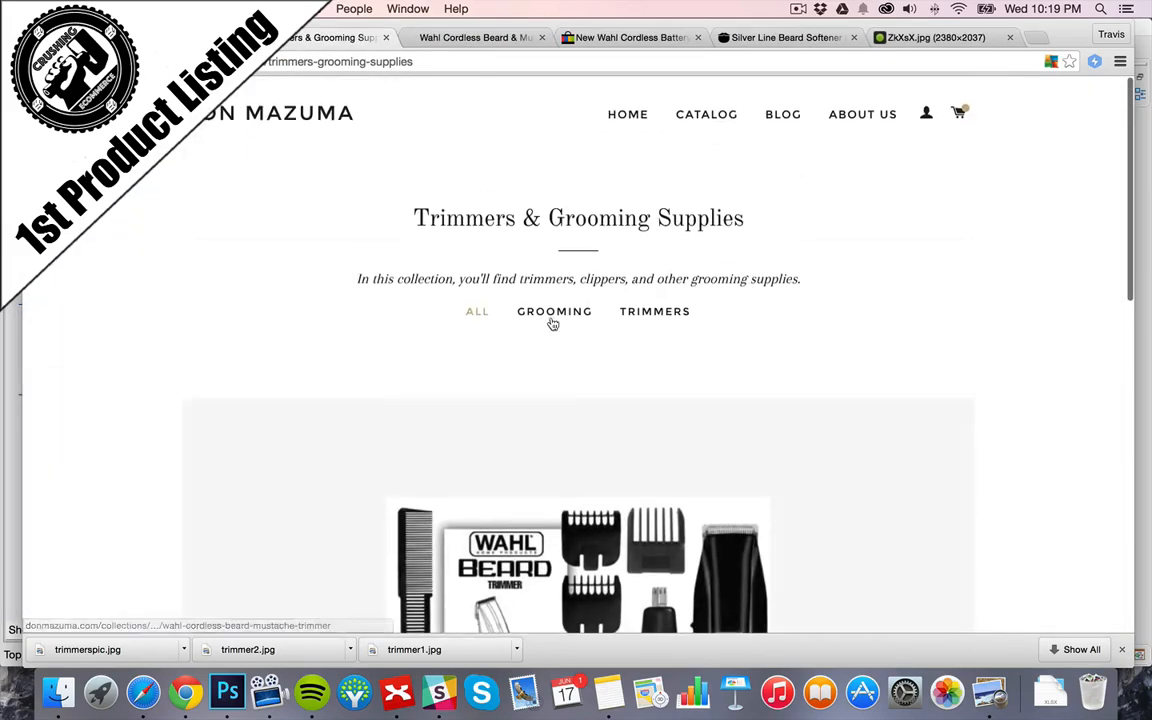
left_click(554, 311)
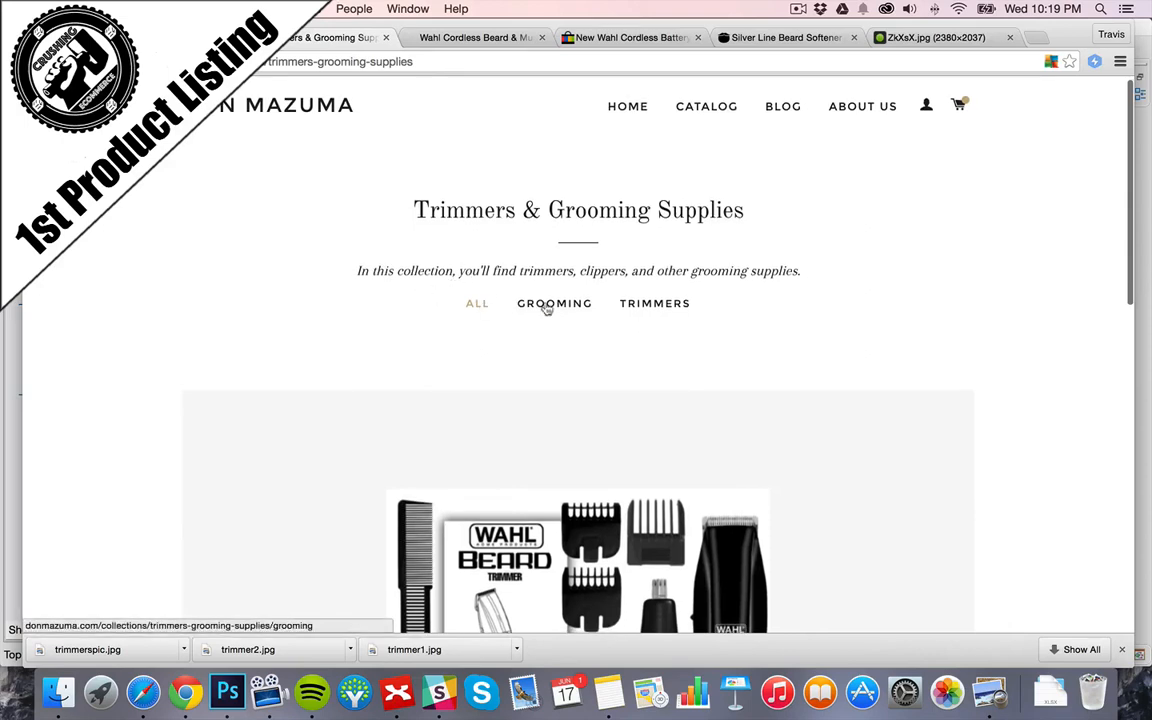
left_click(554, 303)
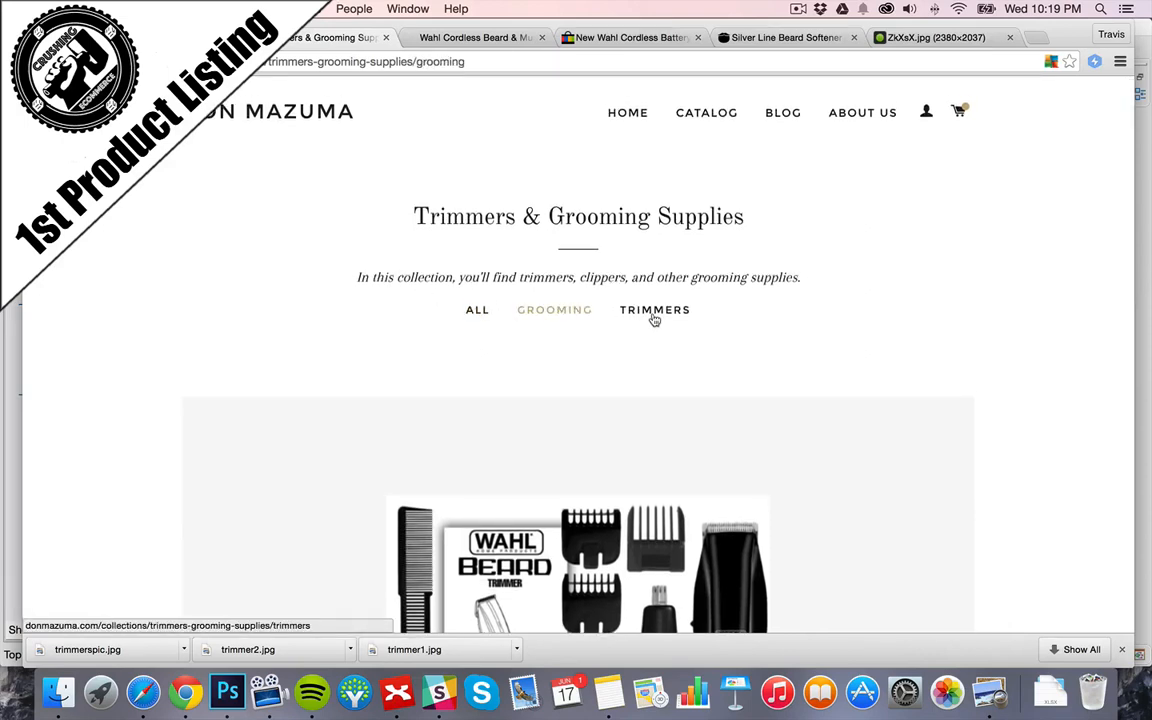
scroll("down", 3)
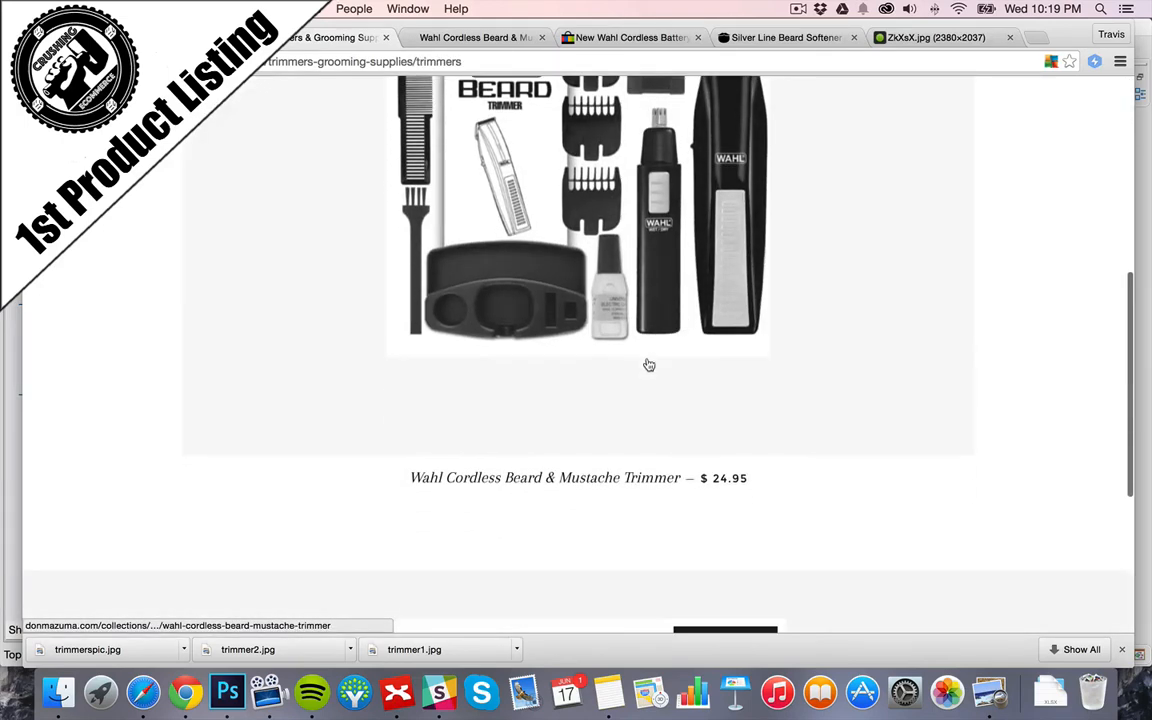
scroll("up", 3)
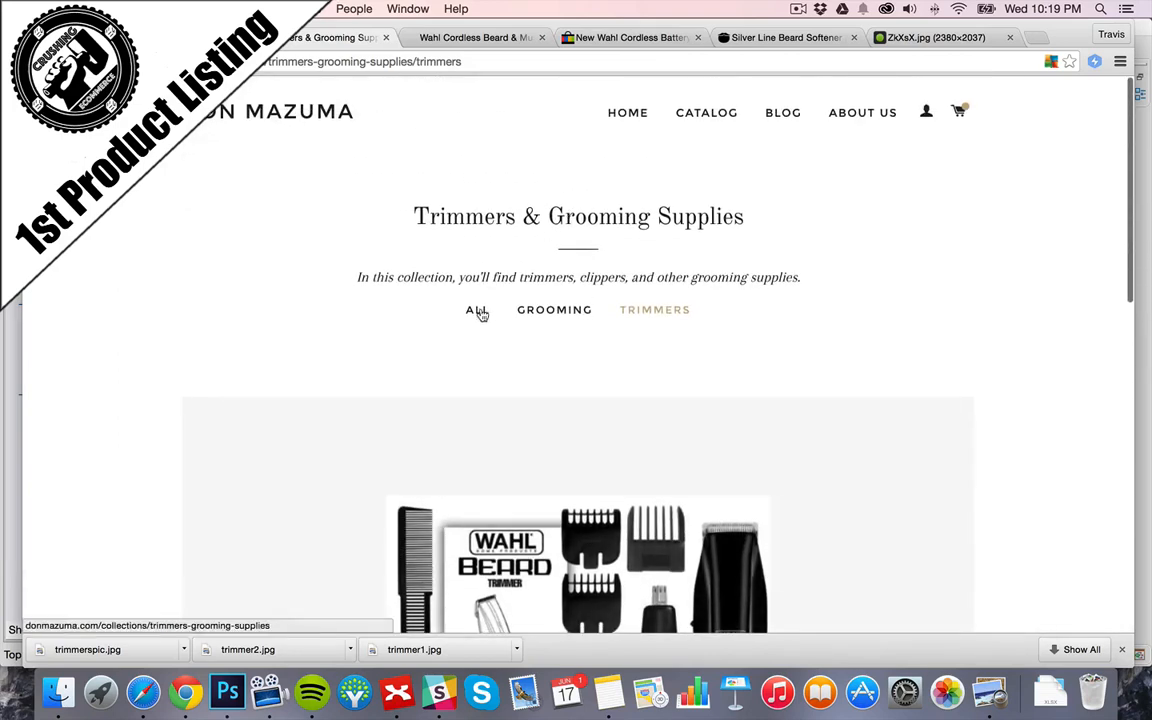
scroll("down", 3)
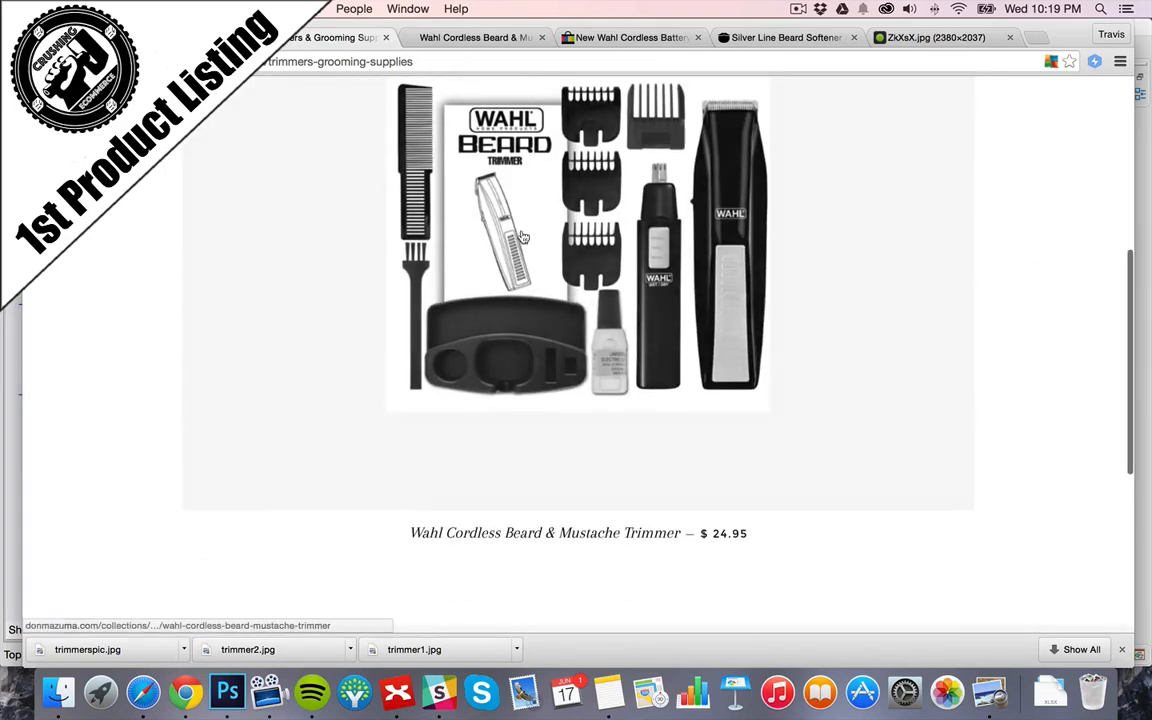
scroll("up", 3)
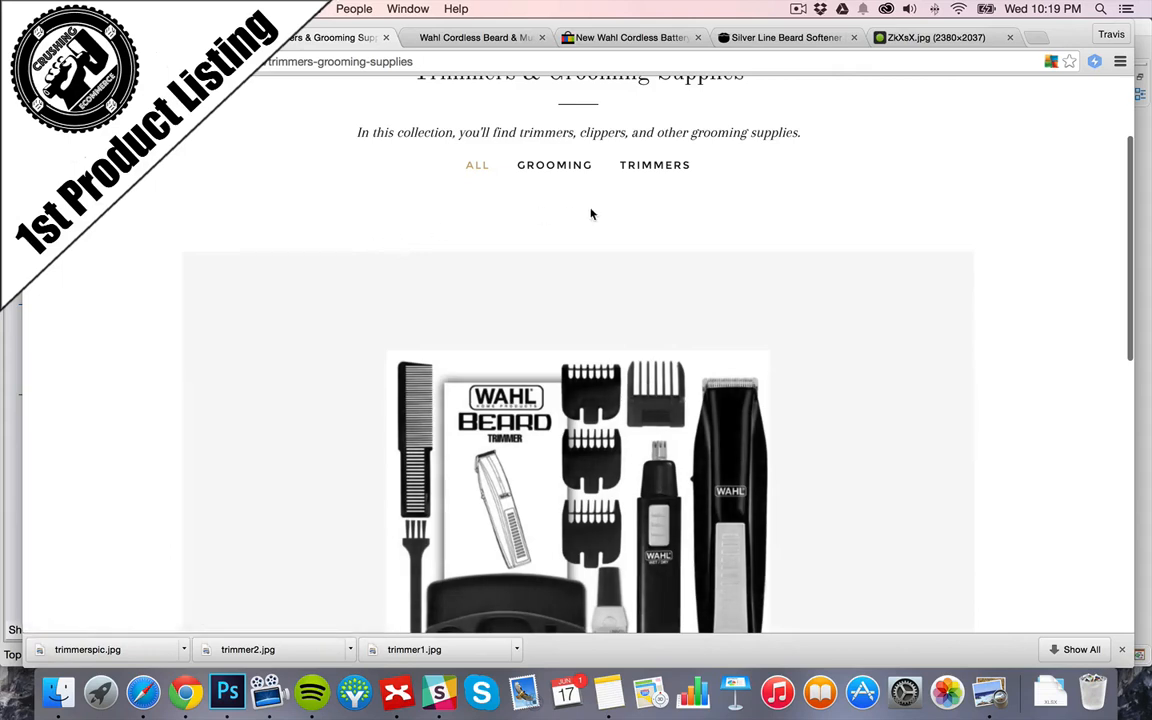
mouse_move(733, 378)
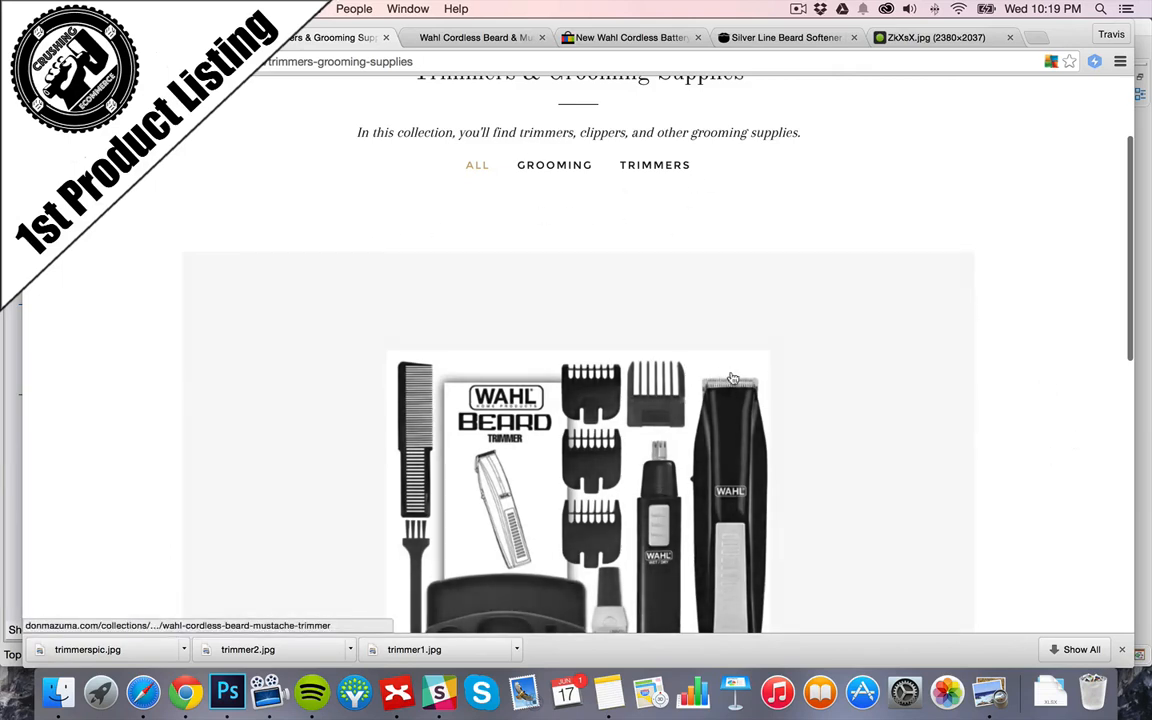
scroll("up", 3)
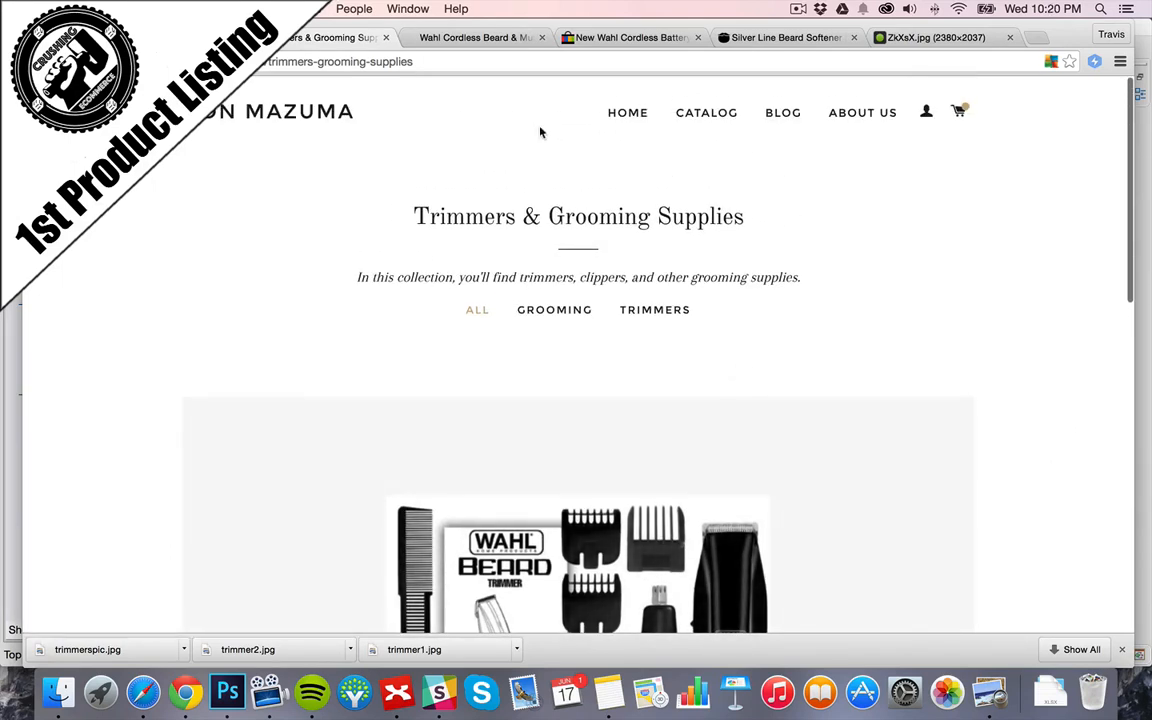
left_click(577, 565)
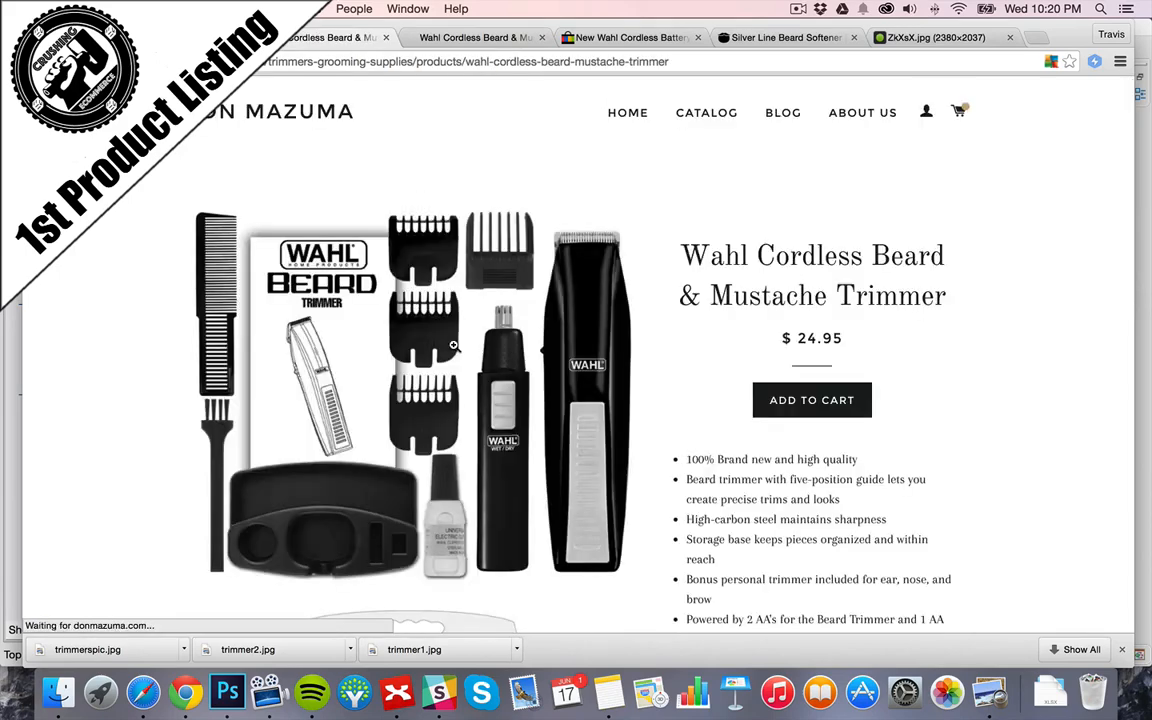
scroll("down", 3)
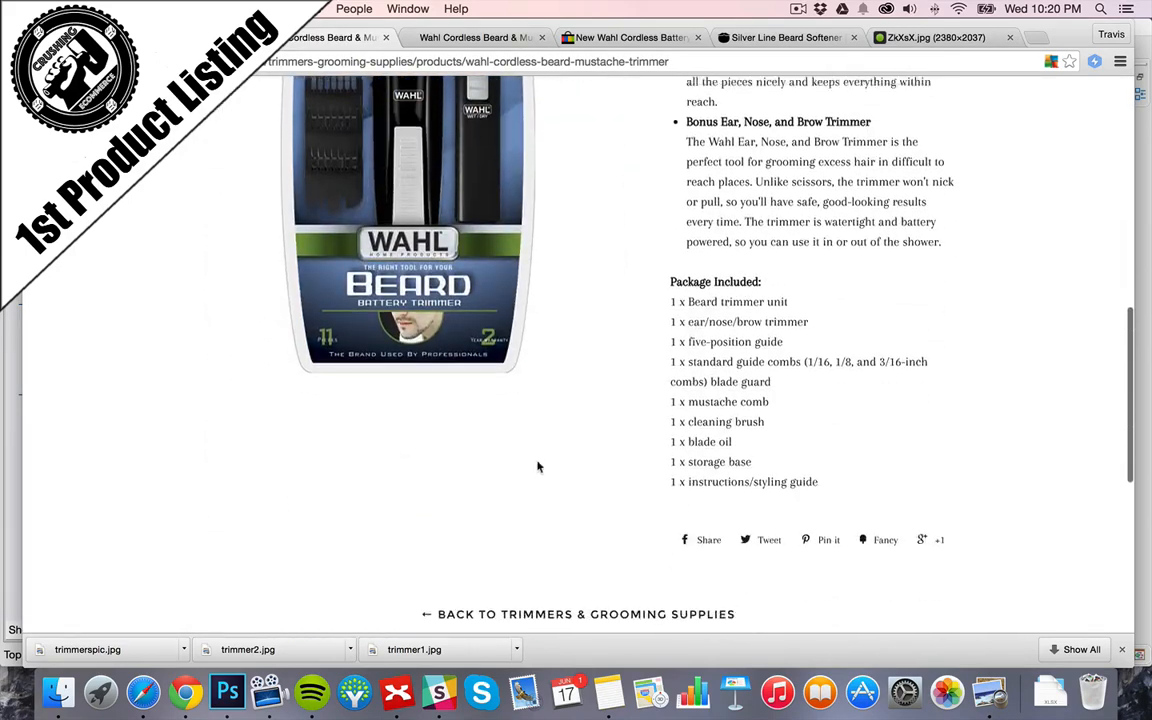
scroll("down", 3)
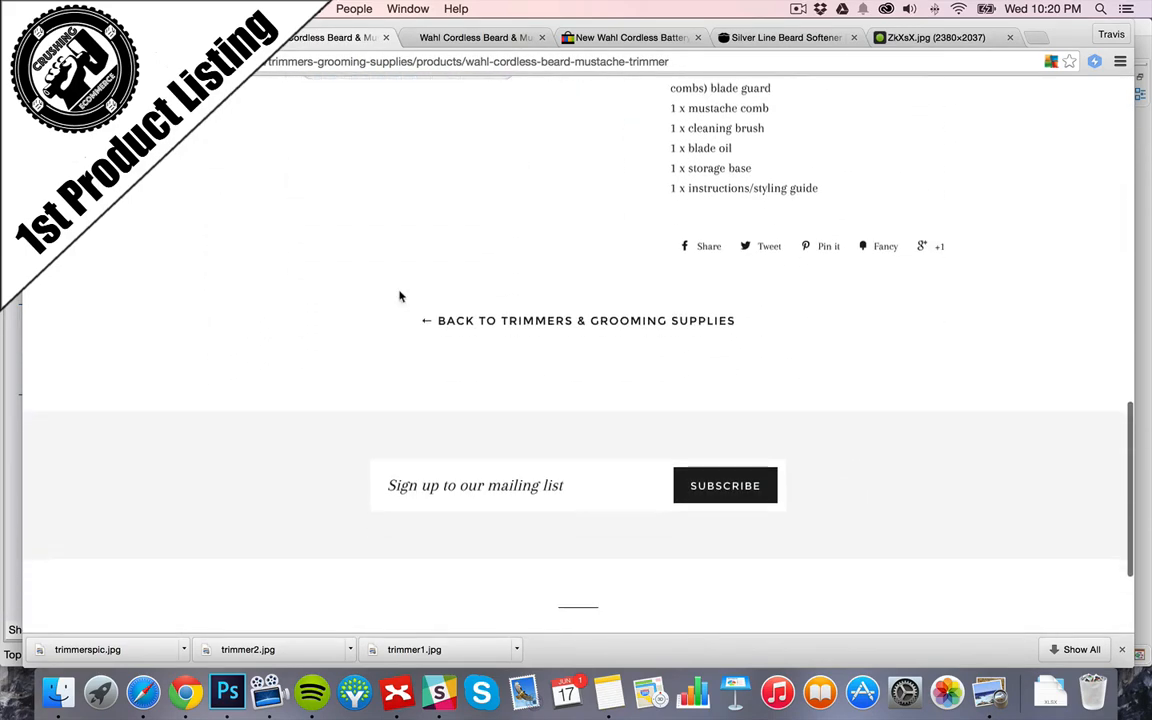
mouse_move(564, 321)
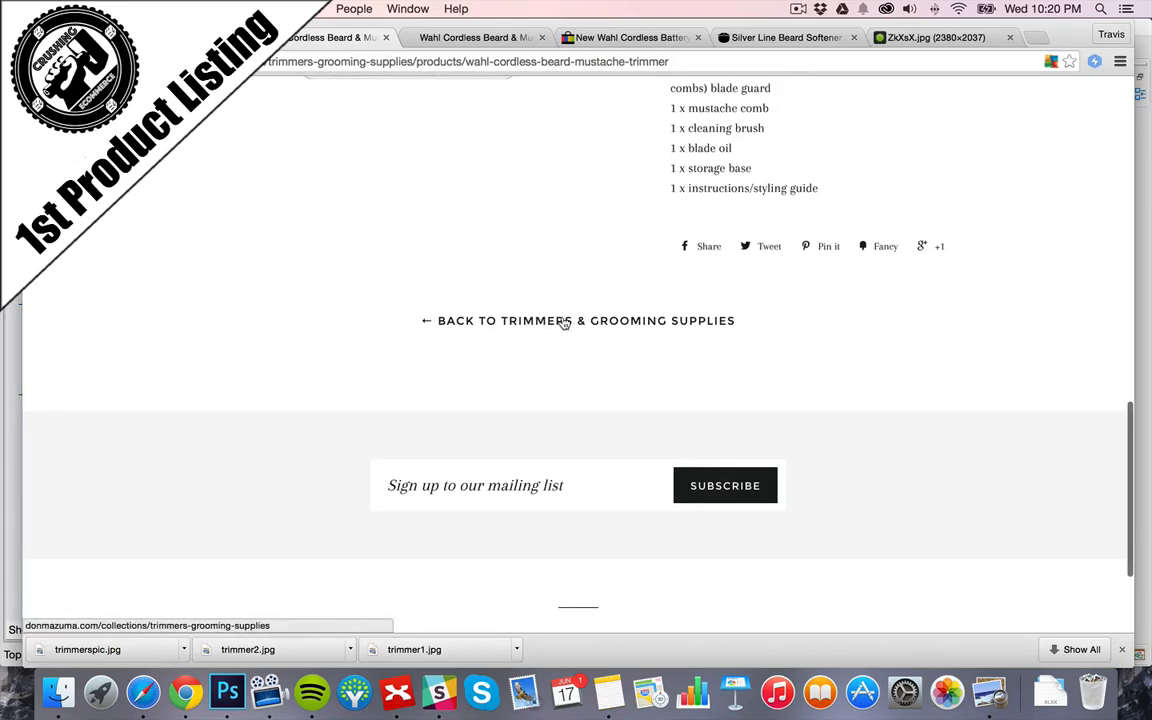
left_click(577, 320)
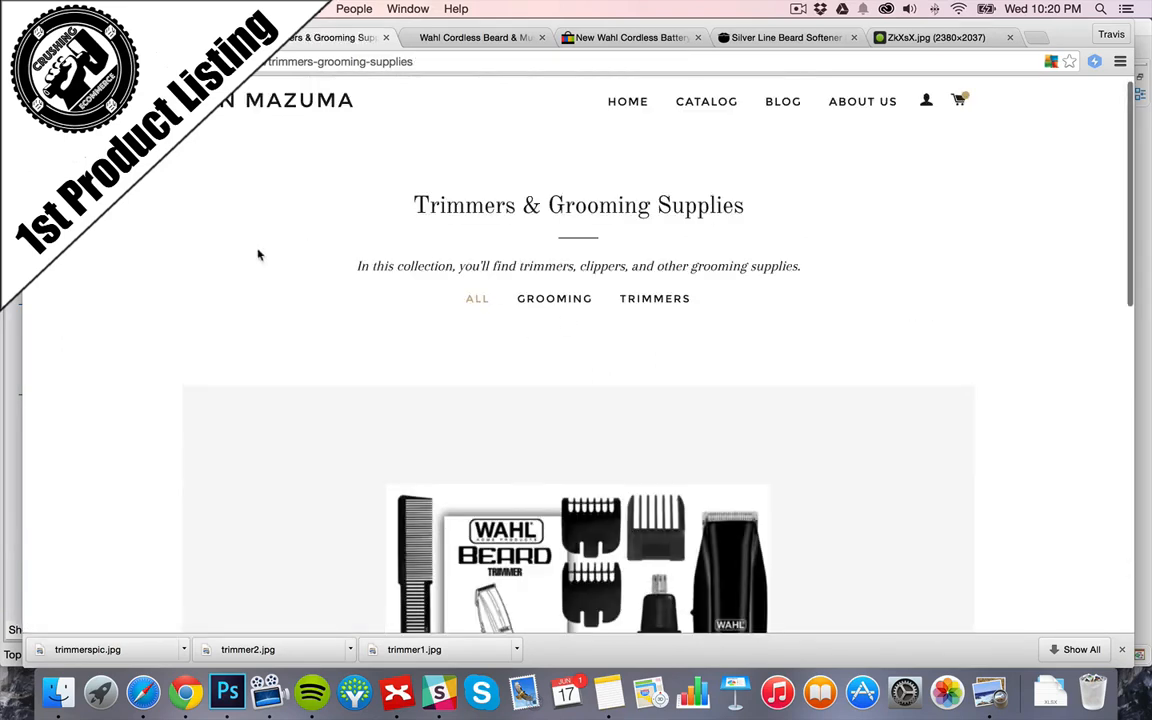
scroll("up", 3)
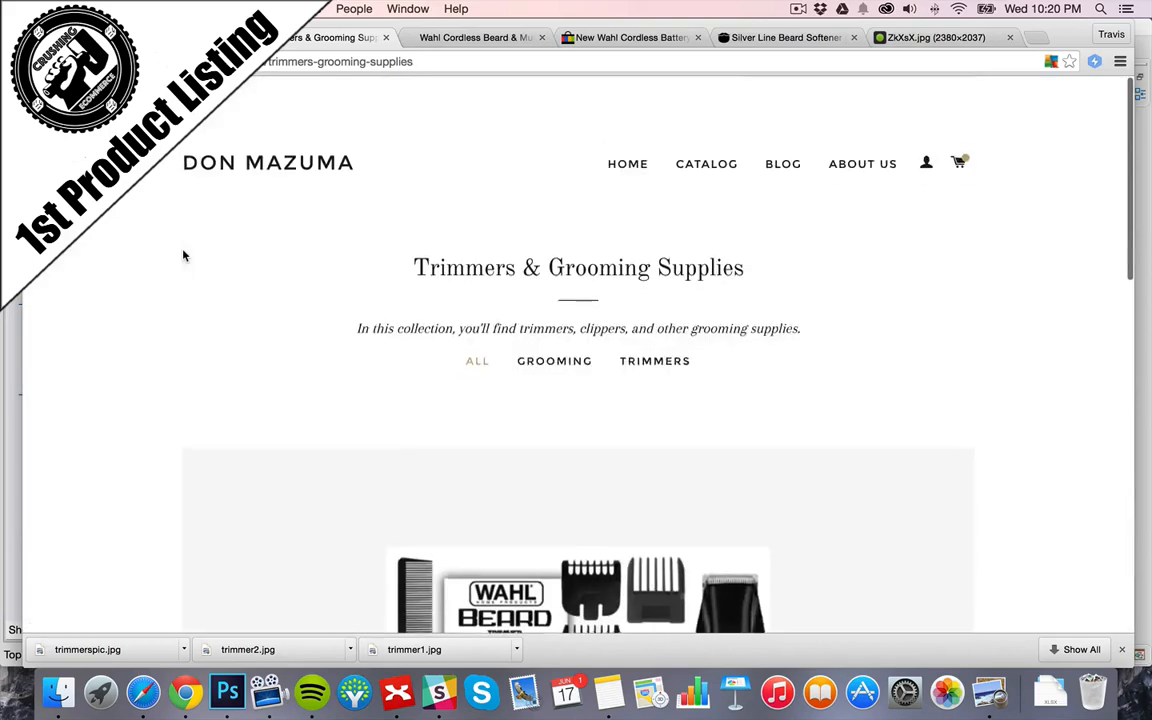
scroll("down", 3)
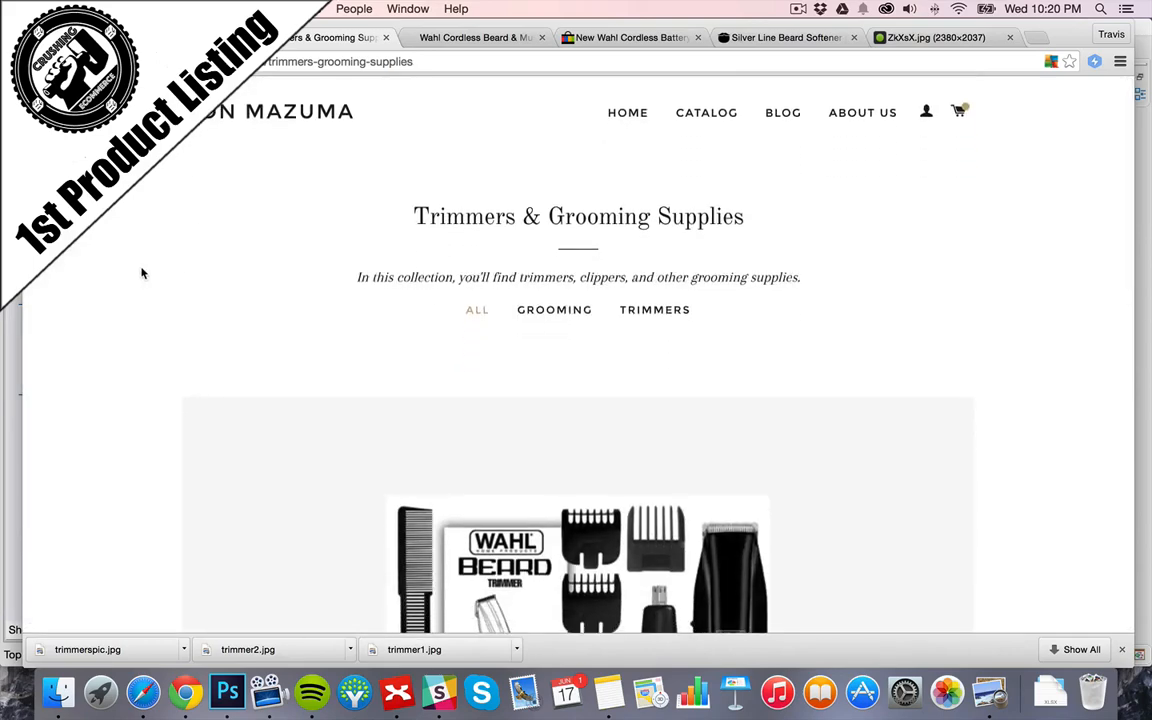
mouse_move(357, 279)
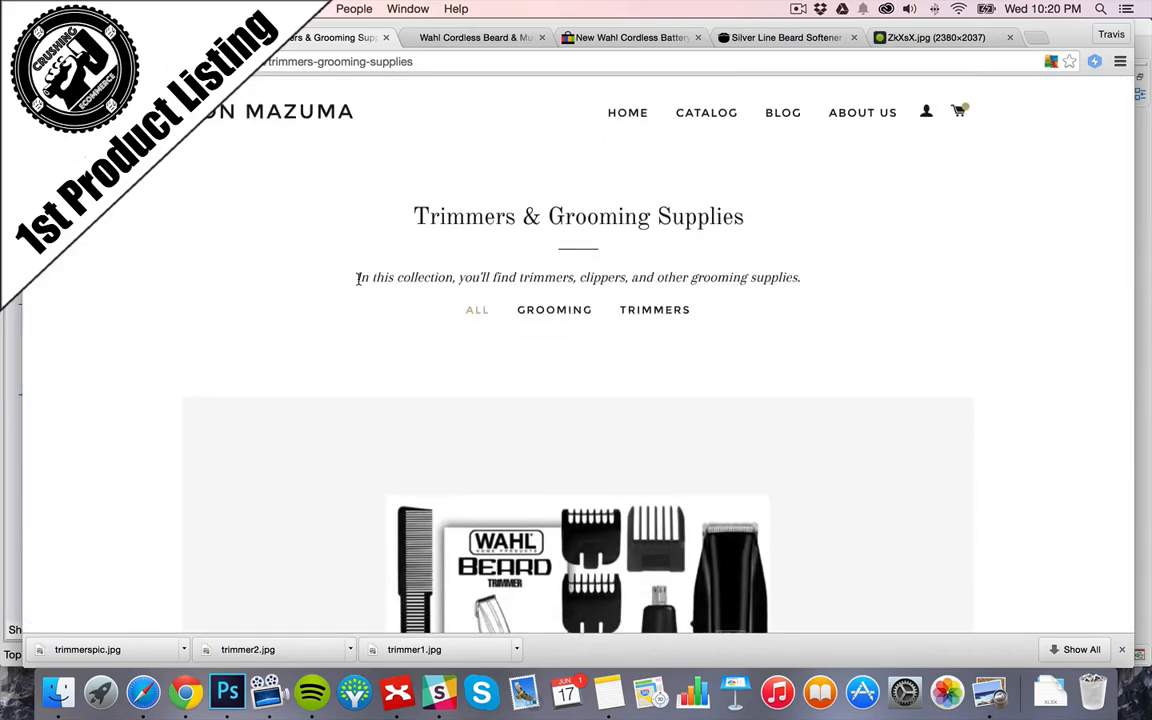